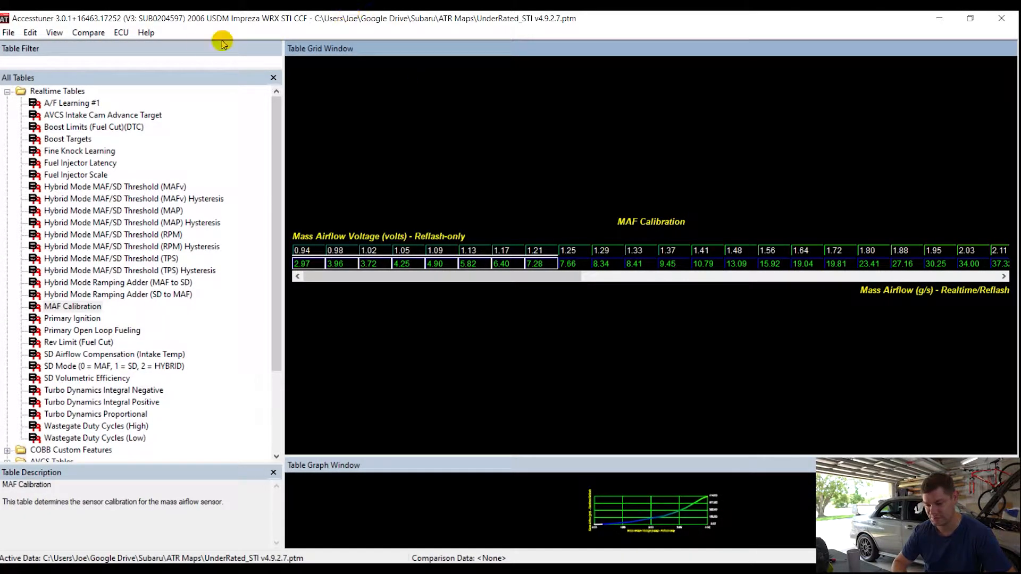
pyautogui.moveTo(144, 51)
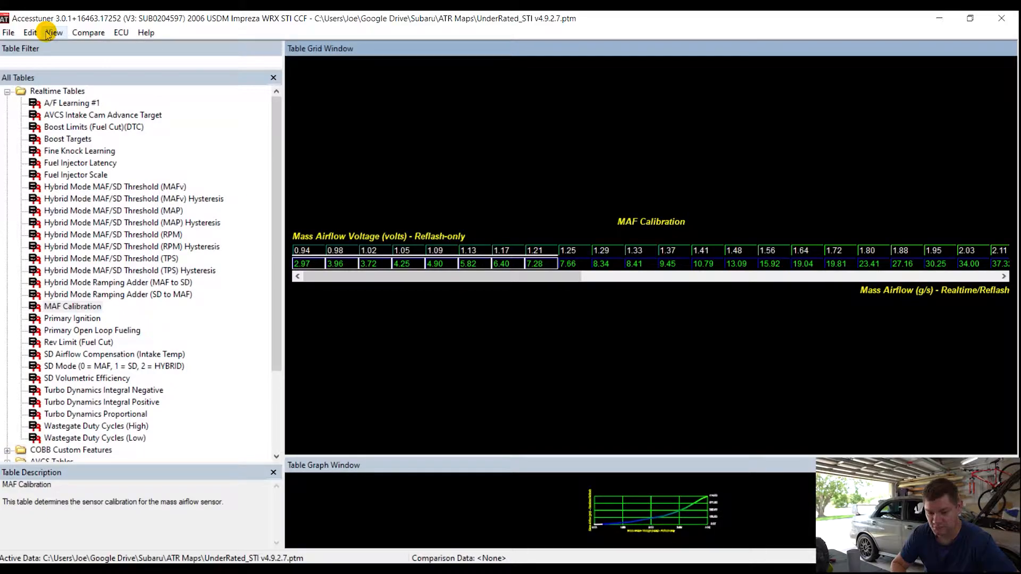
# Bring up the Edit menu above the MAF Calibration table.
pyautogui.click(25, 32)
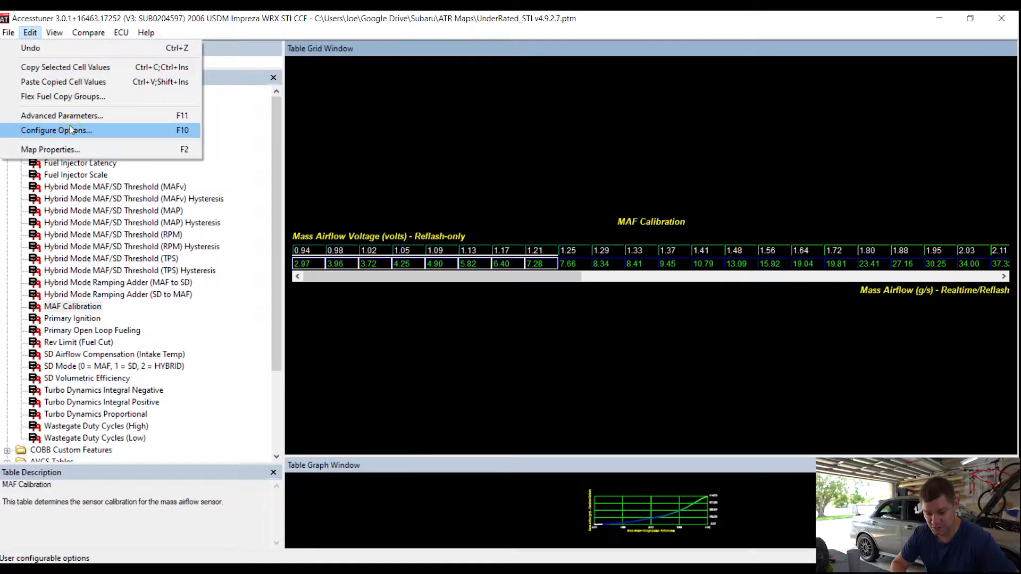
# In Configure Options clear all gauges, then log AF Sensor 1 Ratio, Mass Airflow Voltage and Calculated Load.
pyautogui.click(55, 130)
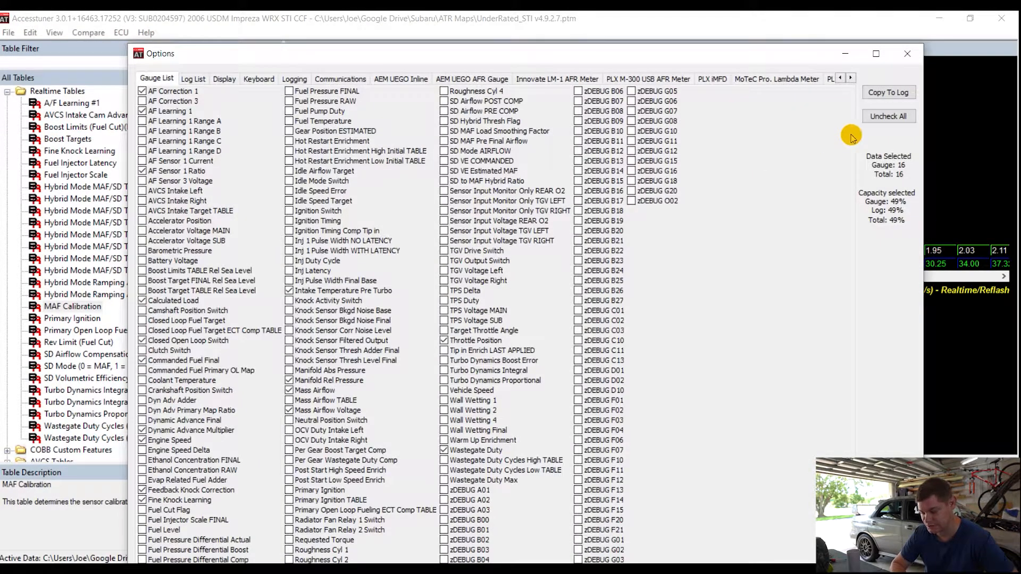
pyautogui.click(888, 116)
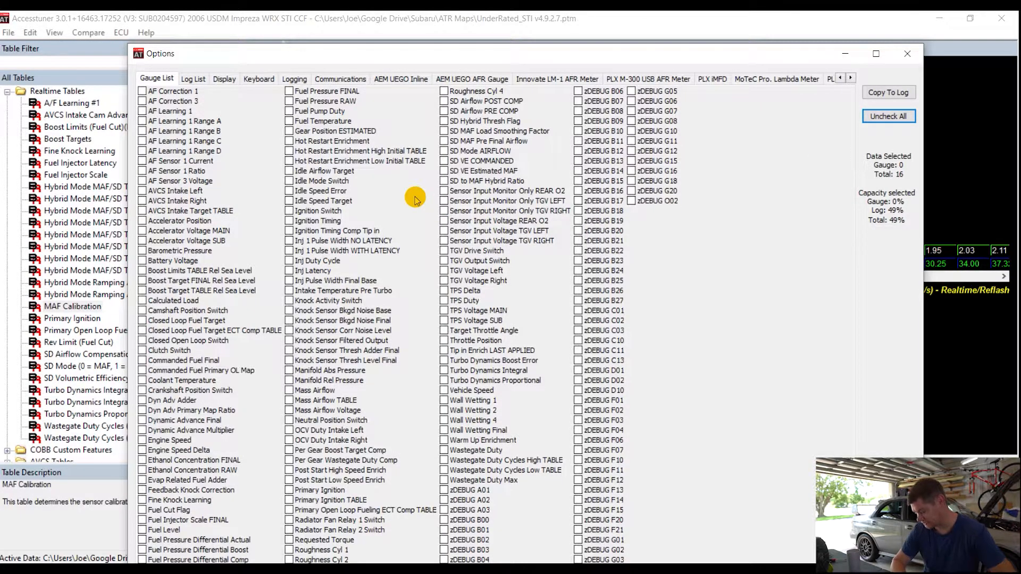
pyautogui.moveTo(175, 92)
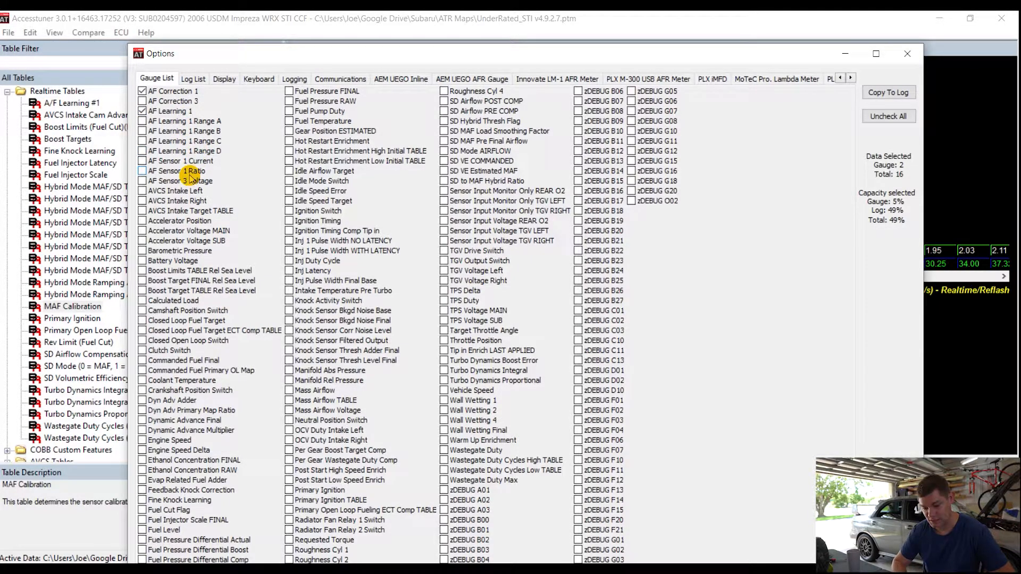
pyautogui.click(141, 170)
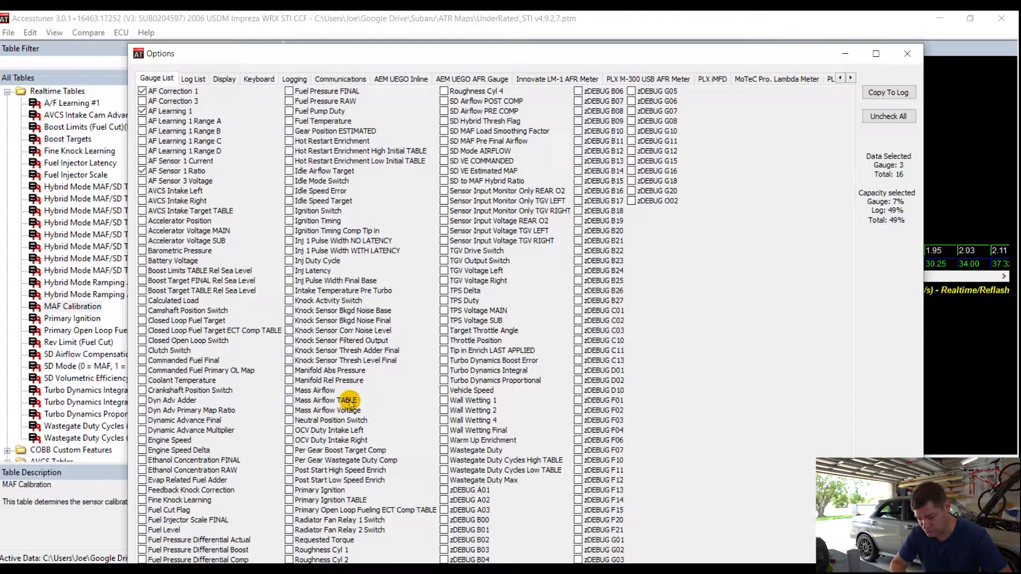
pyautogui.click(289, 411)
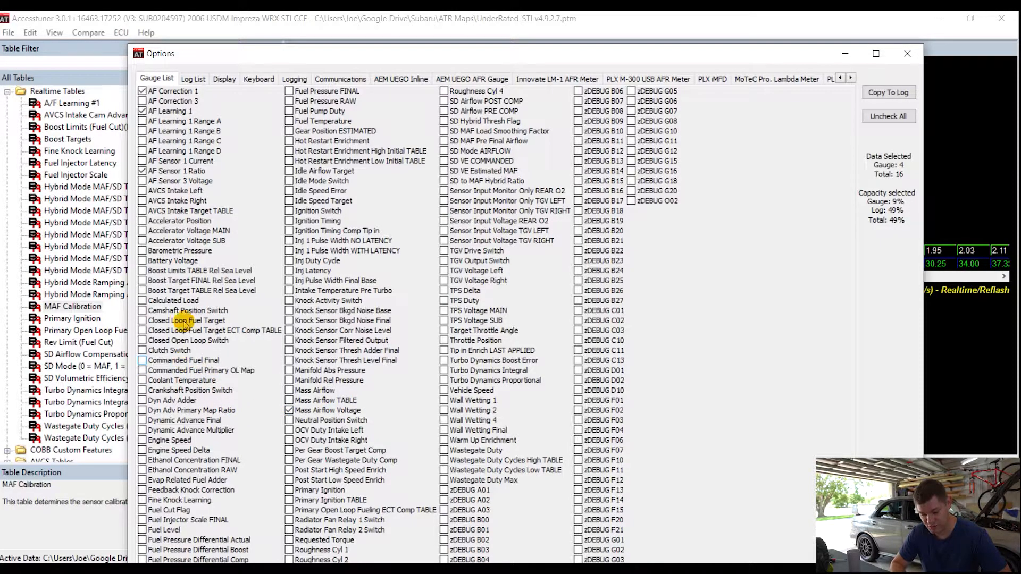
pyautogui.click(141, 300)
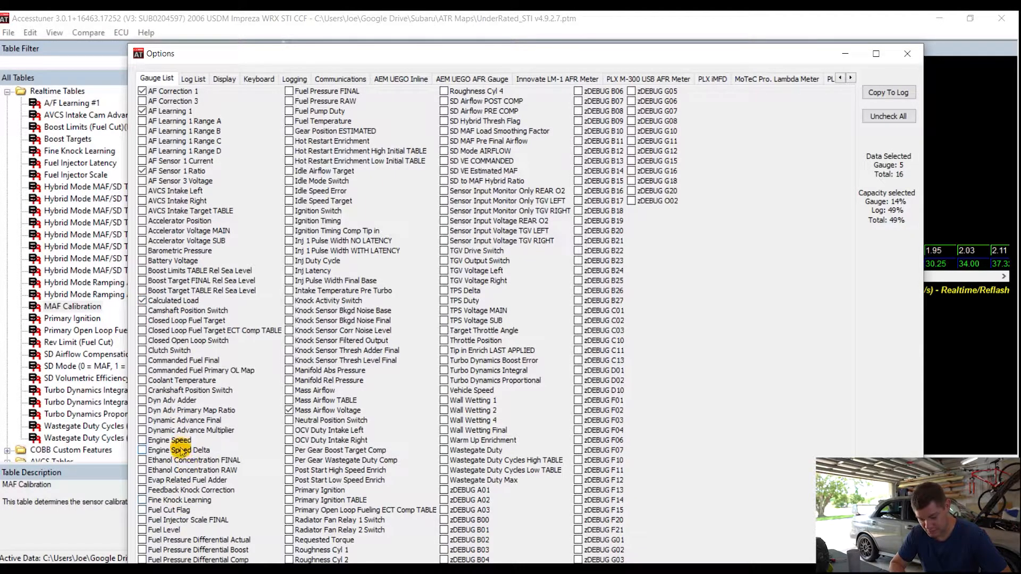
# Add Engine Speed and Throttle Position to logging and review the AEM UEGO AFR gauge settings.
pyautogui.click(141, 441)
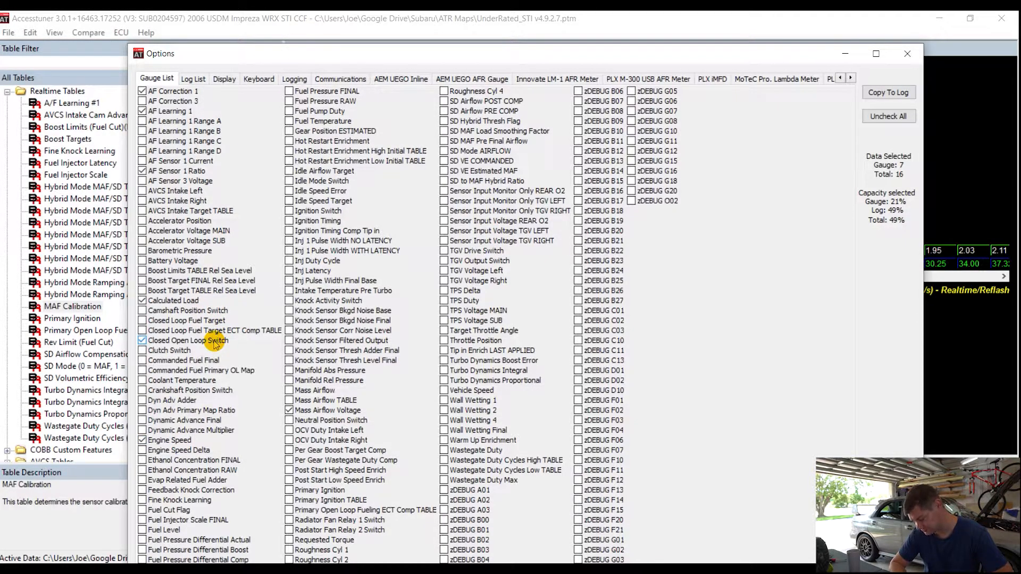
pyautogui.moveTo(486, 347)
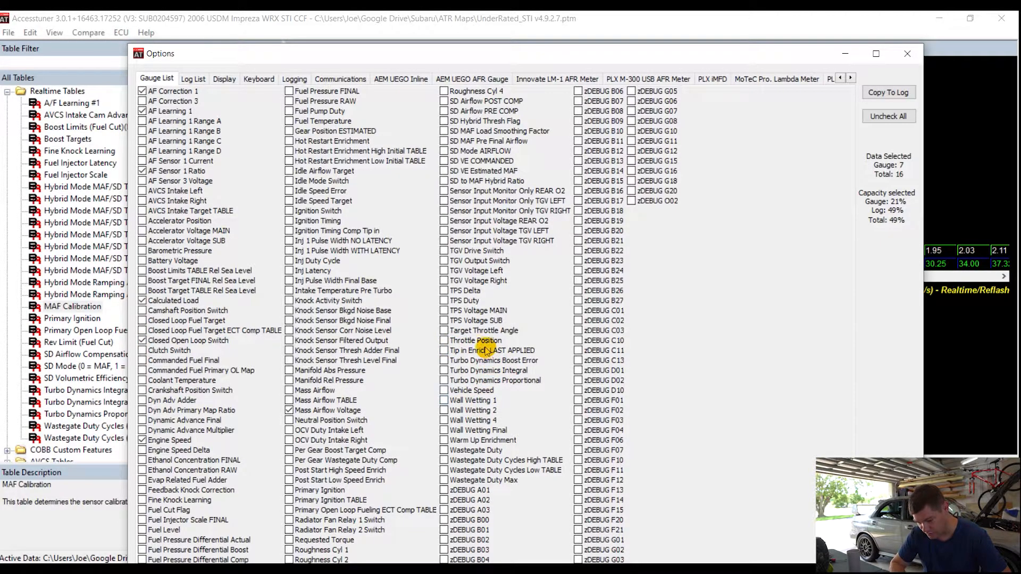
pyautogui.click(444, 340)
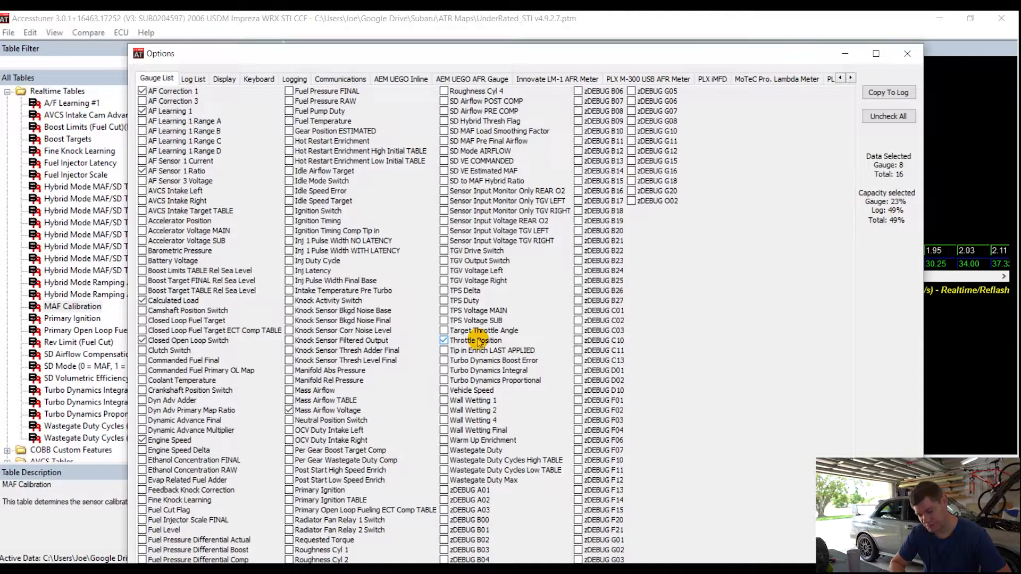
pyautogui.moveTo(533, 334)
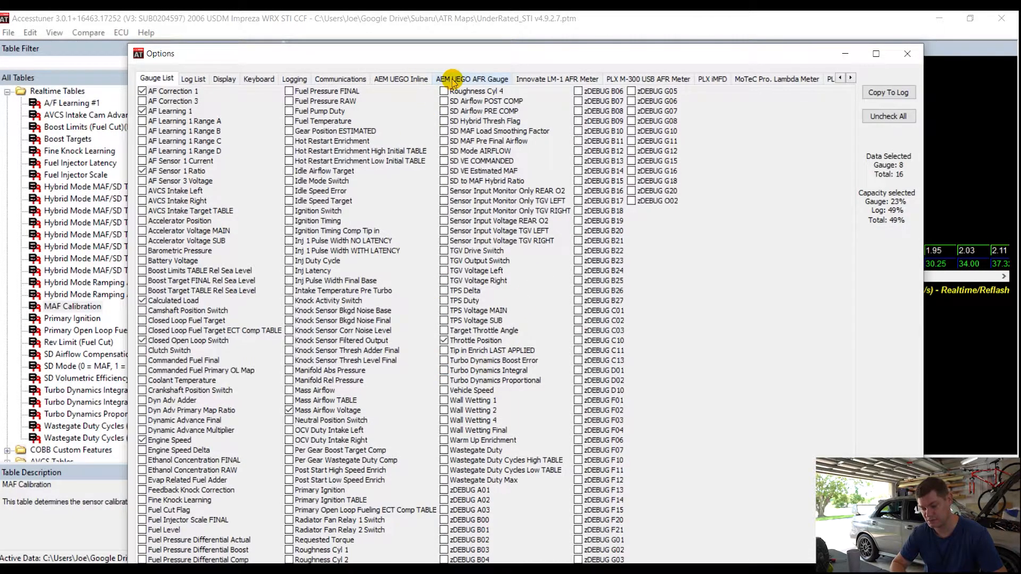
pyautogui.click(471, 79)
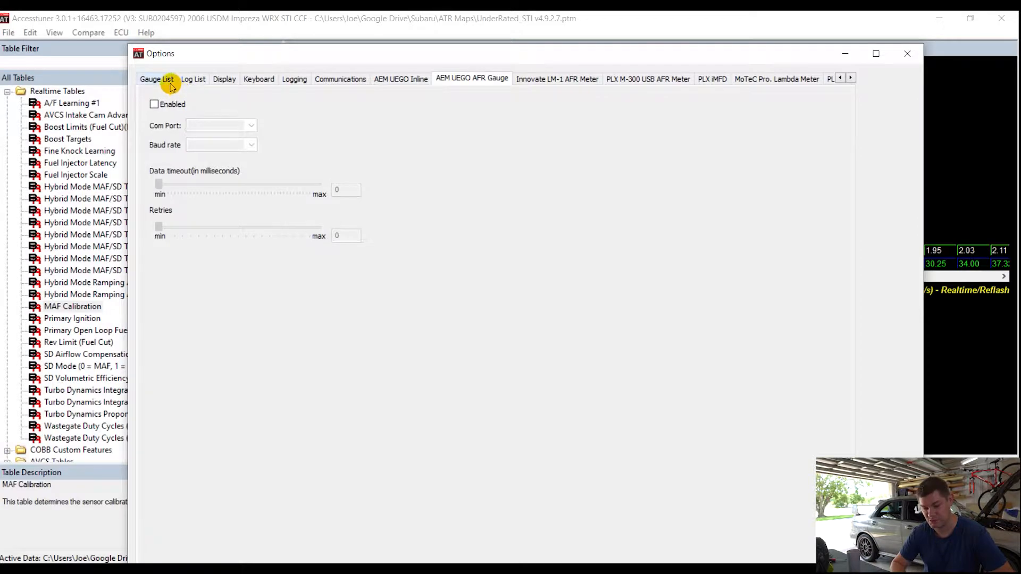
pyautogui.click(156, 78)
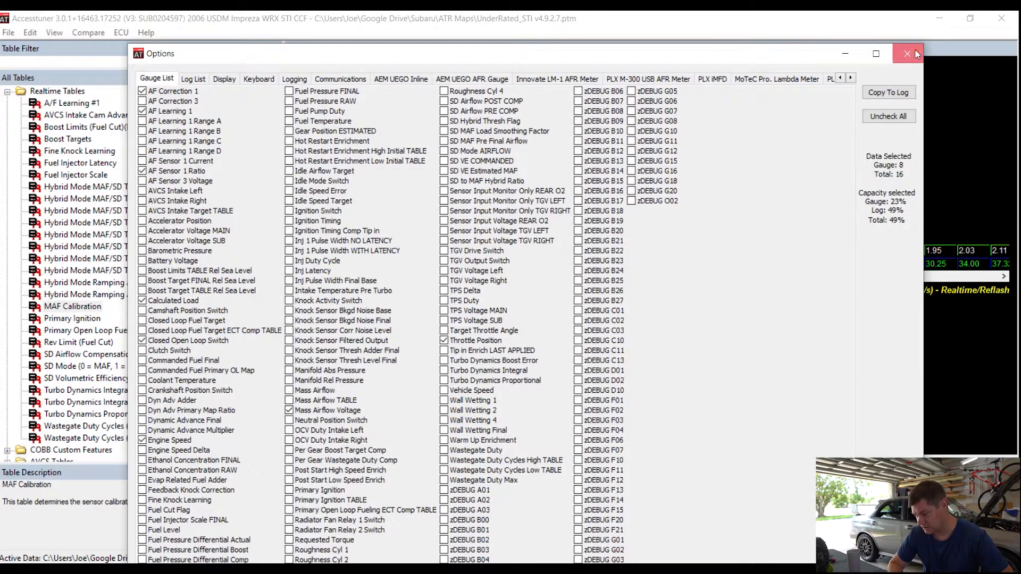
# Leave the options and widen the log's Mass Airflow Voltage column T so its header reads fully.
pyautogui.click(905, 53)
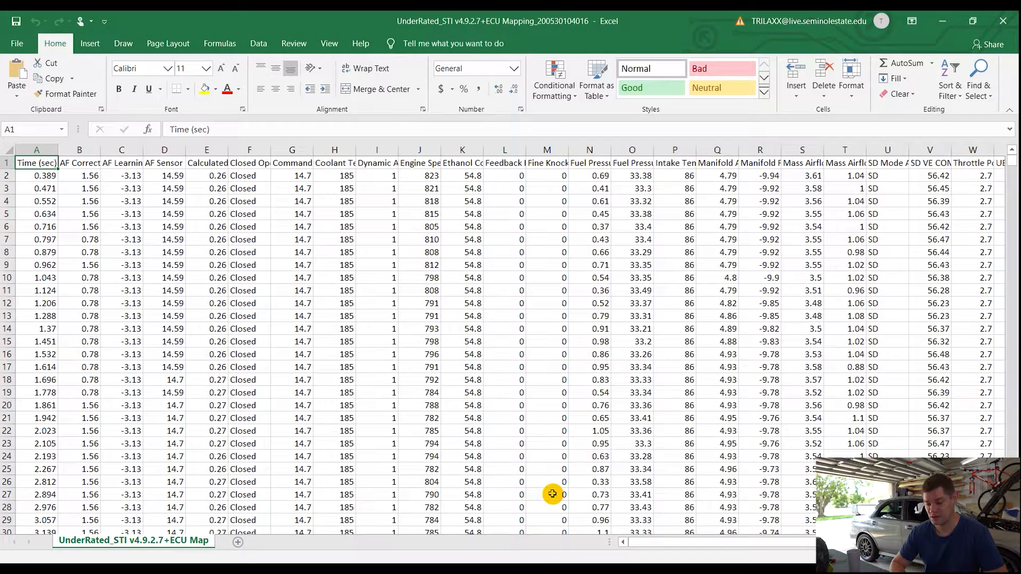
pyautogui.moveTo(866, 161)
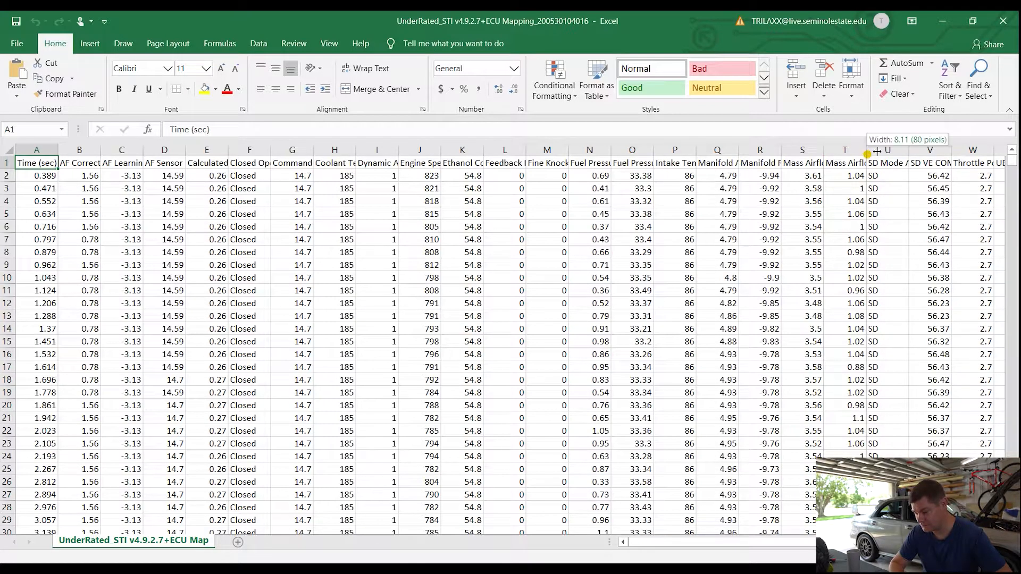
pyautogui.moveTo(866, 149); pyautogui.dragTo(899, 149)
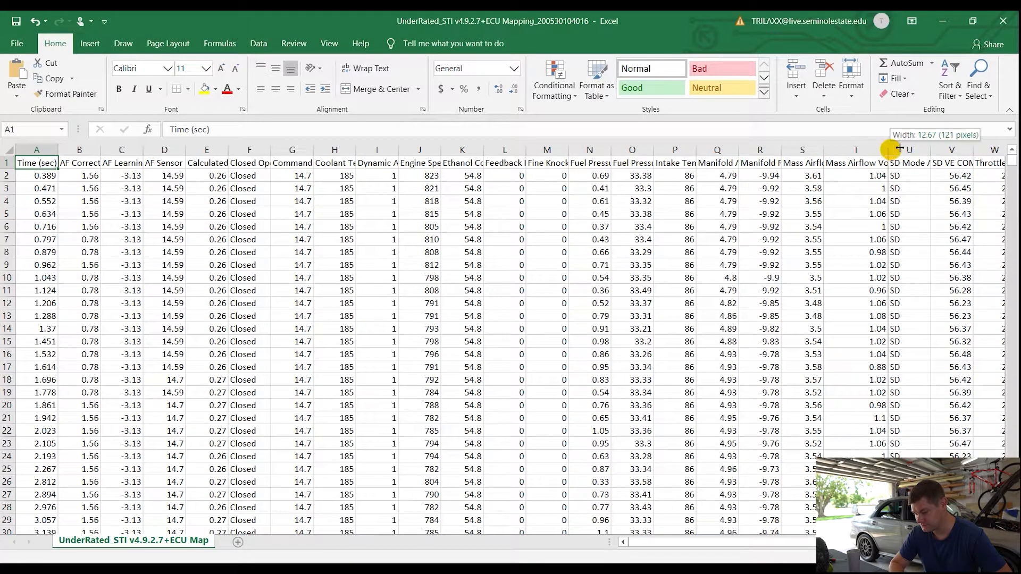
pyautogui.click(867, 163)
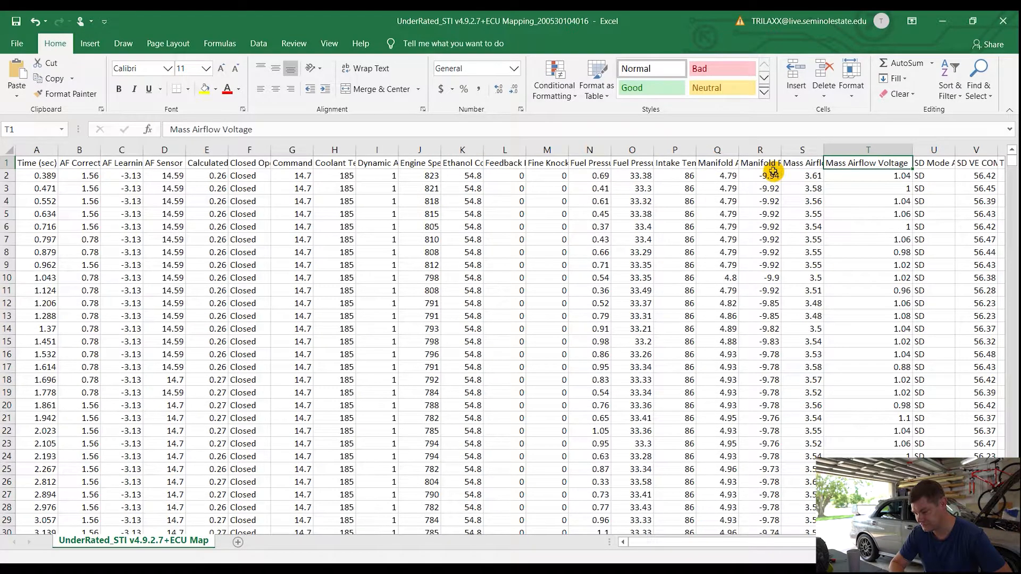
# Inspect the AF Correction 1 and AF Learning 1 columns, then select the whole sheet.
pyautogui.click(79, 149)
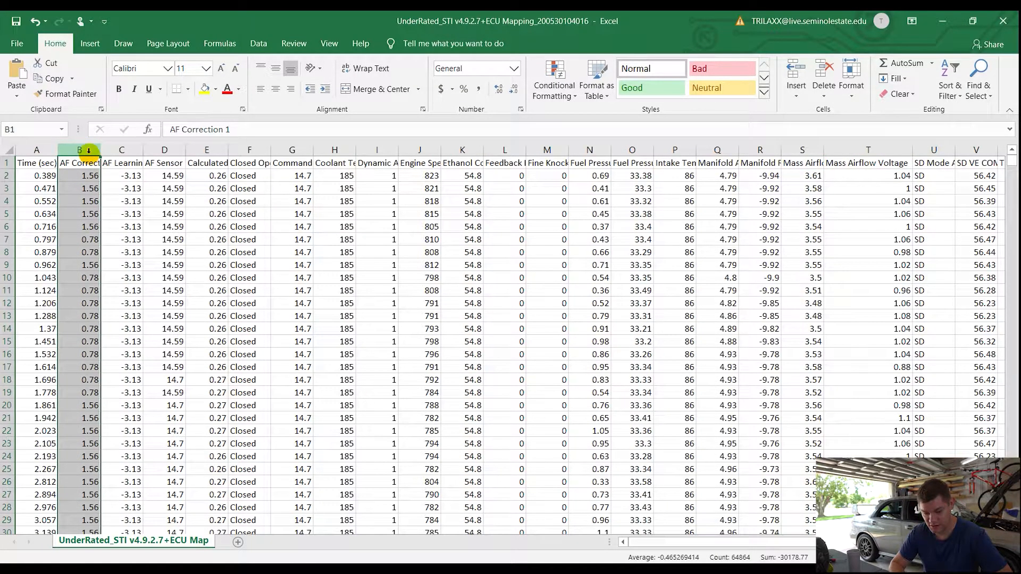
pyautogui.click(121, 149)
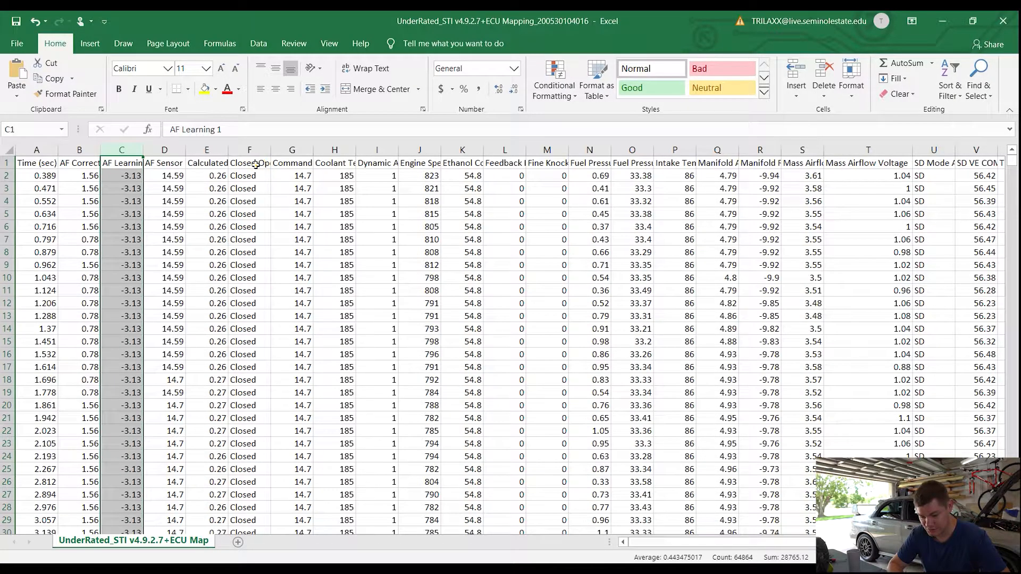
pyautogui.click(7, 152)
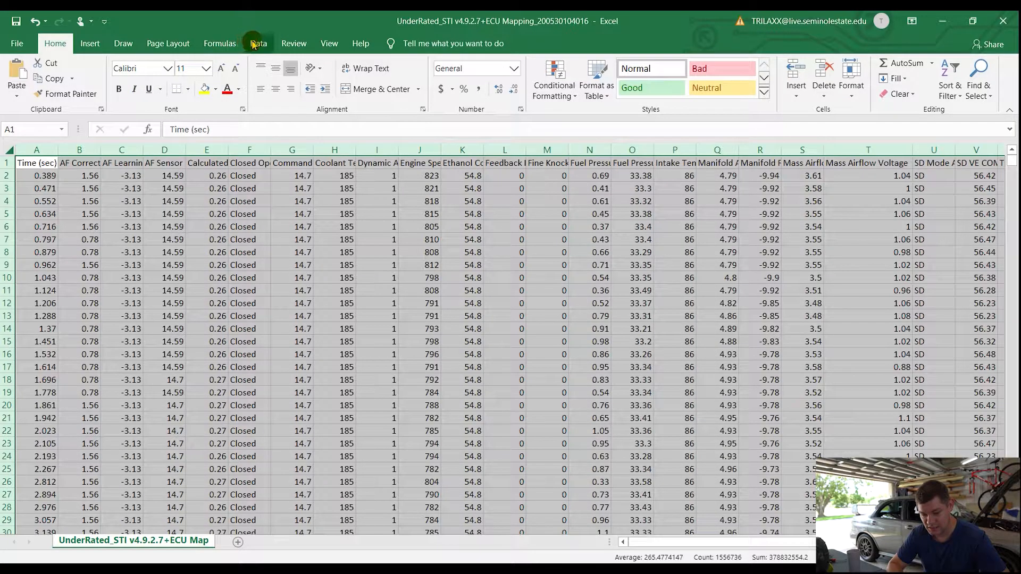
# Turn on Data filtering and keep only Closed loop-status rows.
pyautogui.click(258, 43)
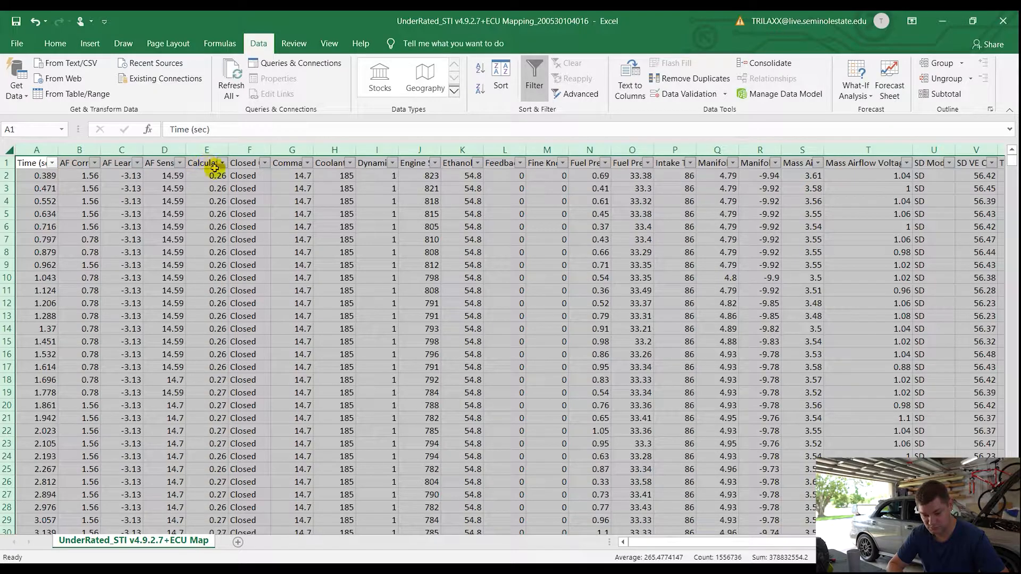
pyautogui.click(262, 163)
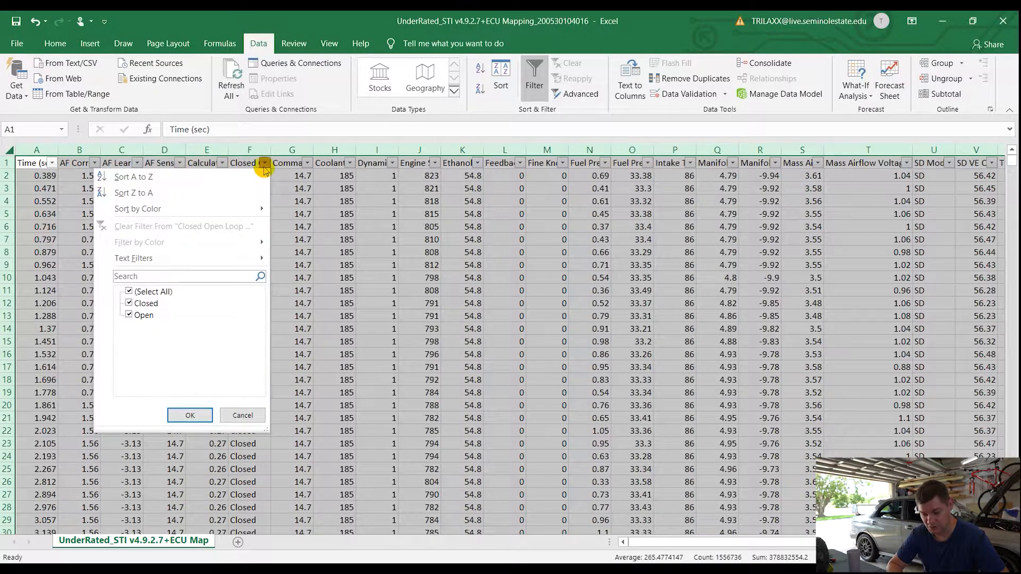
pyautogui.click(129, 315)
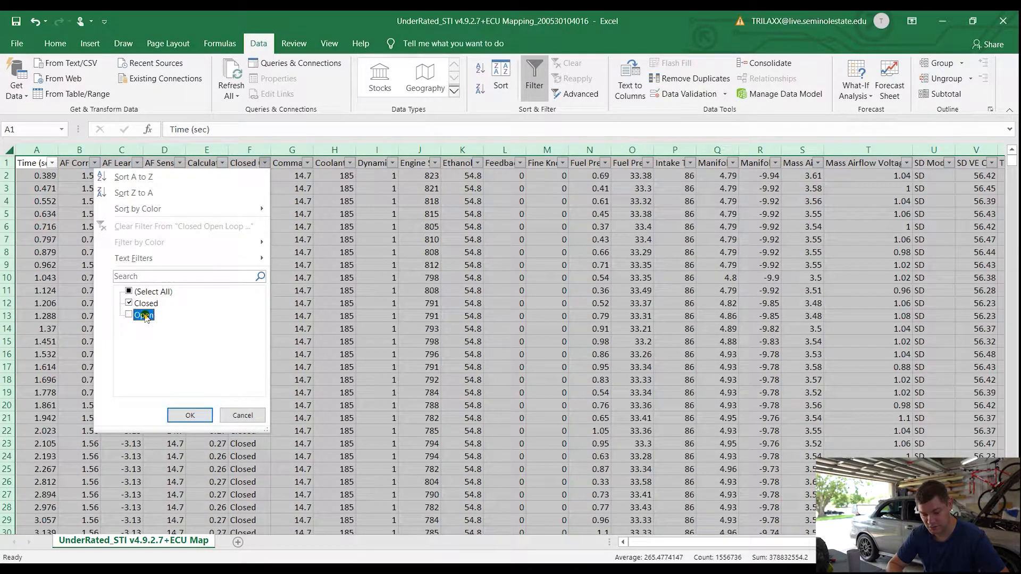
pyautogui.click(190, 415)
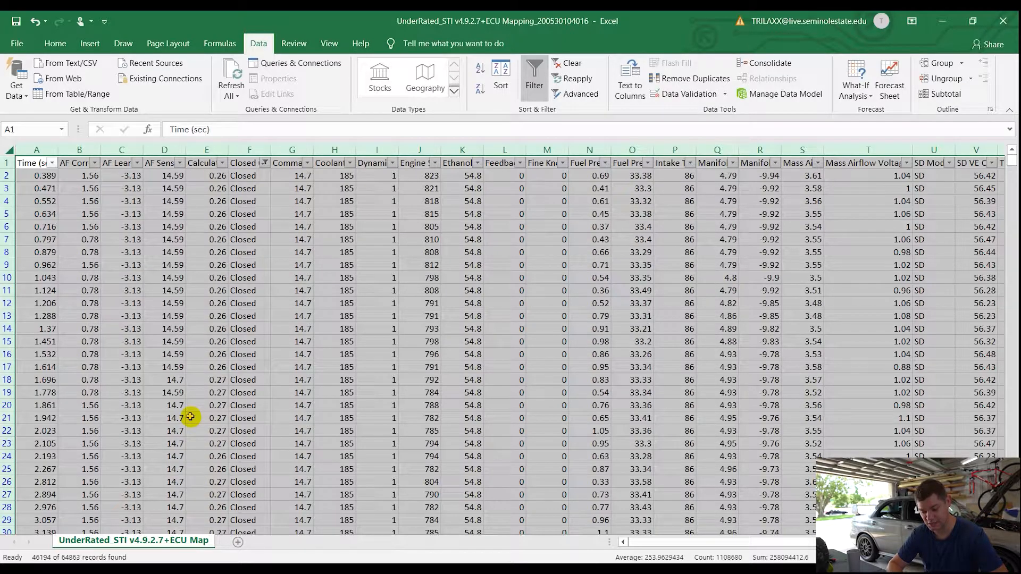
pyautogui.click(121, 201)
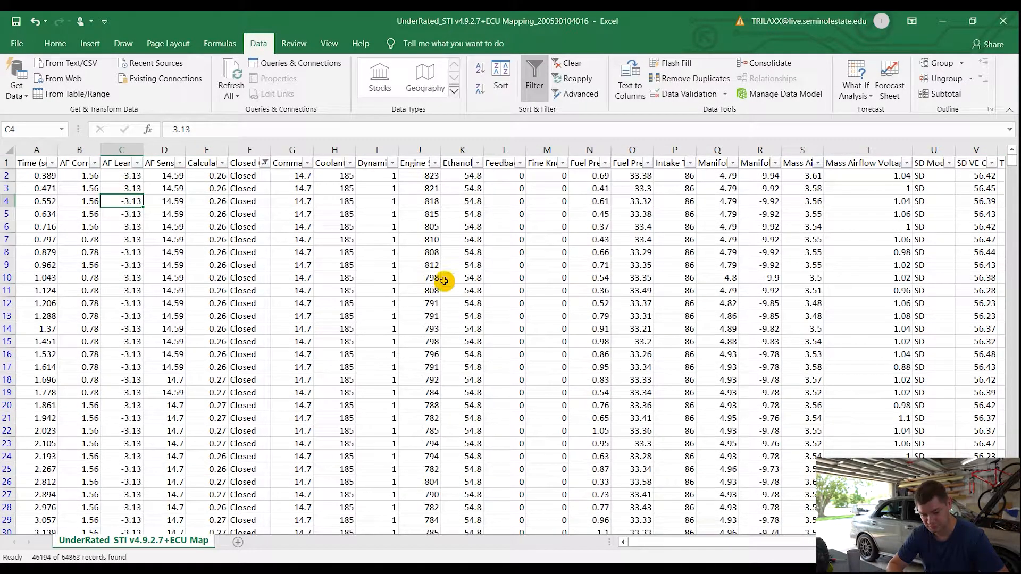
pyautogui.moveTo(315, 204)
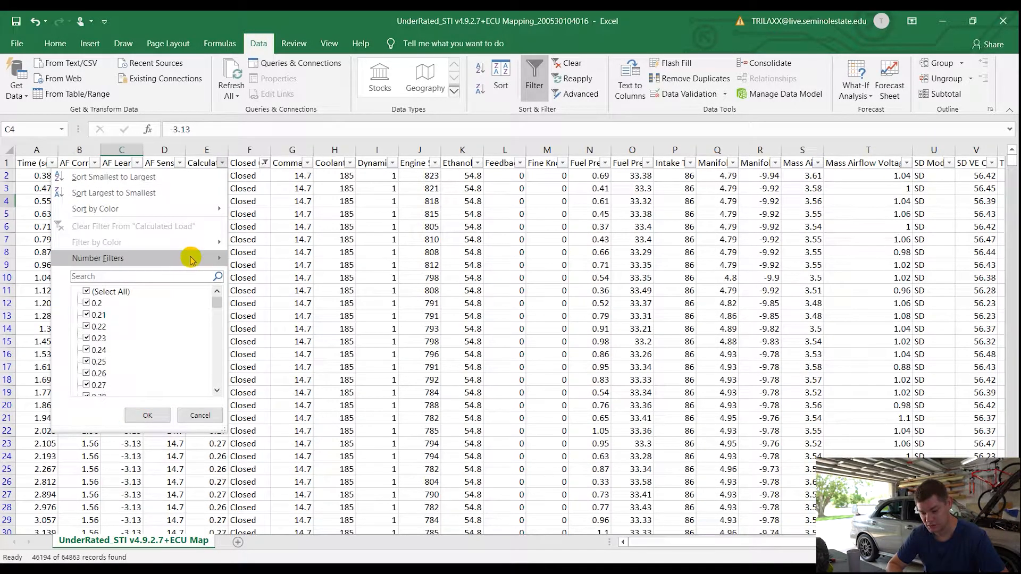
# Filter Calculated Load to values greater than 0.05.
pyautogui.click(97, 259)
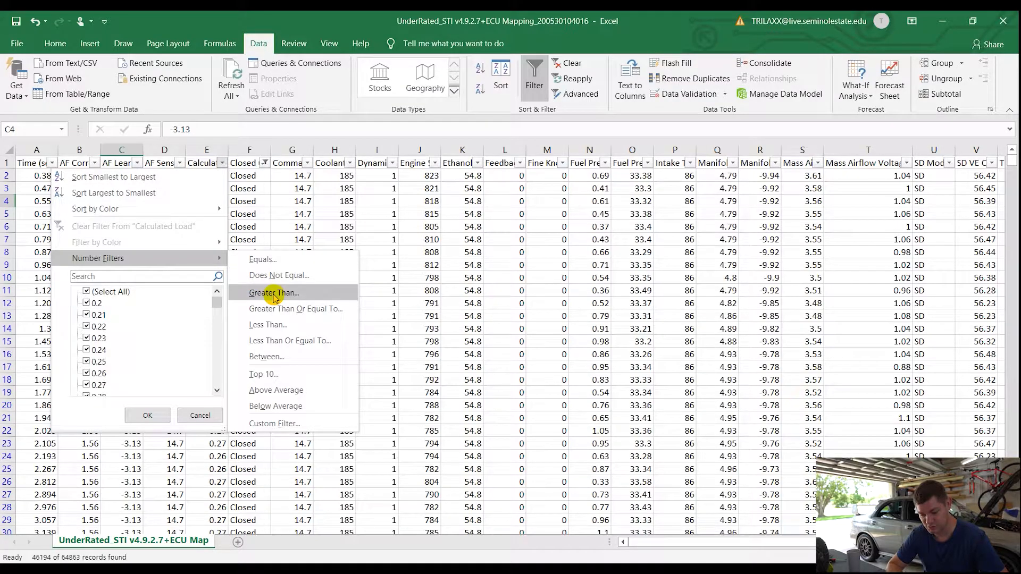
pyautogui.click(273, 293)
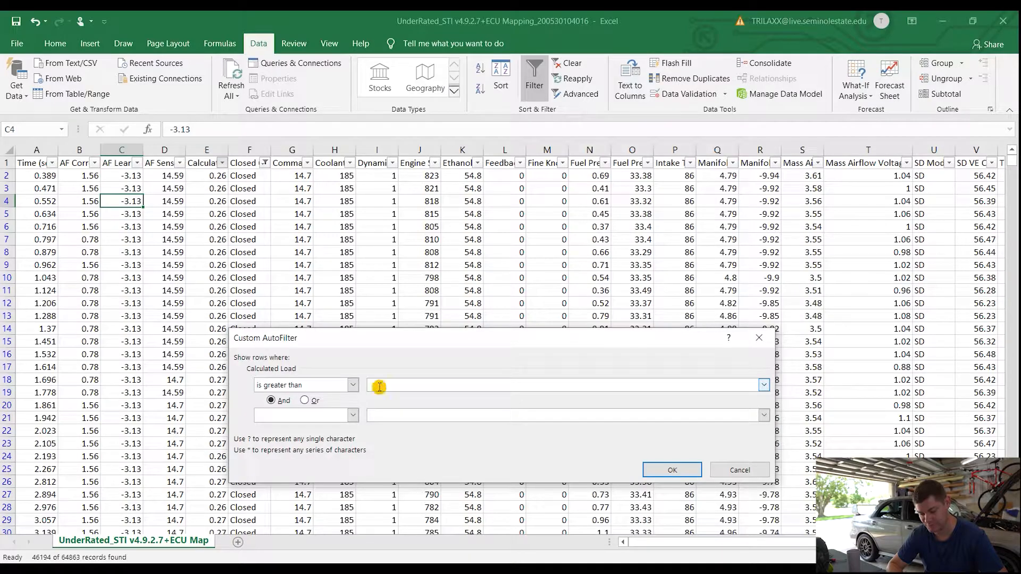
pyautogui.write('.05')
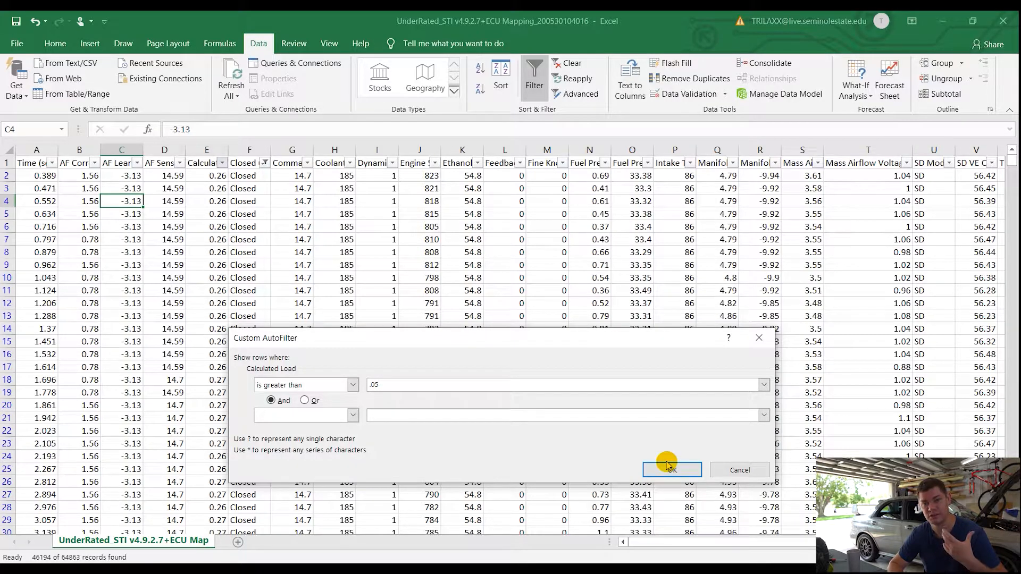
pyautogui.click(672, 470)
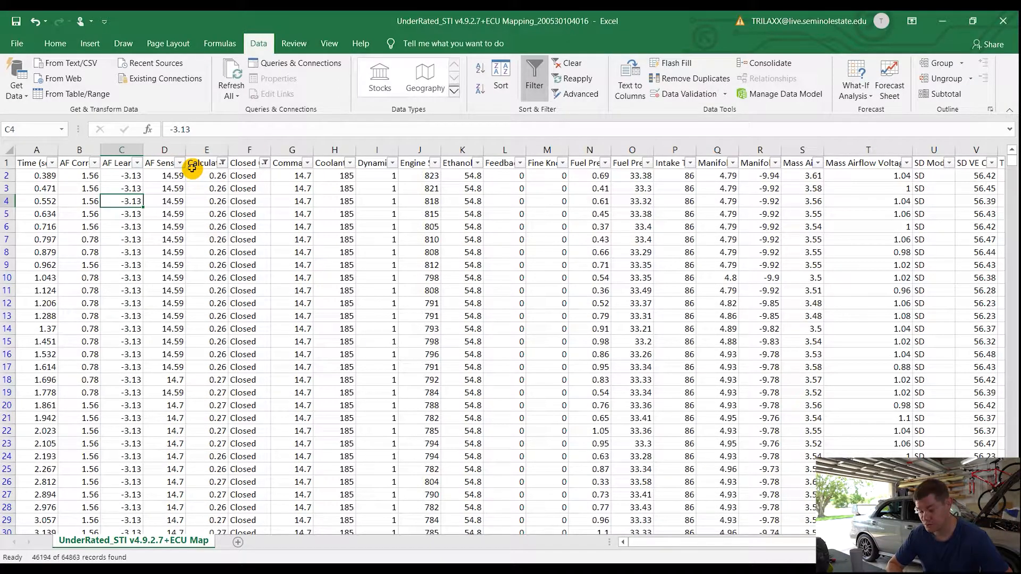
# Check the AF Sensor 1 Ratio filter list and move to the UEGO-AFR-Gasoline column.
pyautogui.click(179, 163)
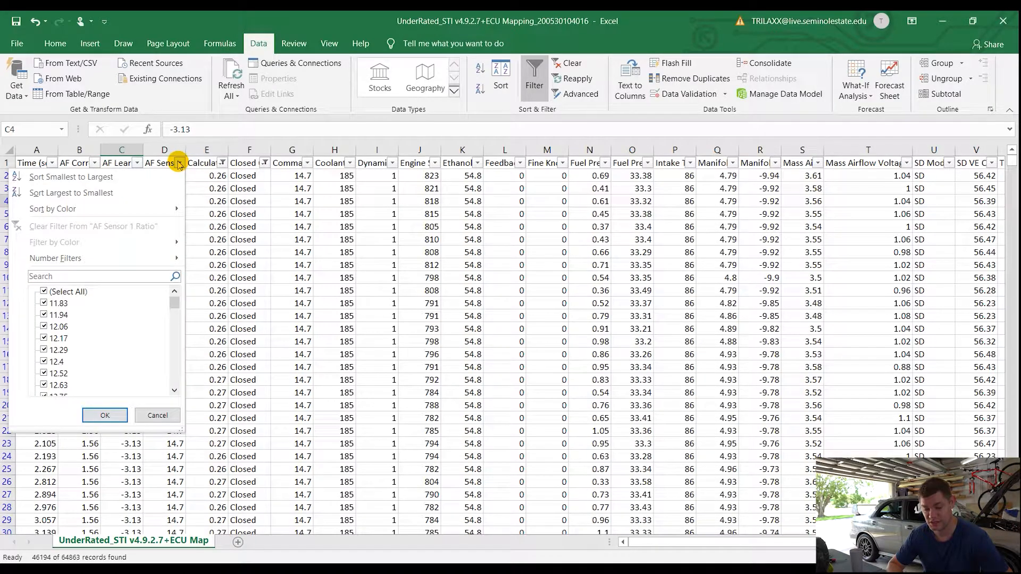
pyautogui.click(104, 415)
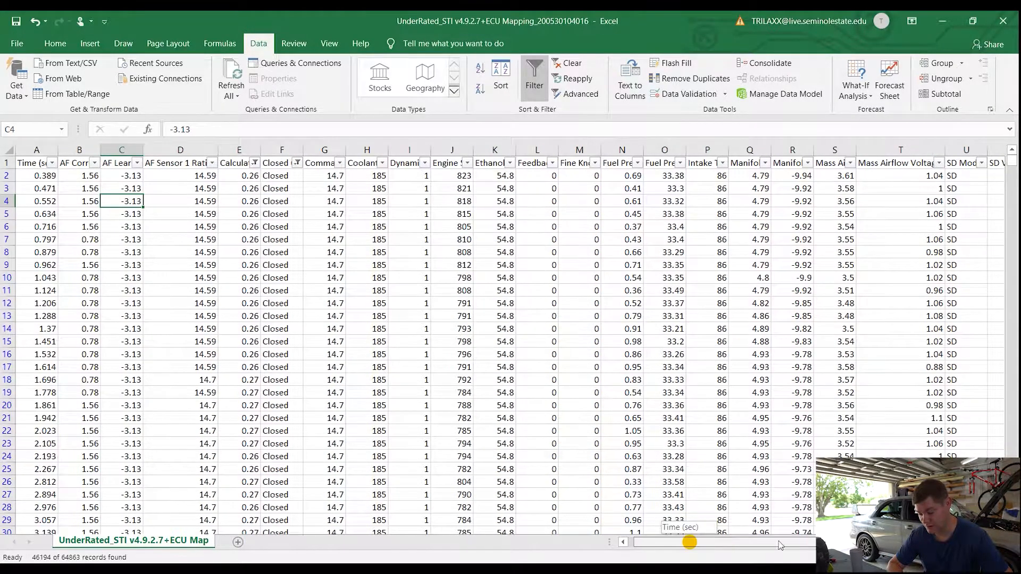
pyautogui.hscroll(3)
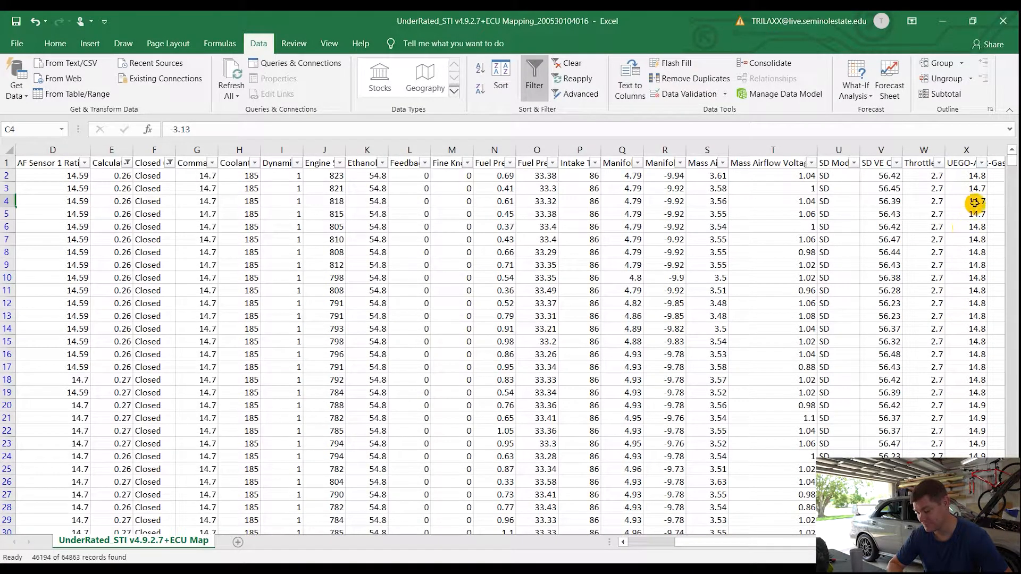
pyautogui.click(966, 150)
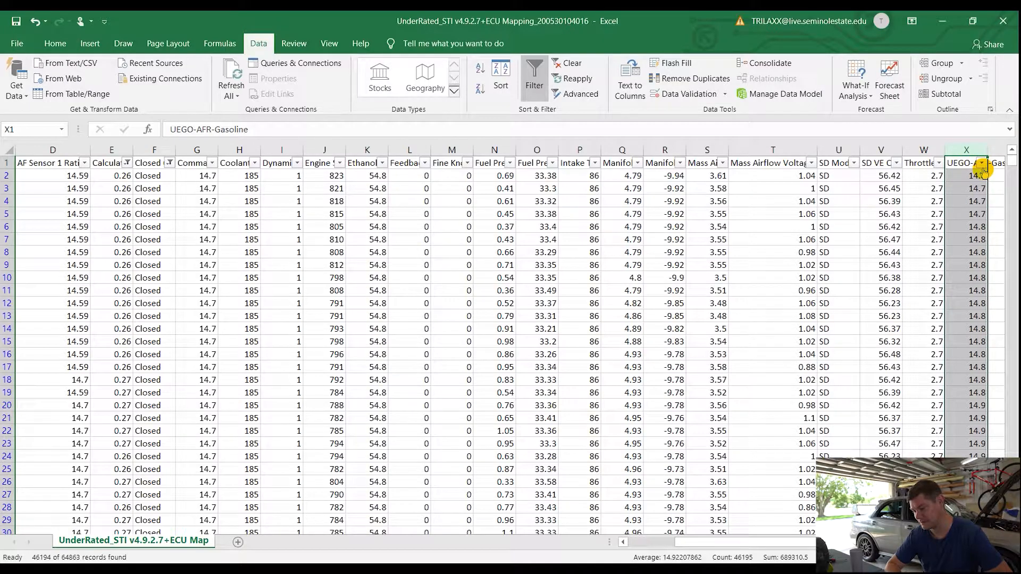
# Custom-filter UEGO-AFR-Gasoline to greater than 13 and less than 16.
pyautogui.click(984, 163)
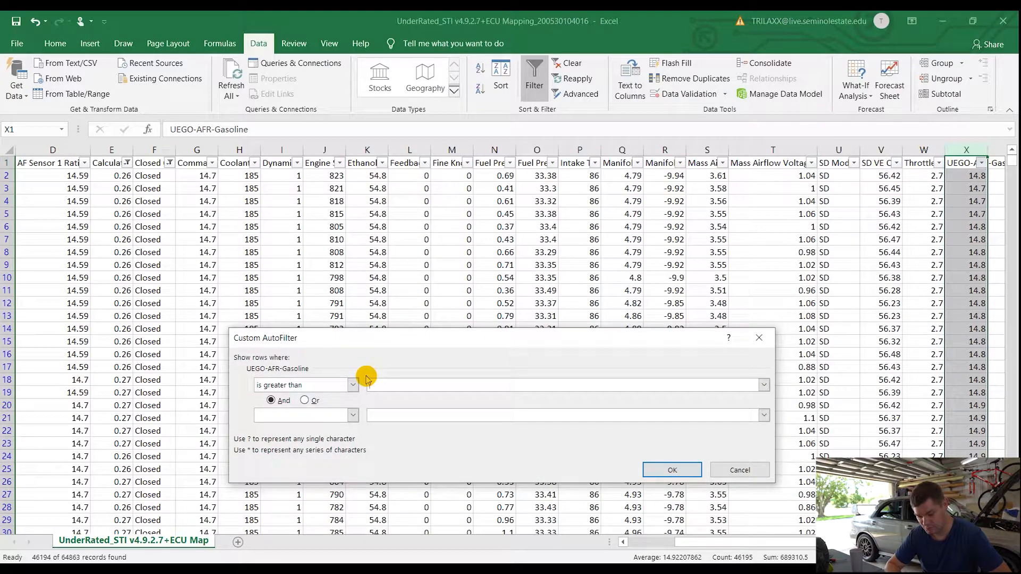
pyautogui.click(395, 385)
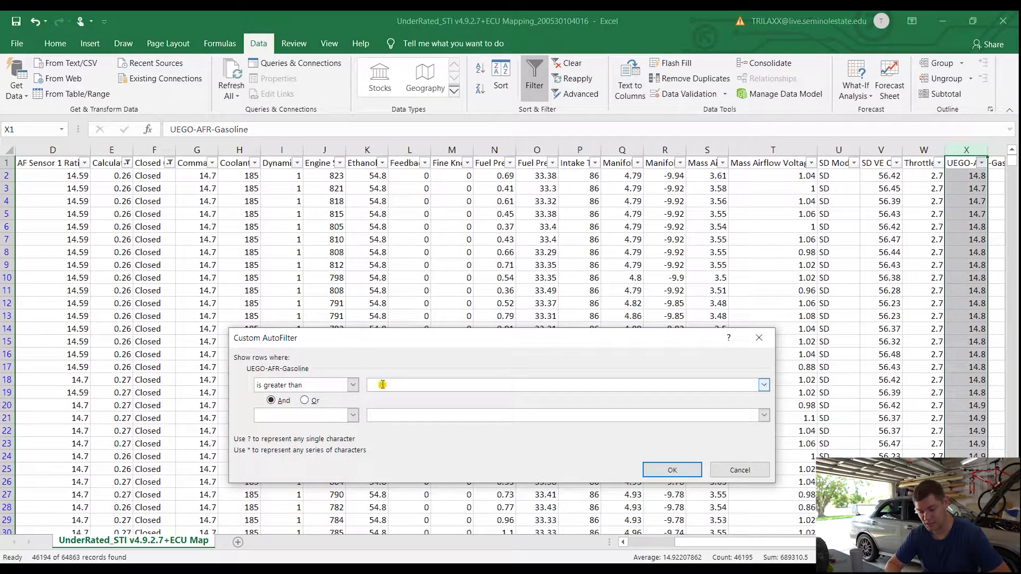
pyautogui.click(382, 384)
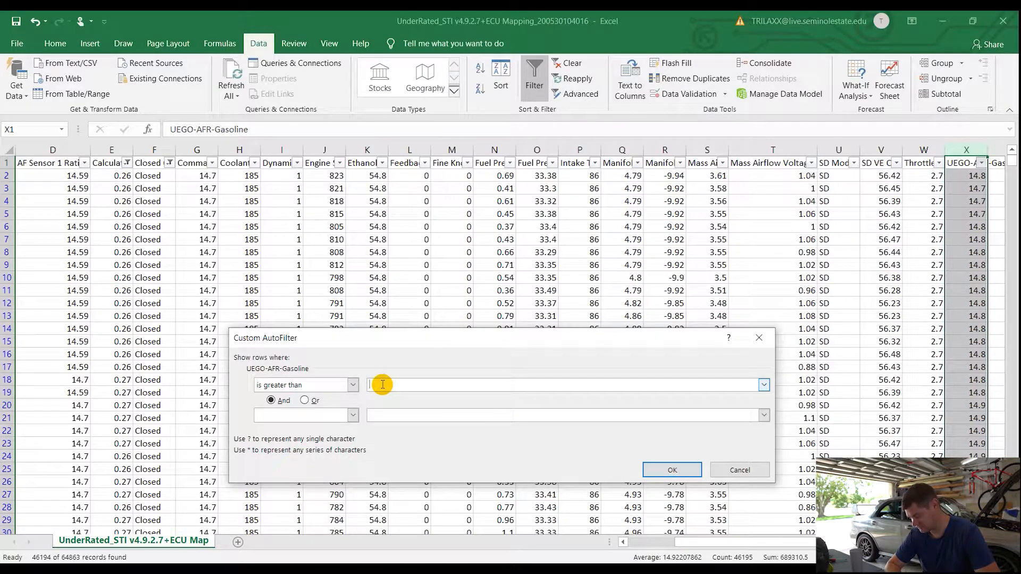
pyautogui.write('13')
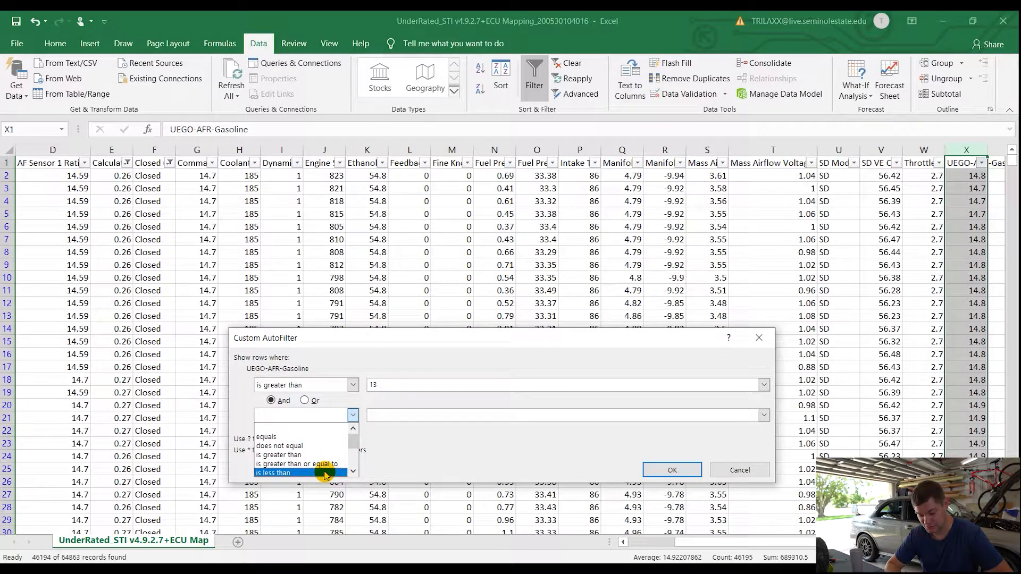
pyautogui.click(284, 473)
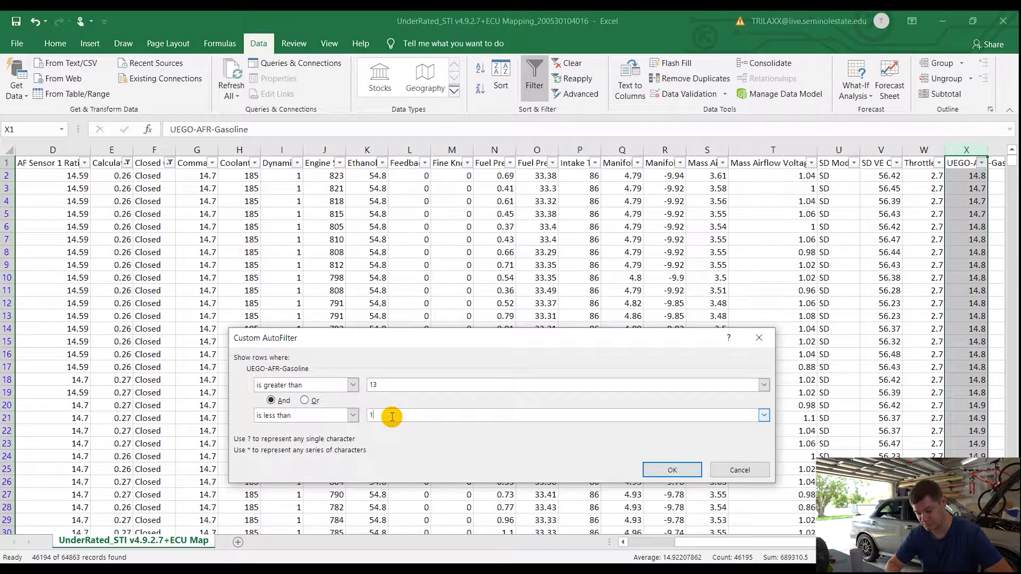
pyautogui.write('6')
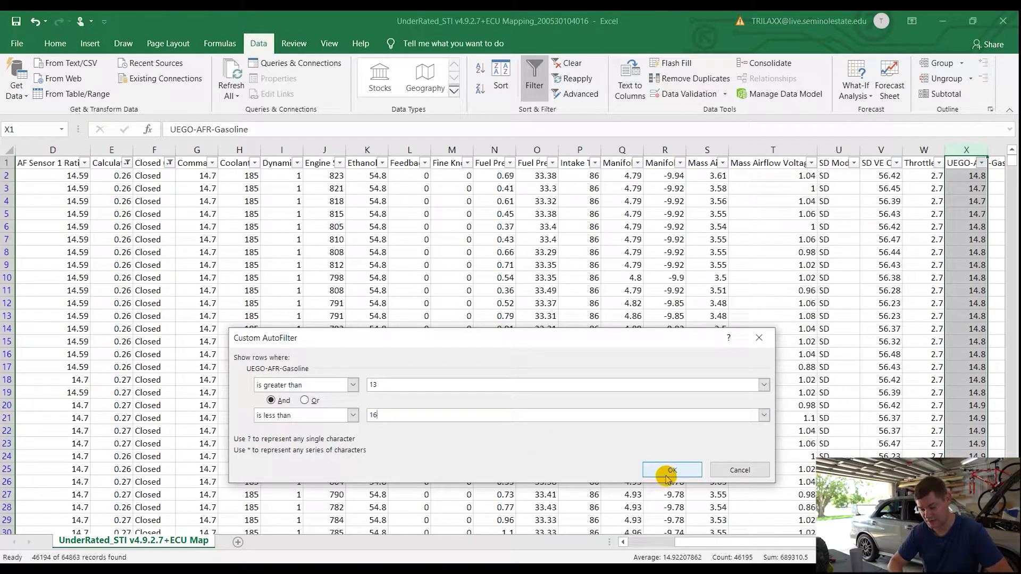
pyautogui.click(673, 470)
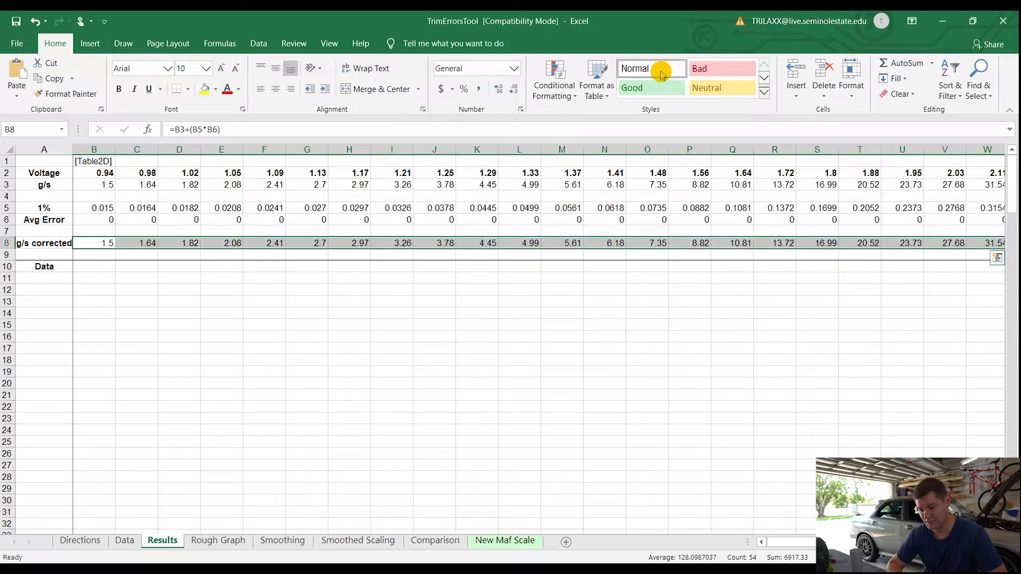
pyautogui.moveTo(660, 74)
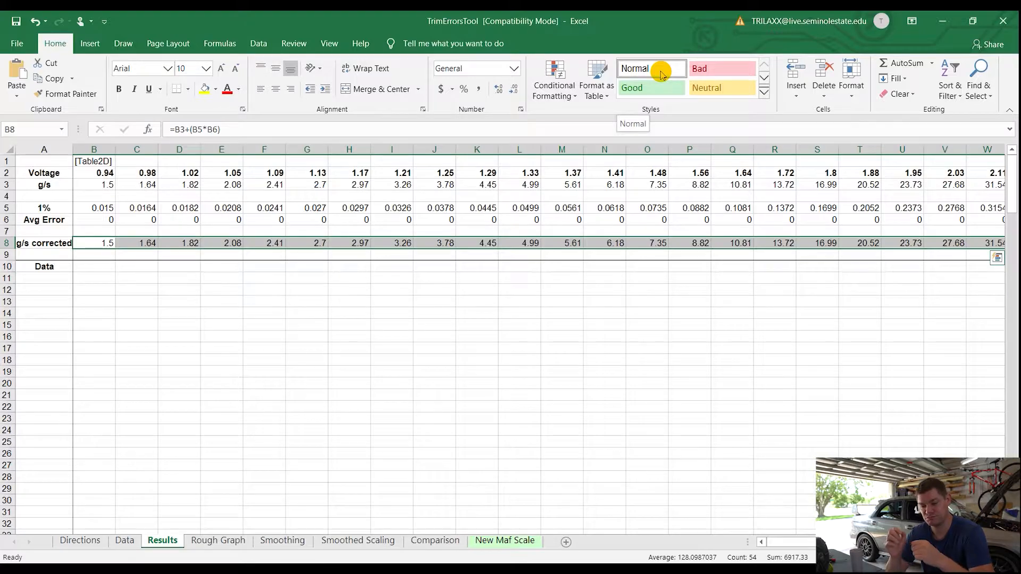
pyautogui.moveTo(30, 371)
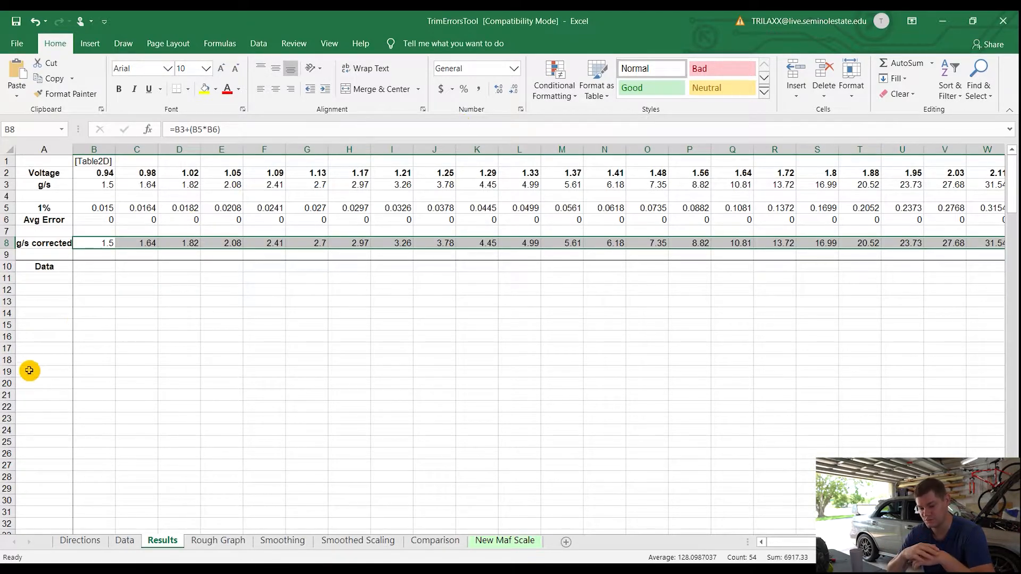
# Read the OL MAF Scaling Tool V2.2 Directions sheet, then return to Results.
pyautogui.click(79, 540)
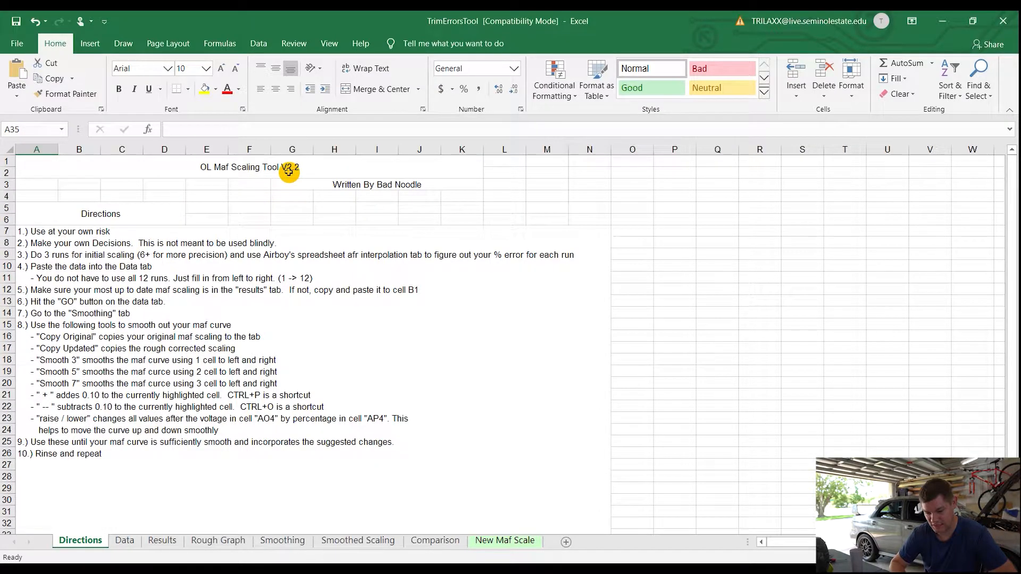
pyautogui.click(377, 185)
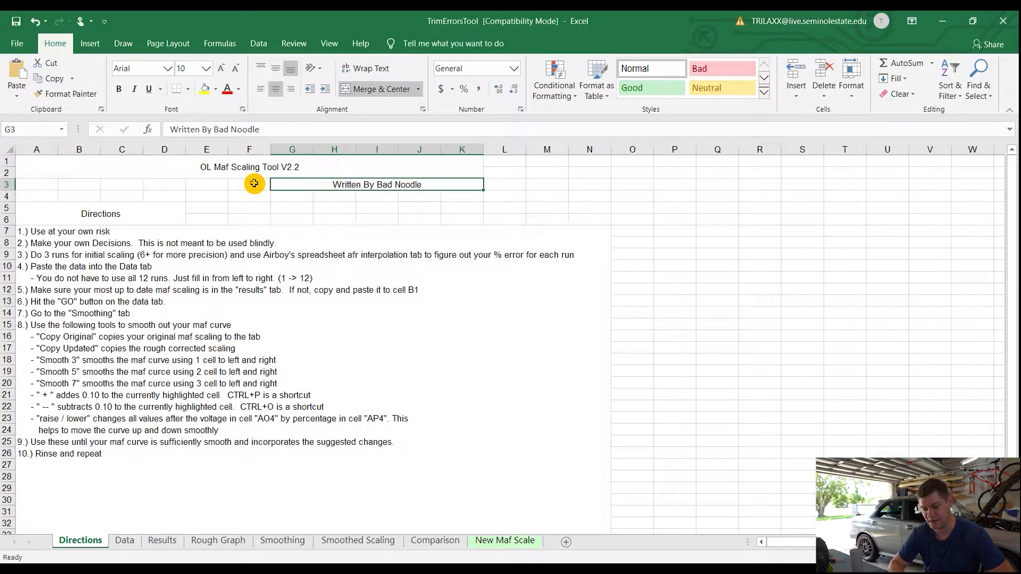
pyautogui.moveTo(243, 179)
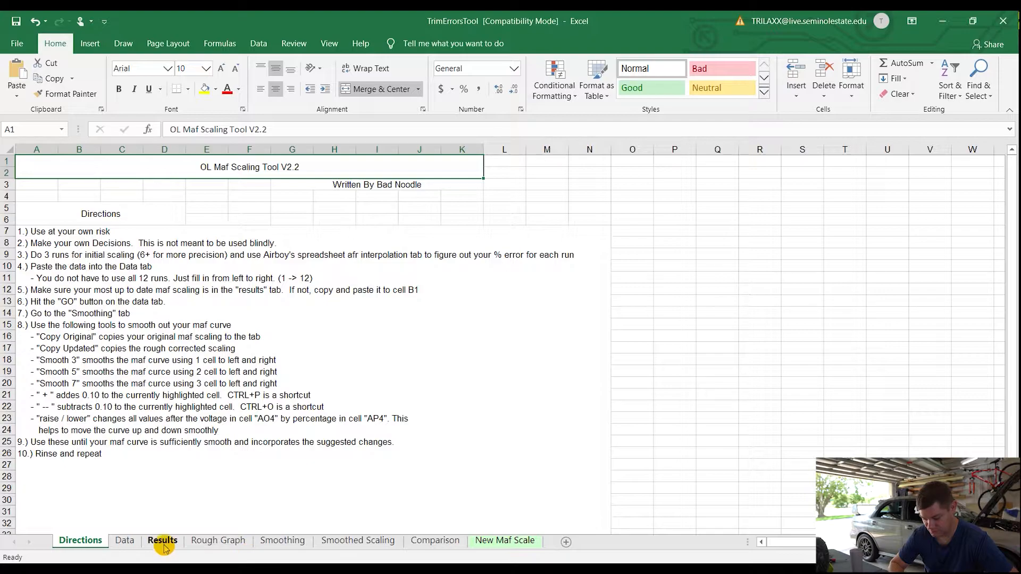
pyautogui.click(162, 540)
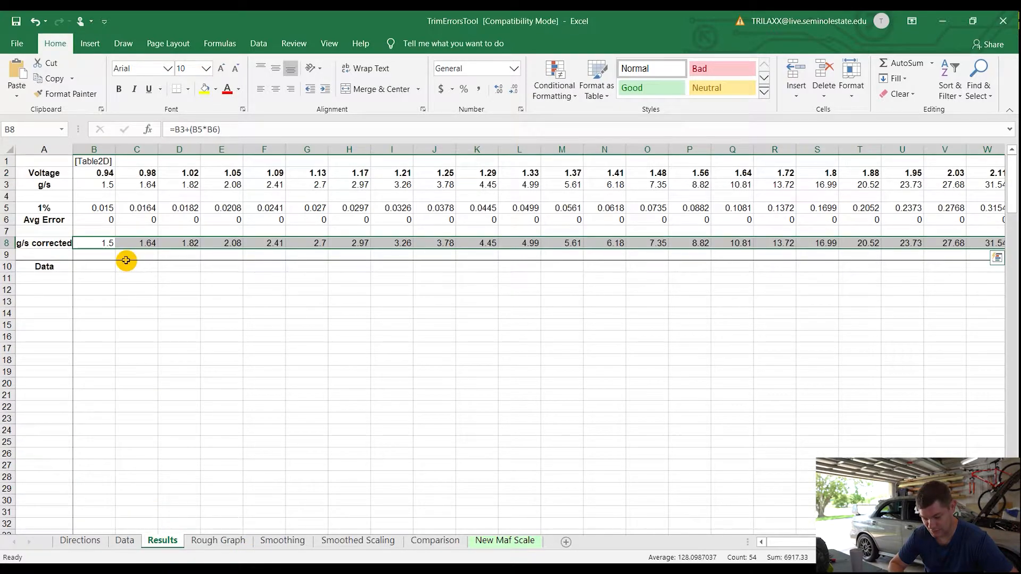
pyautogui.moveTo(256, 395)
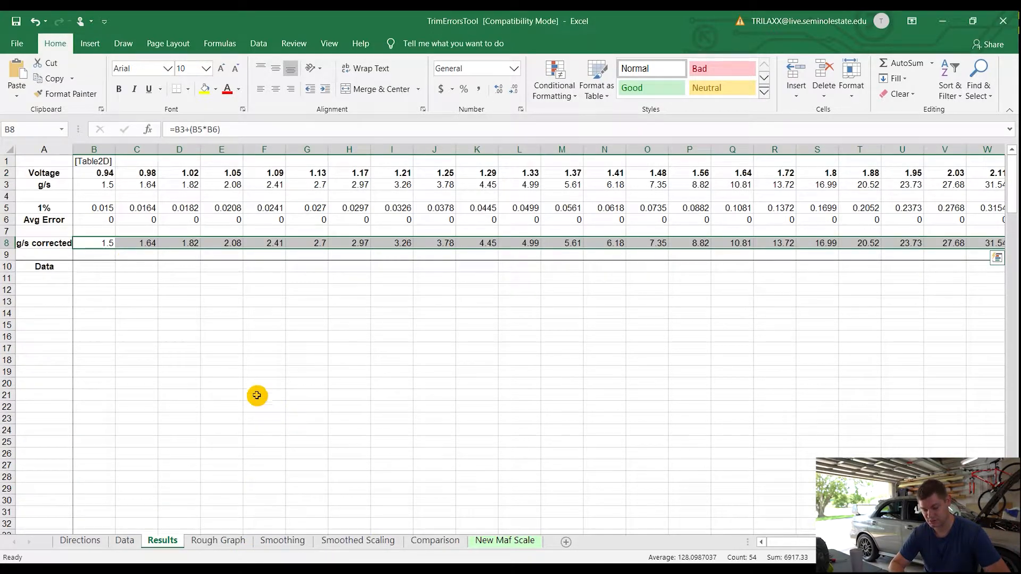
# Mark the Results g/s row, then begin selecting the Accesstuner MAF Calibration airflow row across to its end.
pyautogui.click(94, 186)
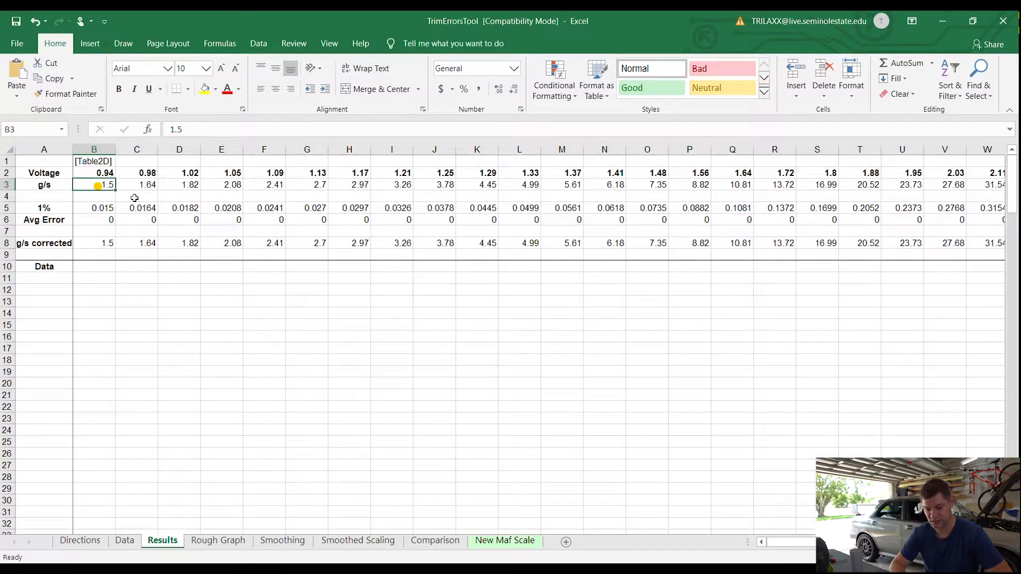
pyautogui.moveTo(93, 184); pyautogui.dragTo(391, 195)
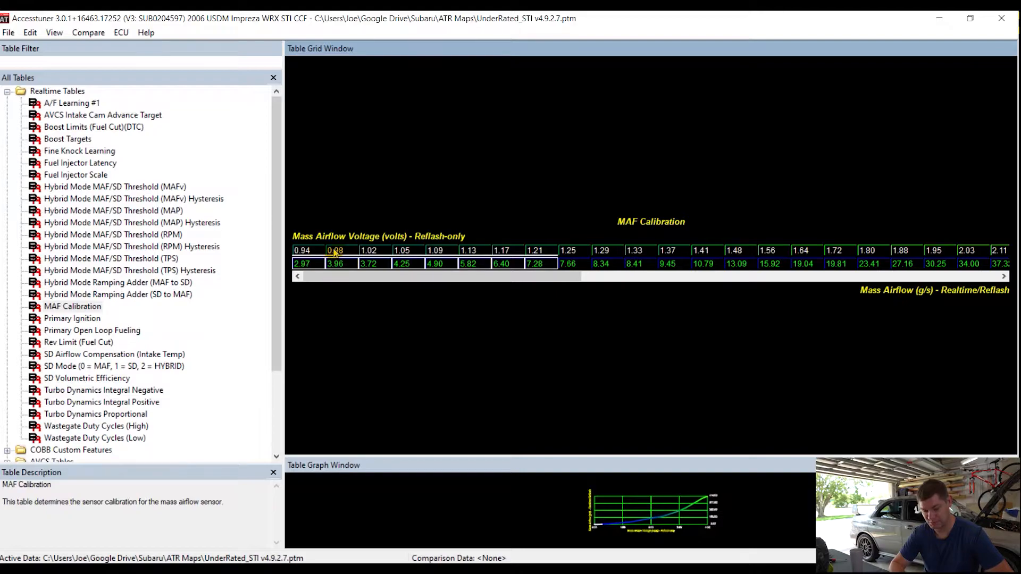
pyautogui.click(302, 263)
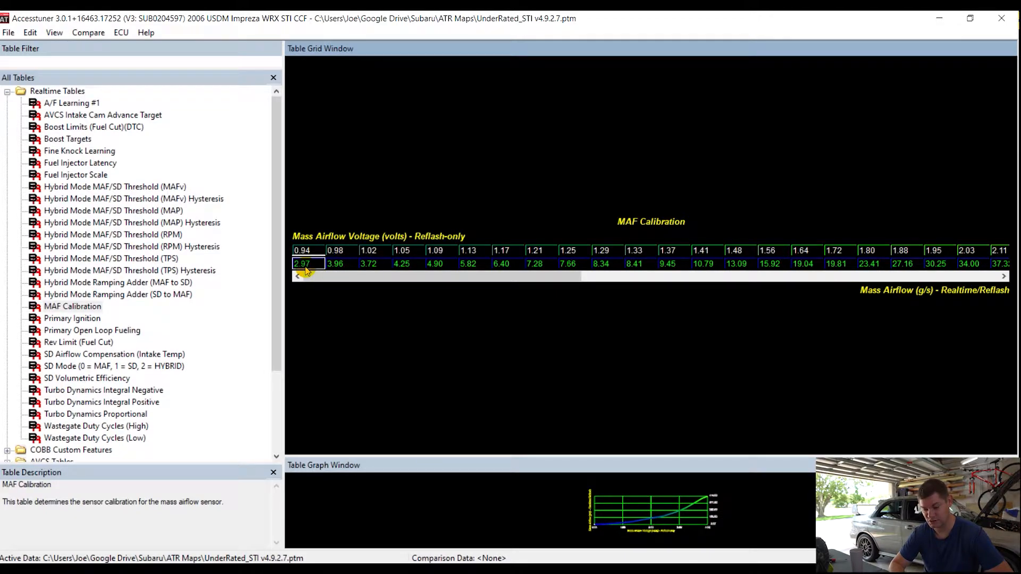
pyautogui.hscroll(3)
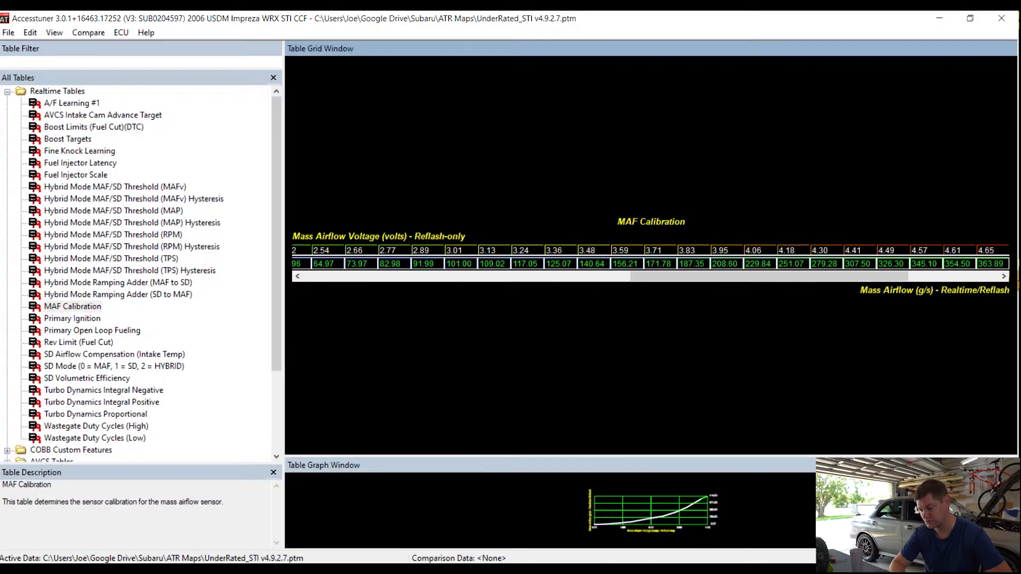
pyautogui.hscroll(3)
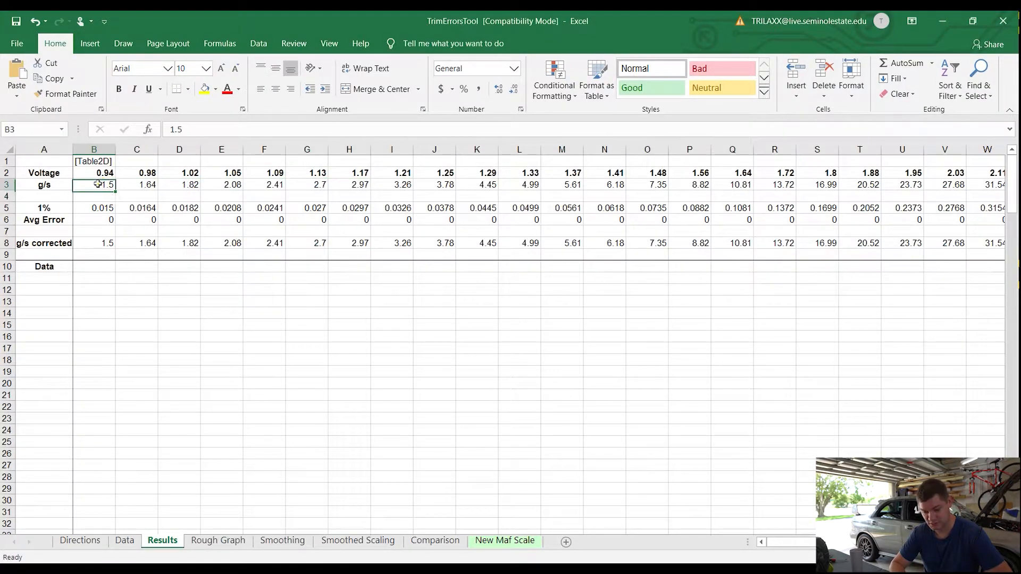
# Paste the airflow values (2.97, 3.96, …) into the Results g/s row and check the Data sheet's Run 1 headings.
pyautogui.moveTo(94, 184); pyautogui.dragTo(561, 184)
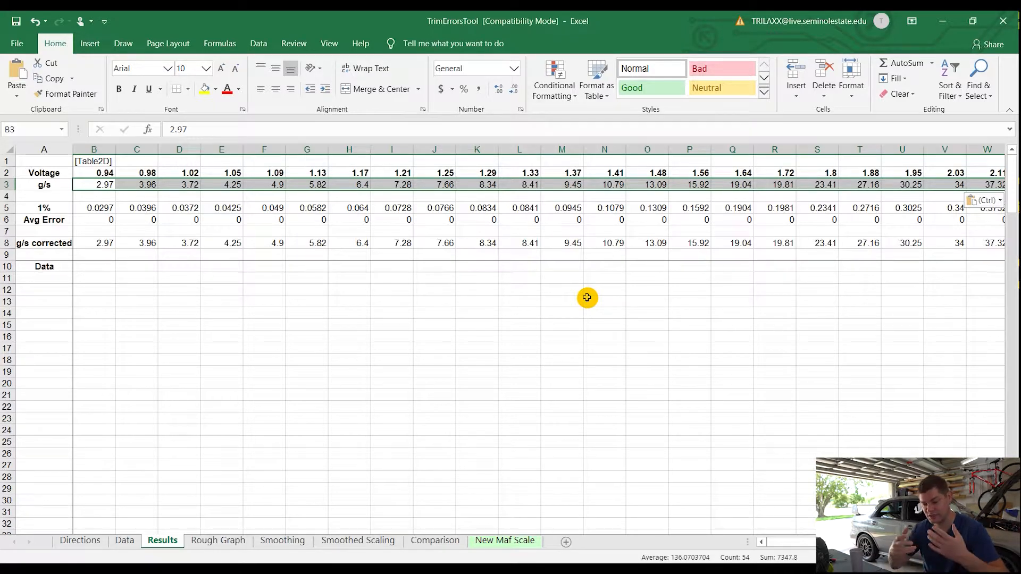
pyautogui.moveTo(242, 321)
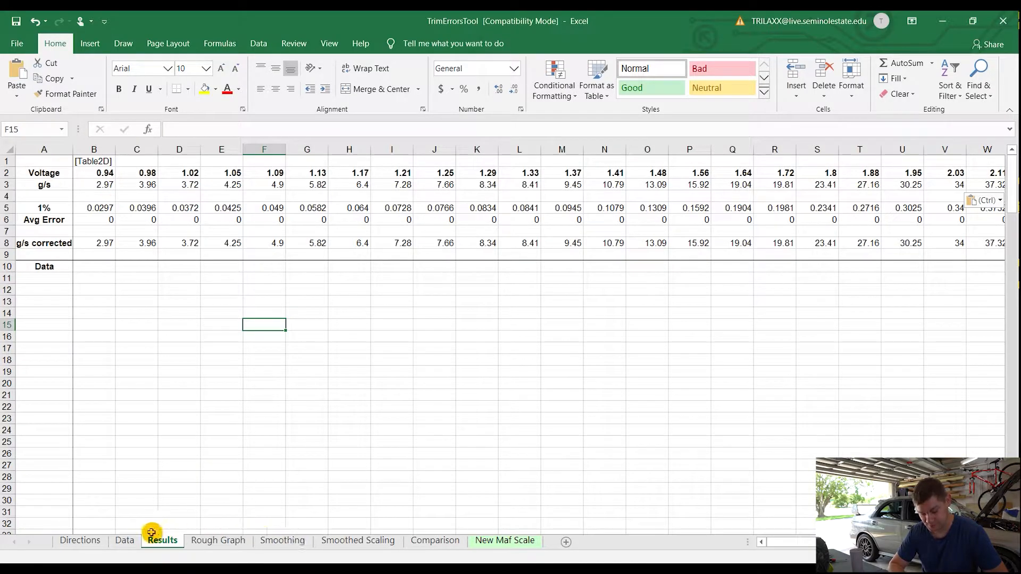
pyautogui.click(124, 540)
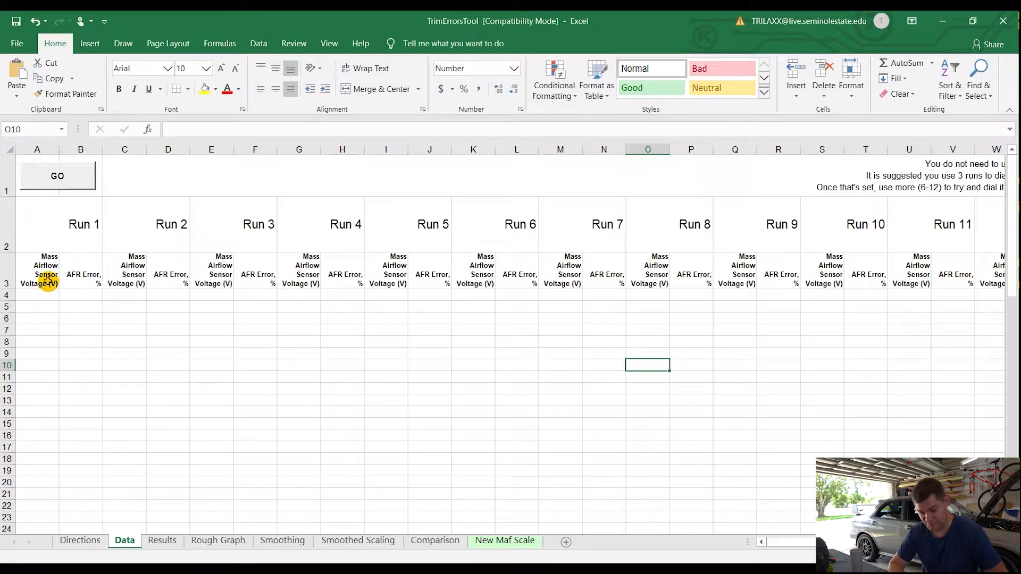
pyautogui.click(37, 271)
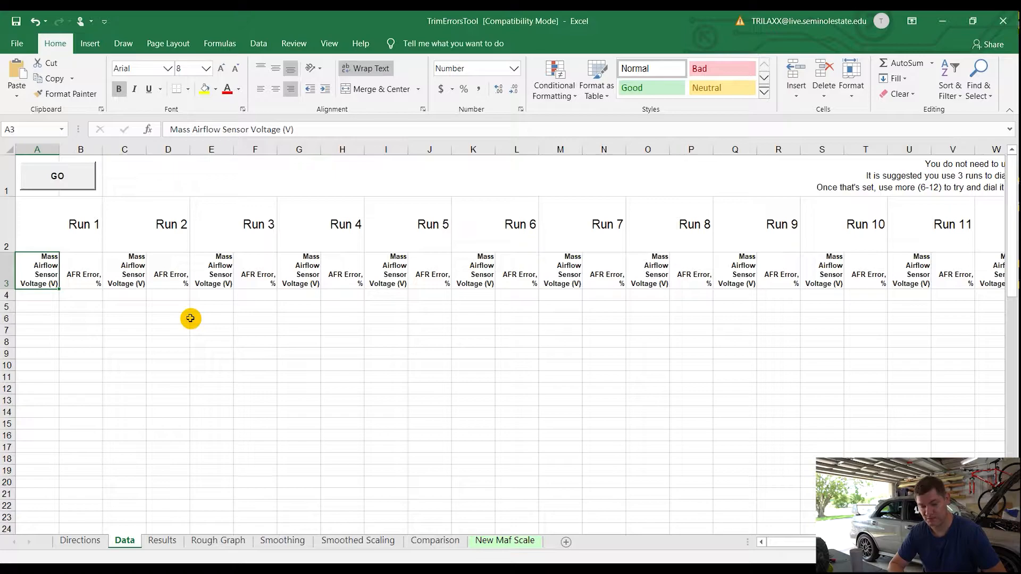
pyautogui.click(81, 274)
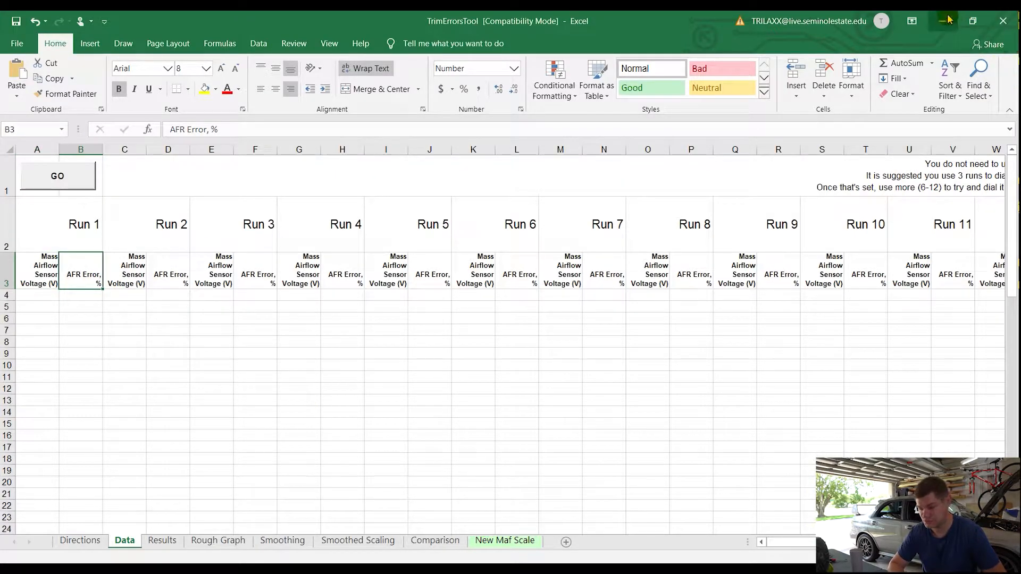
pyautogui.moveTo(1002, 17)
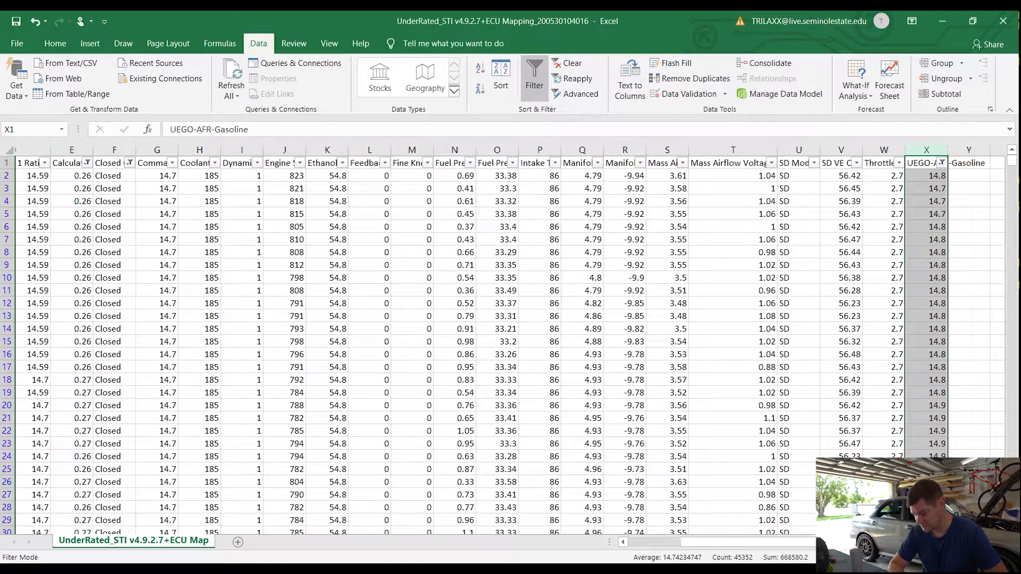
# Label new log columns Y and Z as MAFV and AFTrim%.
pyautogui.hscroll(3)
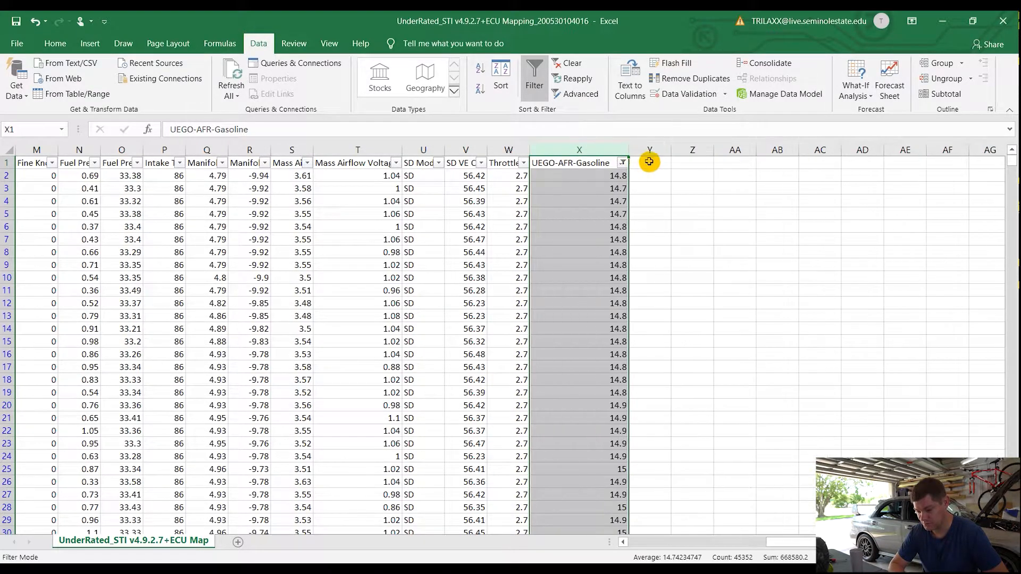
pyautogui.click(649, 162)
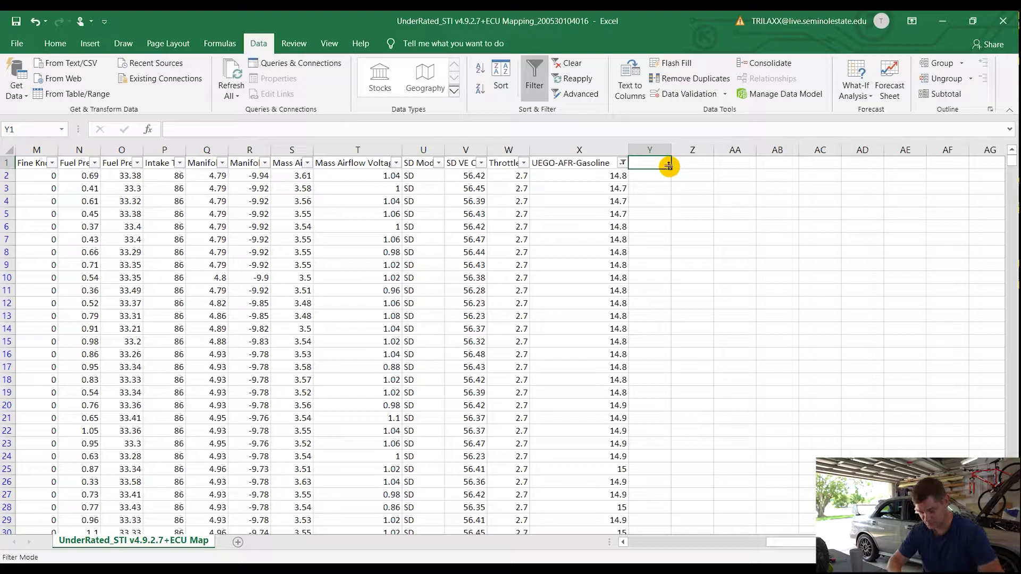
pyautogui.write('MAFV')
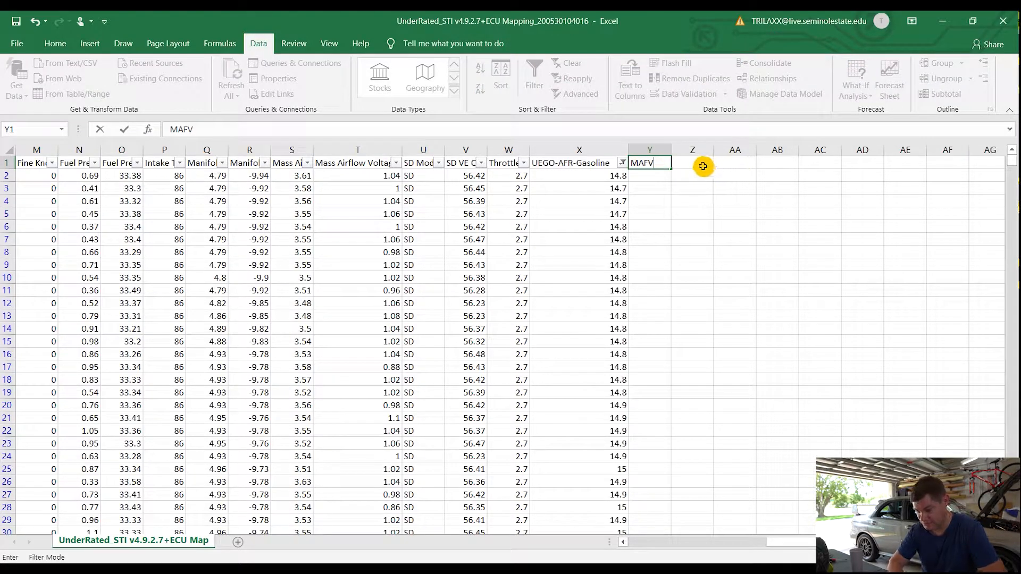
pyautogui.write('AF')
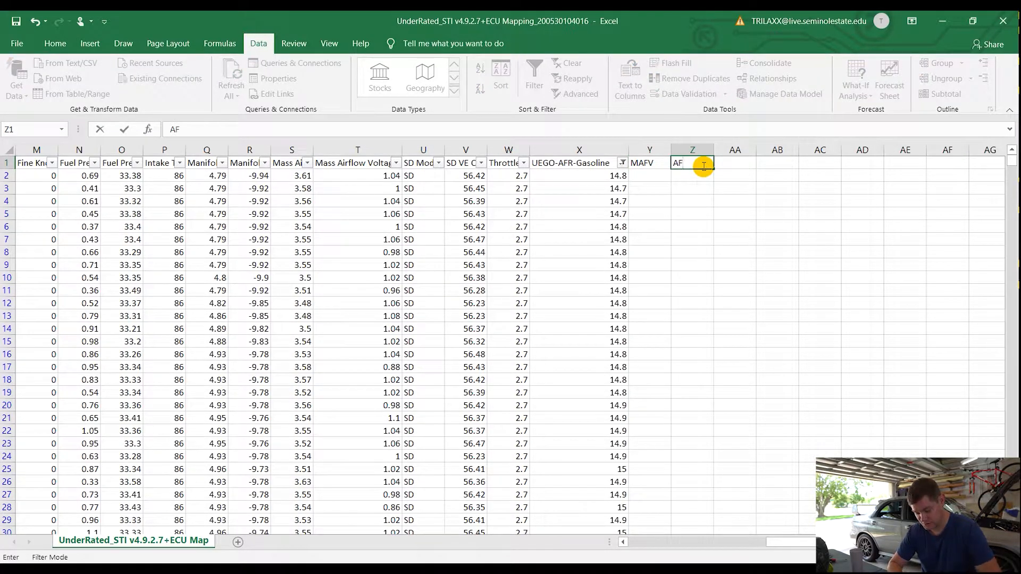
pyautogui.write('TR')
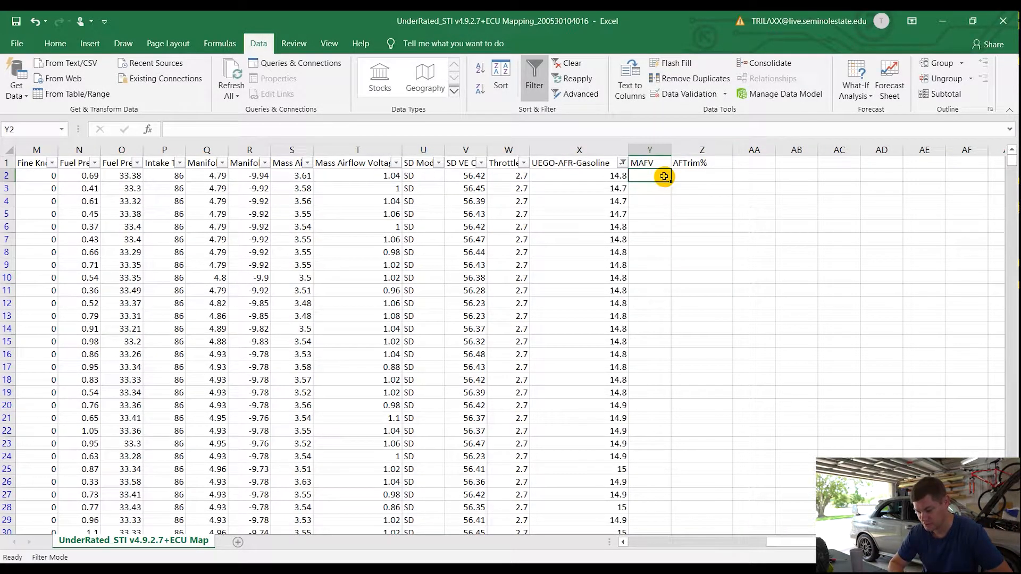
# Fill MAFV with =T2 copied down every row and begin the AFTrim% formula.
pyautogui.write('=')
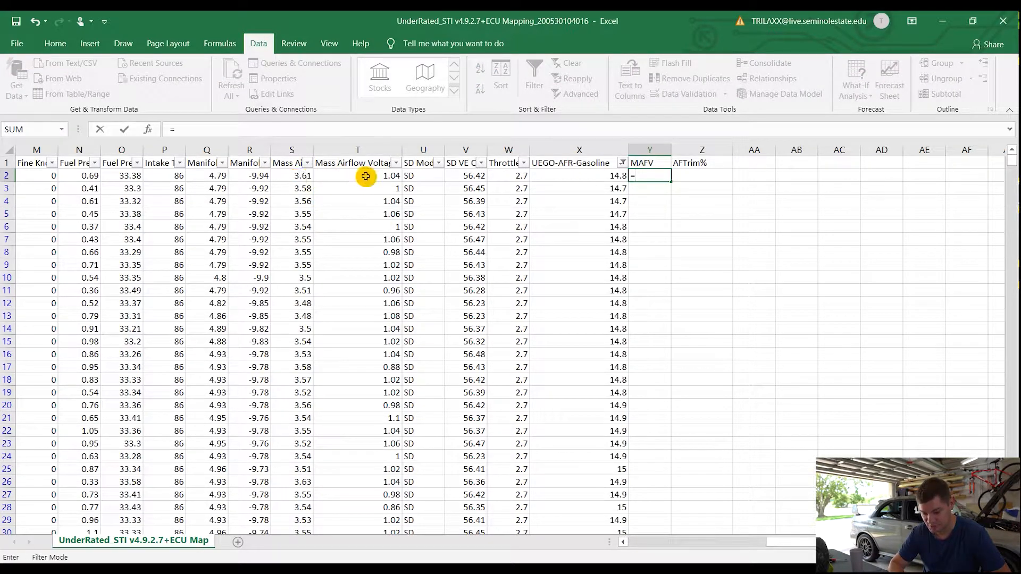
pyautogui.press('Enter')
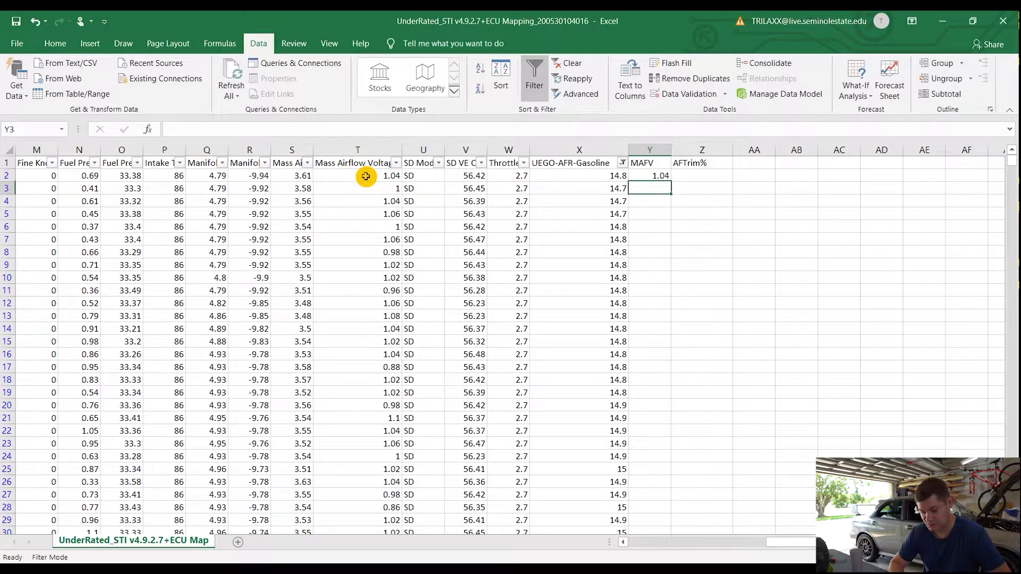
pyautogui.click(649, 176)
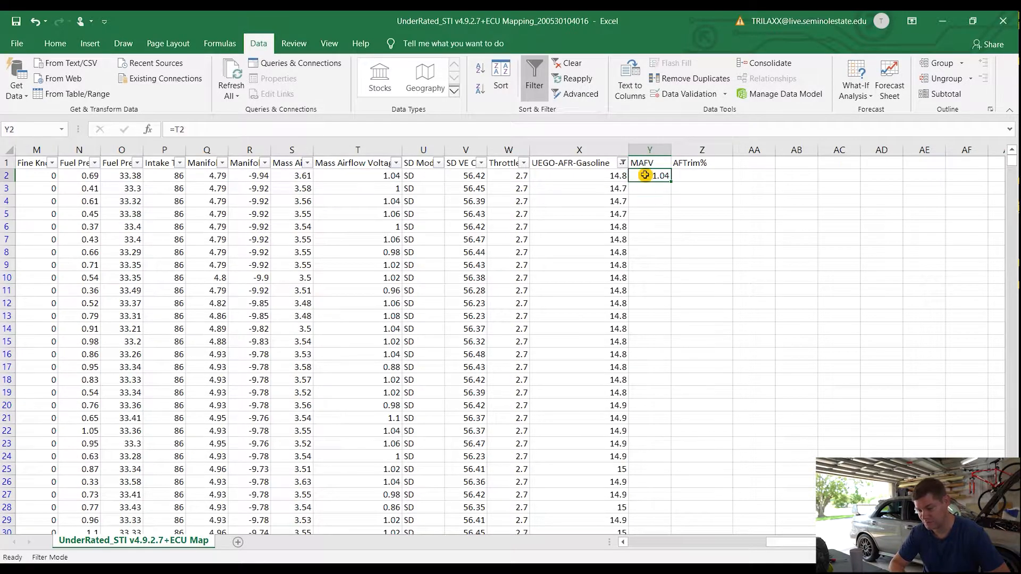
pyautogui.moveTo(672, 189)
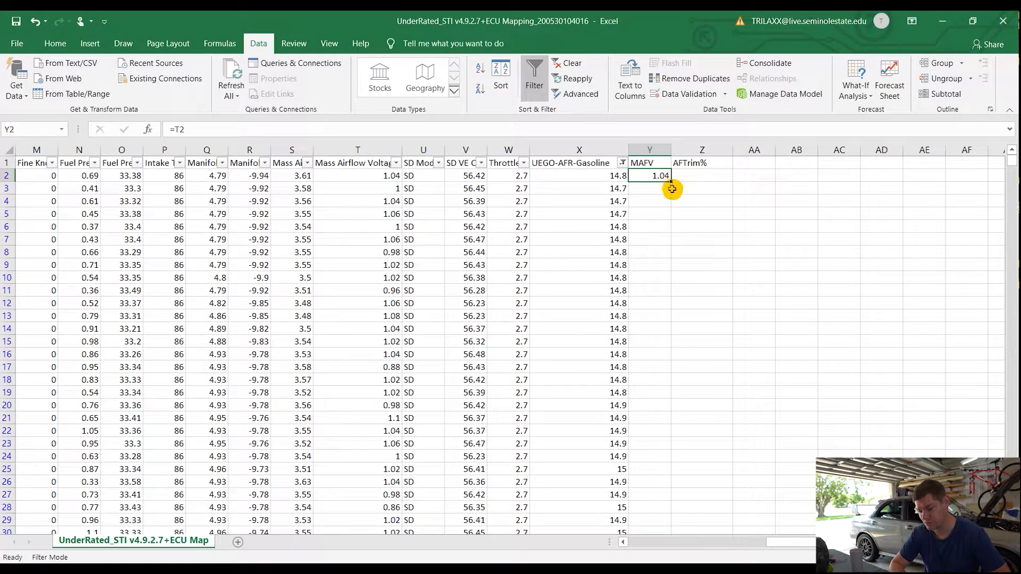
pyautogui.click(649, 149)
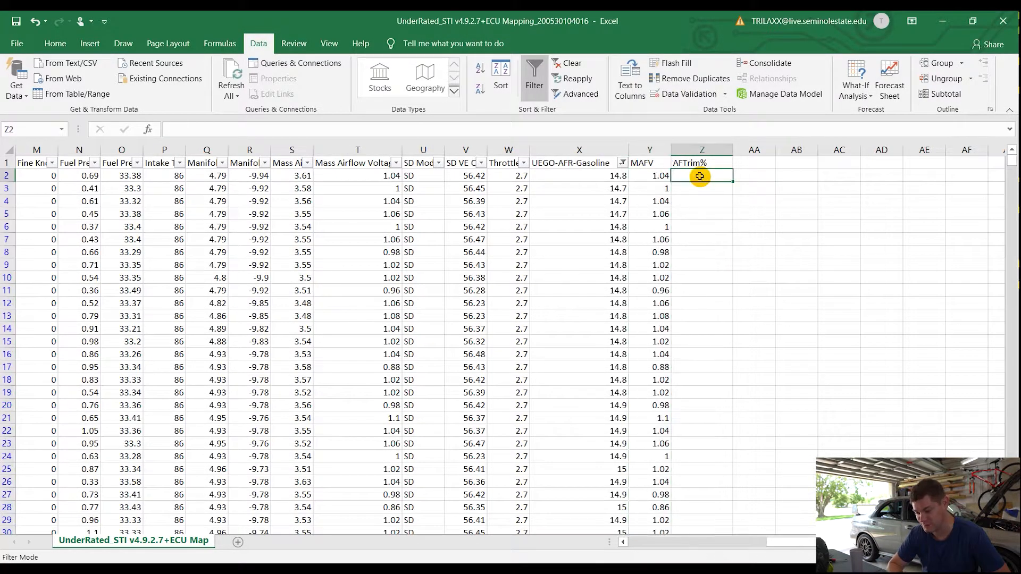
pyautogui.write('=')
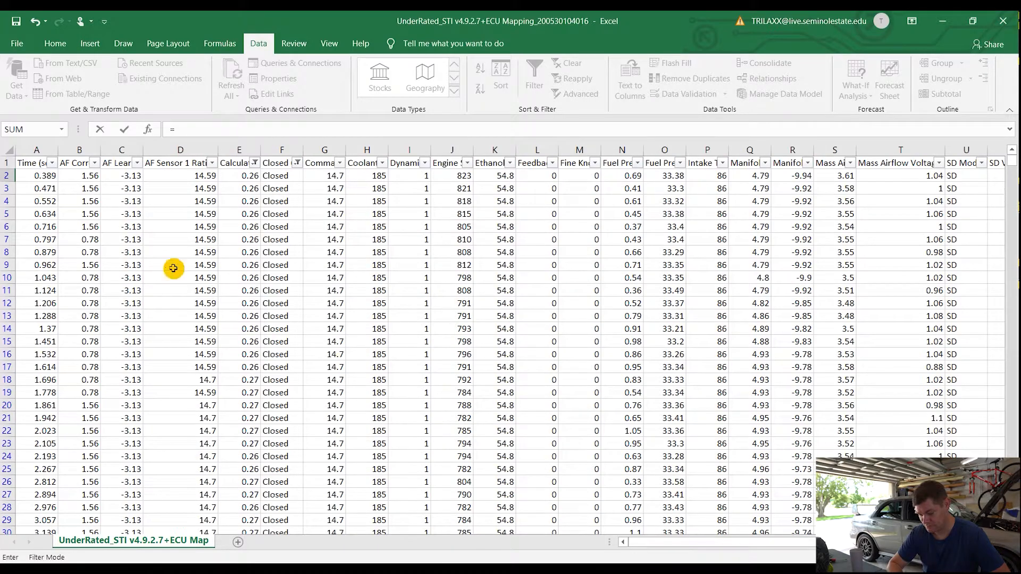
# Make AFTrim% =B2+C2 (AF correction plus learning) and fill it down column Z.
pyautogui.click(79, 175)
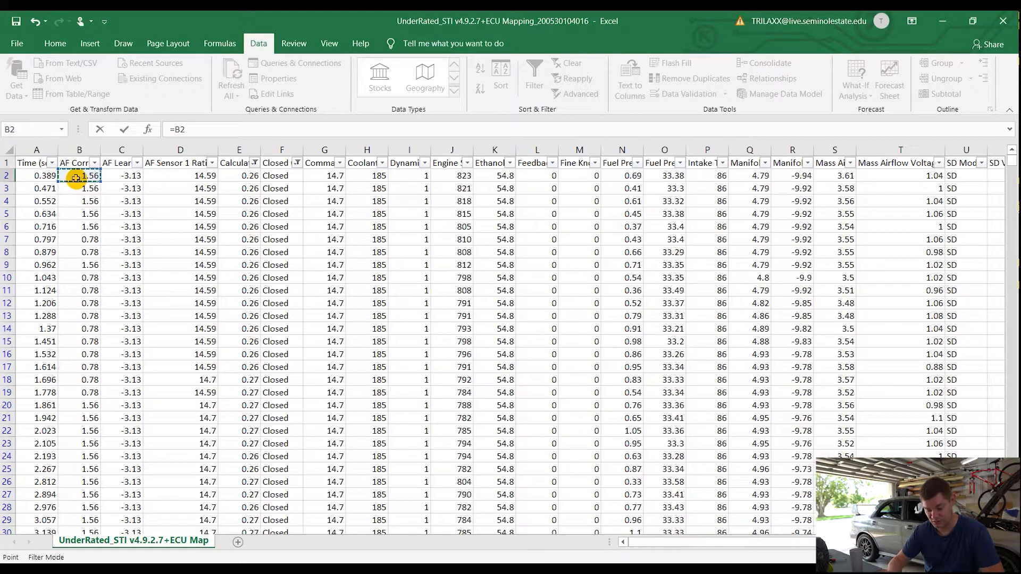
pyautogui.click(121, 176)
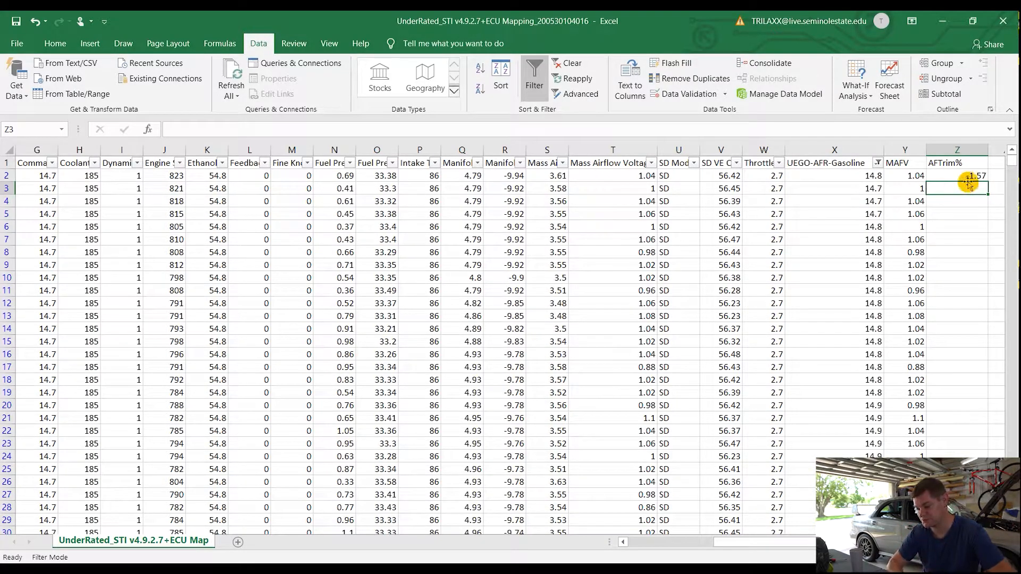
pyautogui.click(956, 176)
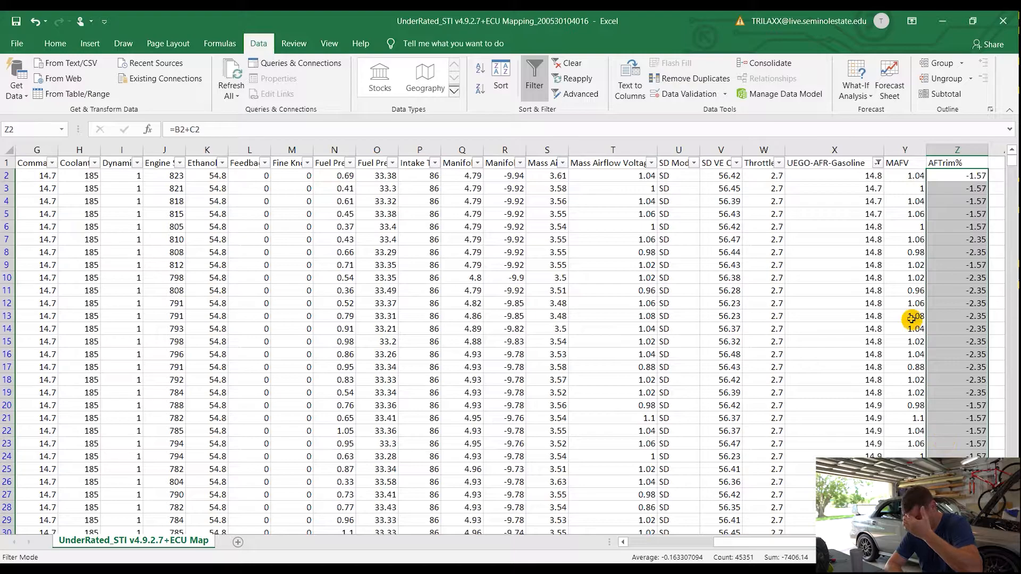
pyautogui.moveTo(904, 175); pyautogui.dragTo(956, 214)
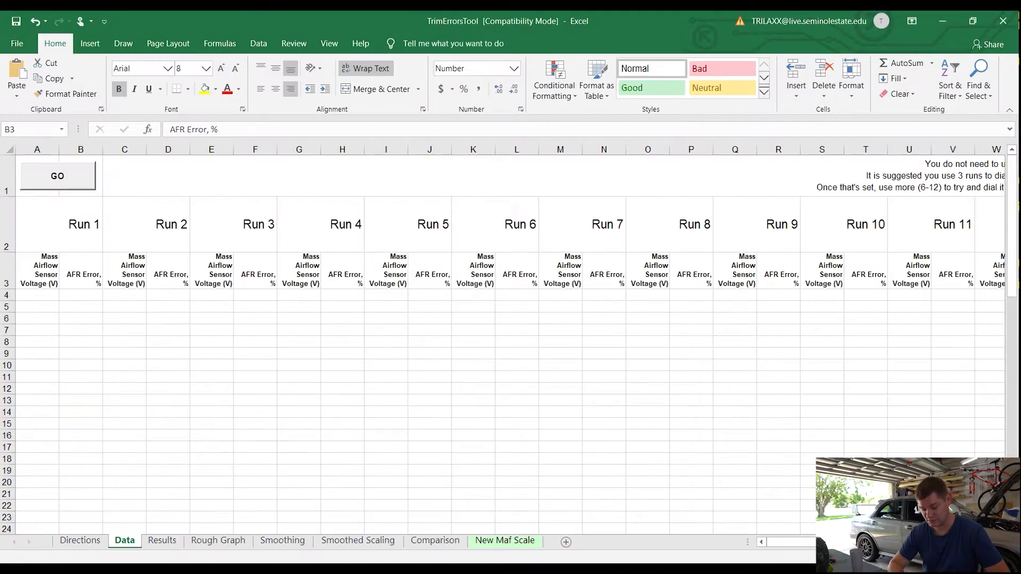
# Review the trim tool's Directions sheet, then select the empty Run 1 voltage cells on the Data sheet.
pyautogui.click(81, 271)
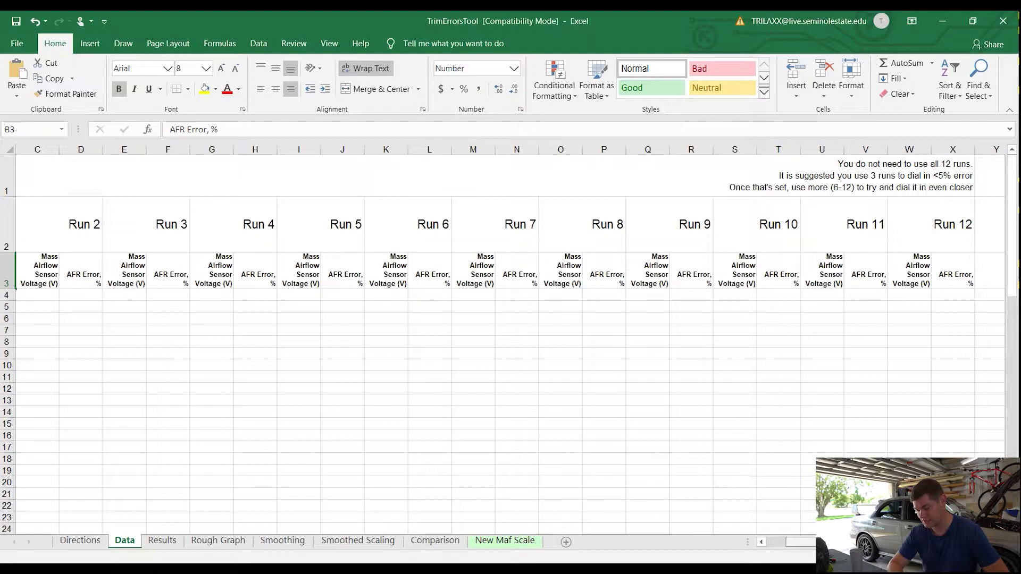
pyautogui.hscroll(-3)
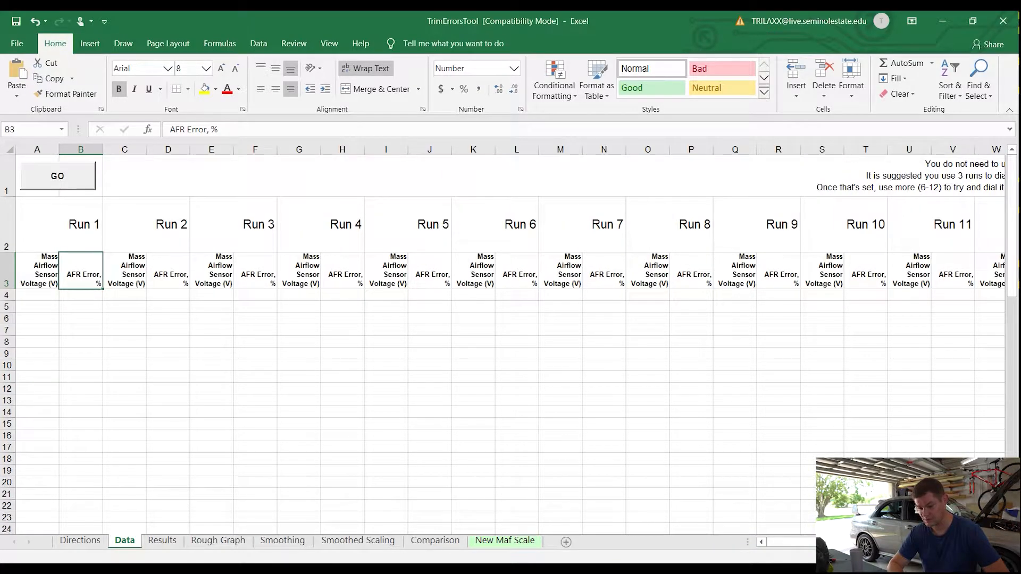
pyautogui.click(79, 540)
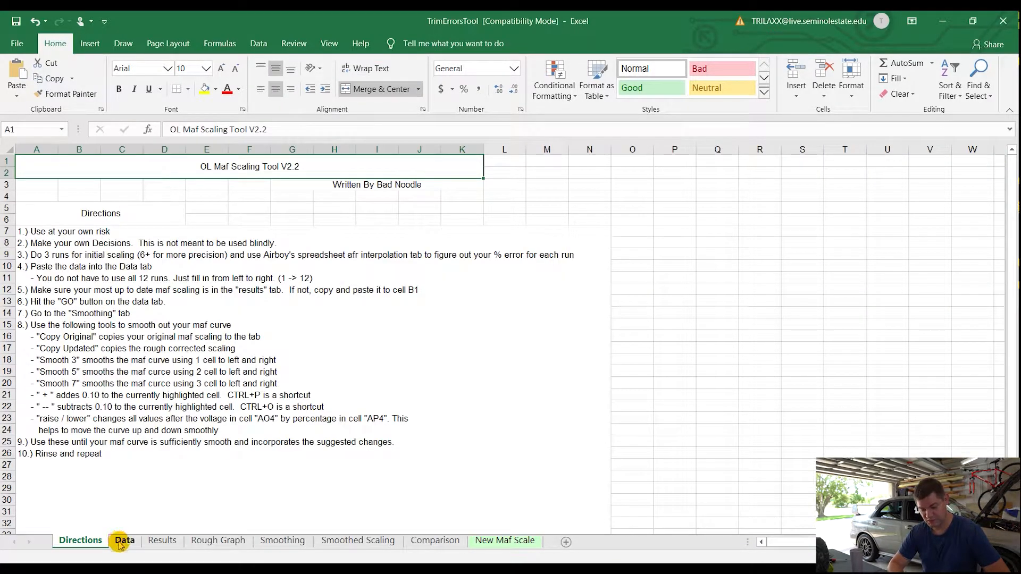
pyautogui.click(124, 541)
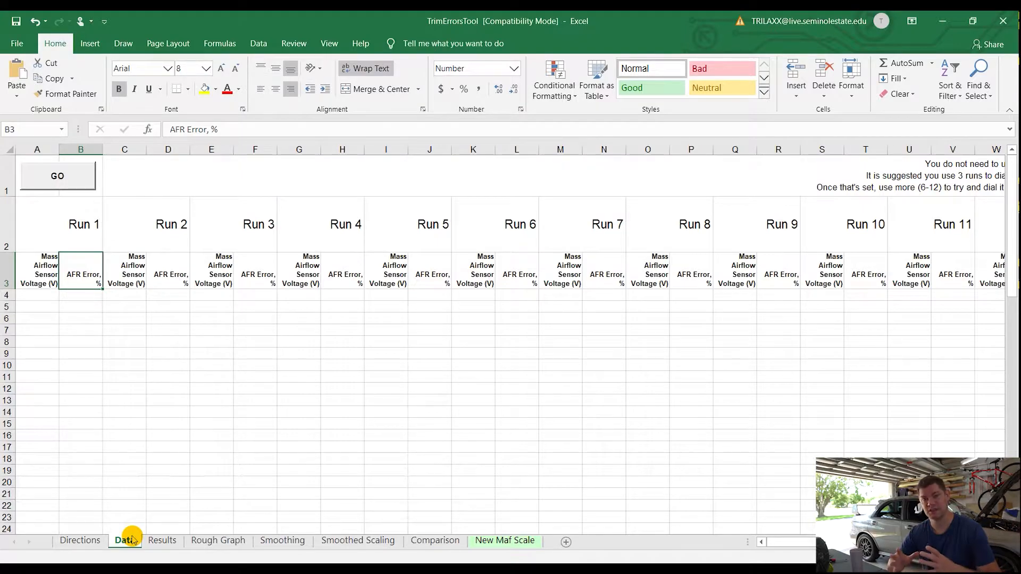
pyautogui.click(37, 298)
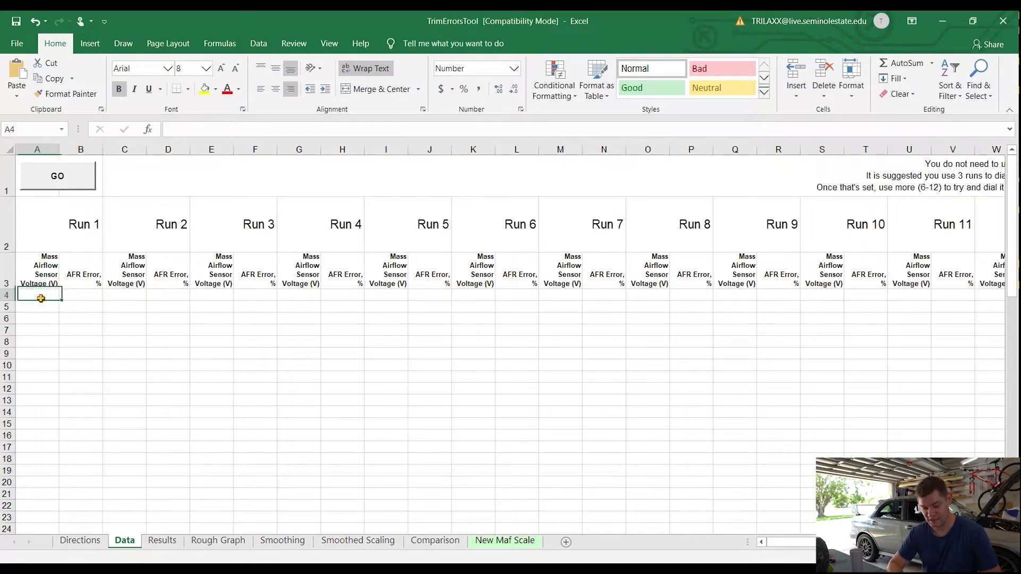
pyautogui.moveTo(37, 294); pyautogui.dragTo(80, 450)
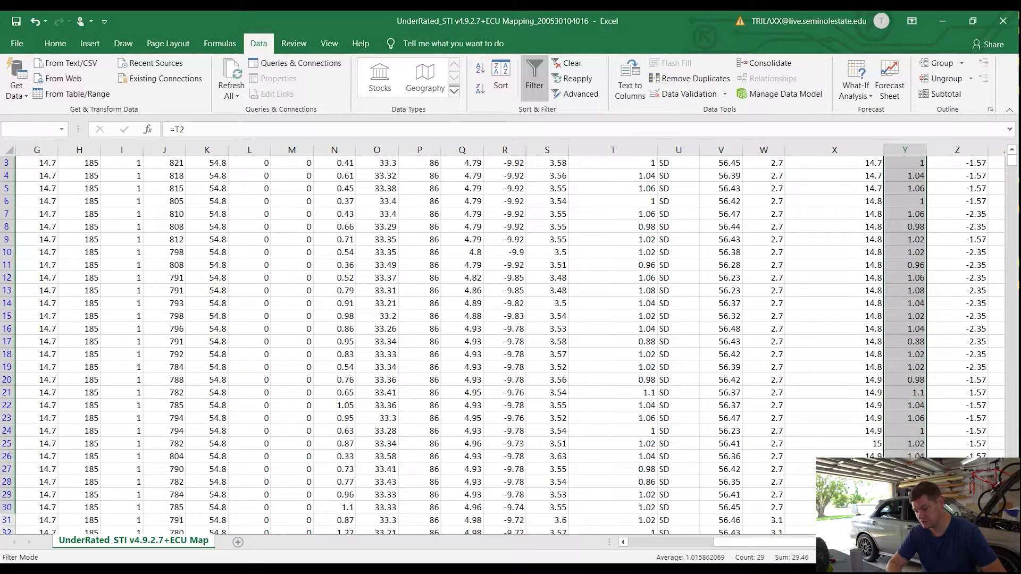
# Scroll down the log's MAFV column to reach its last row for copying.
pyautogui.scroll(-3)
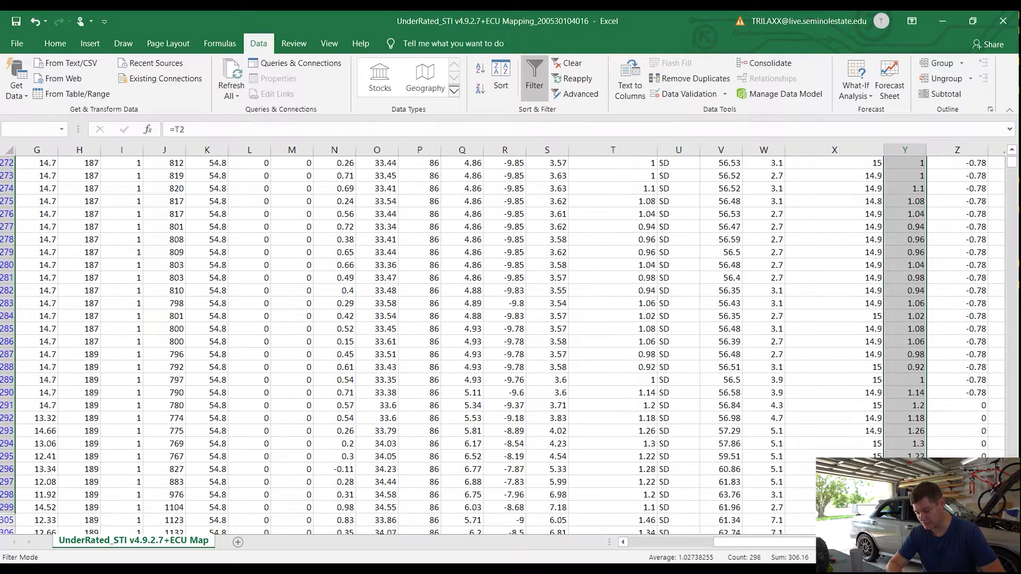
pyautogui.scroll(-3)
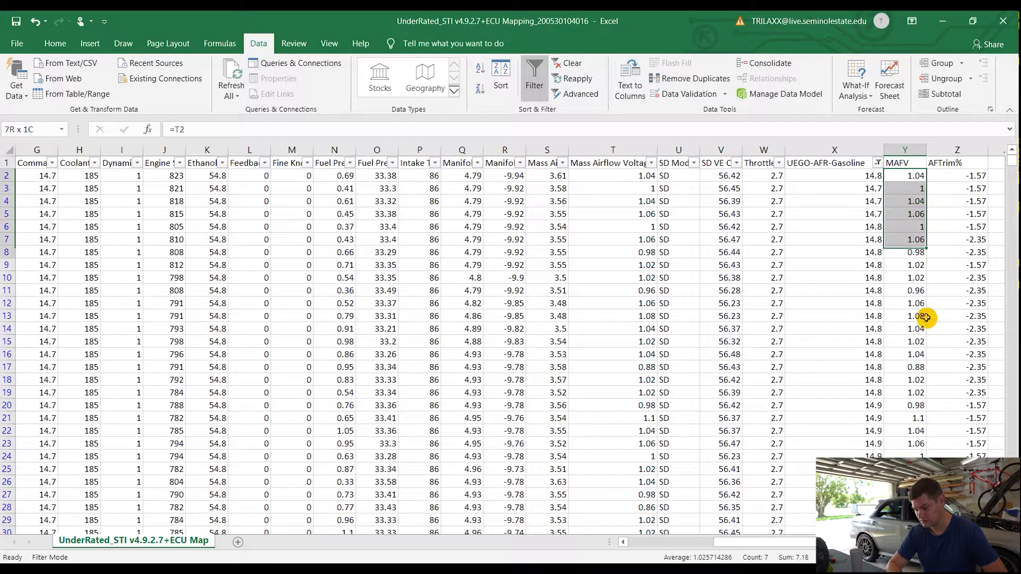
pyautogui.scroll(-3)
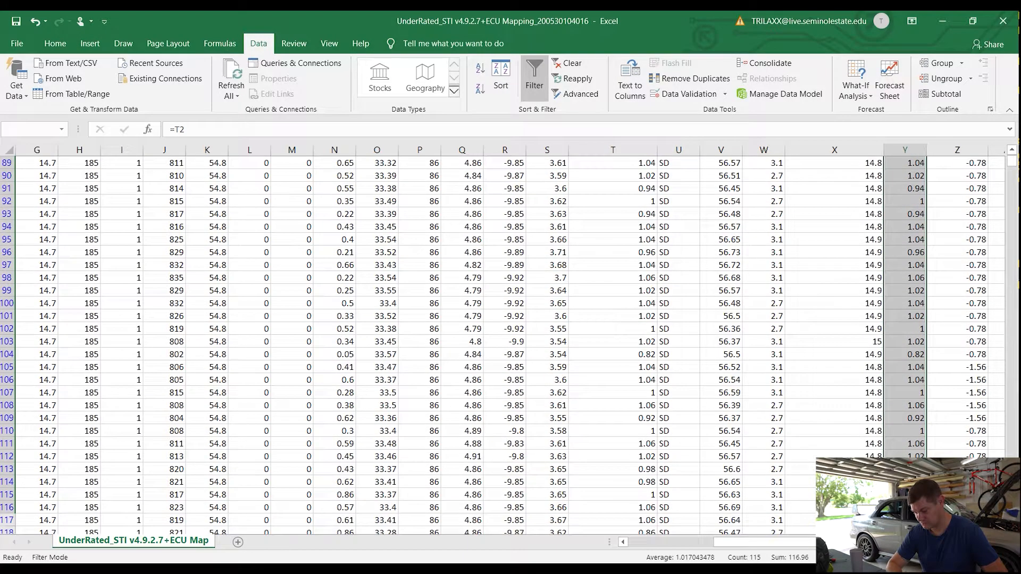
pyautogui.scroll(-3)
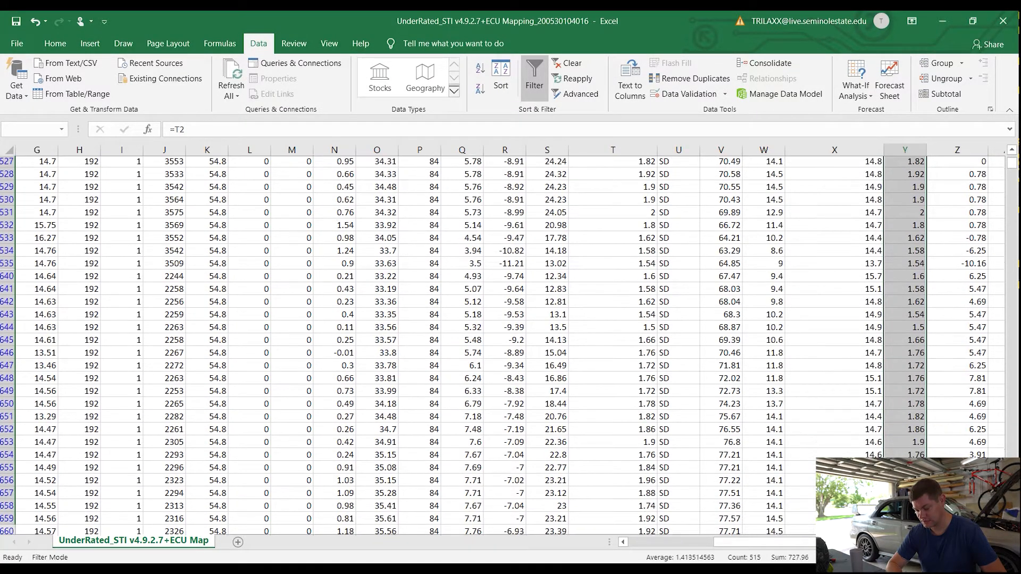
pyautogui.scroll(-3)
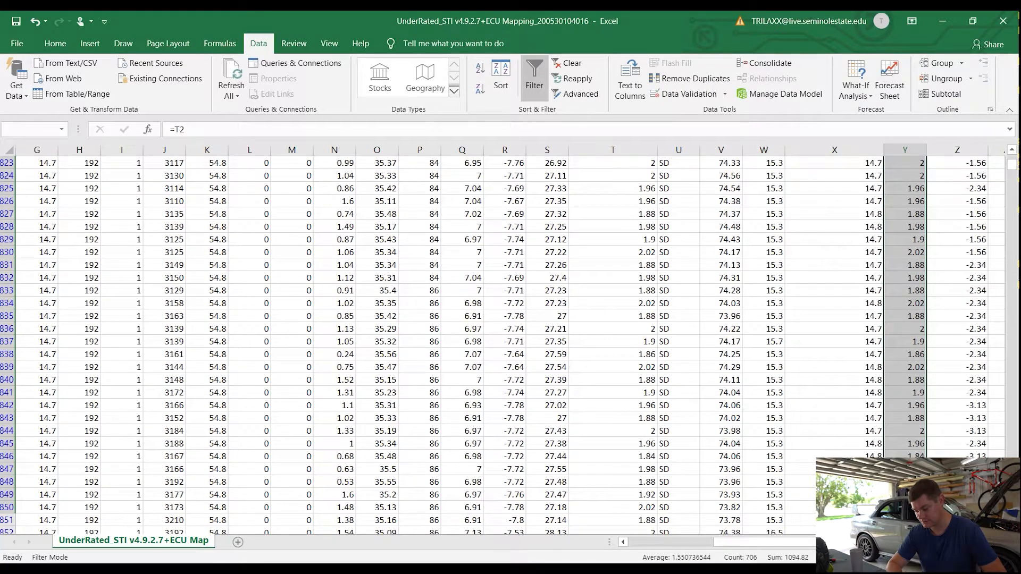
pyautogui.scroll(-3)
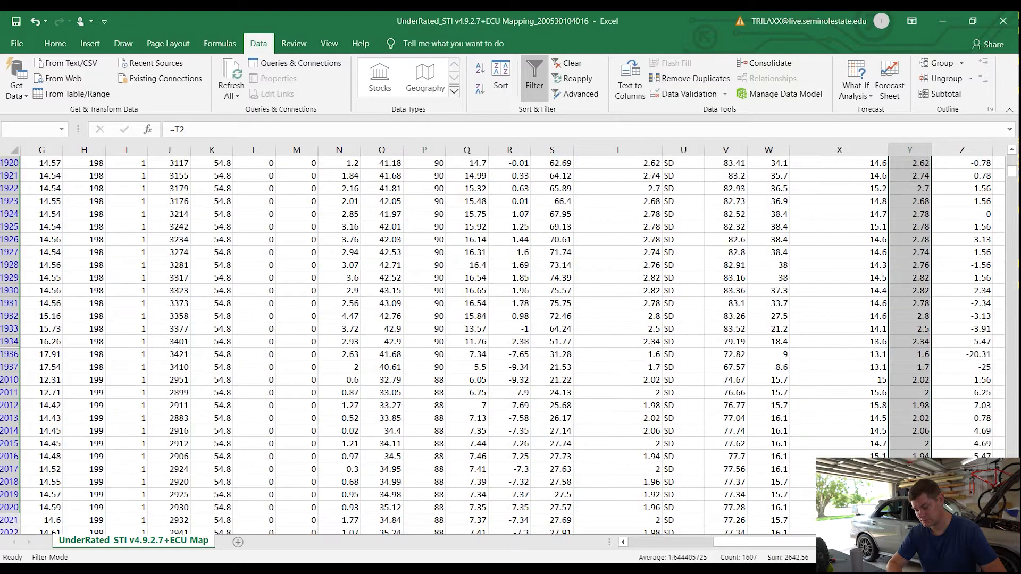
pyautogui.scroll(-3)
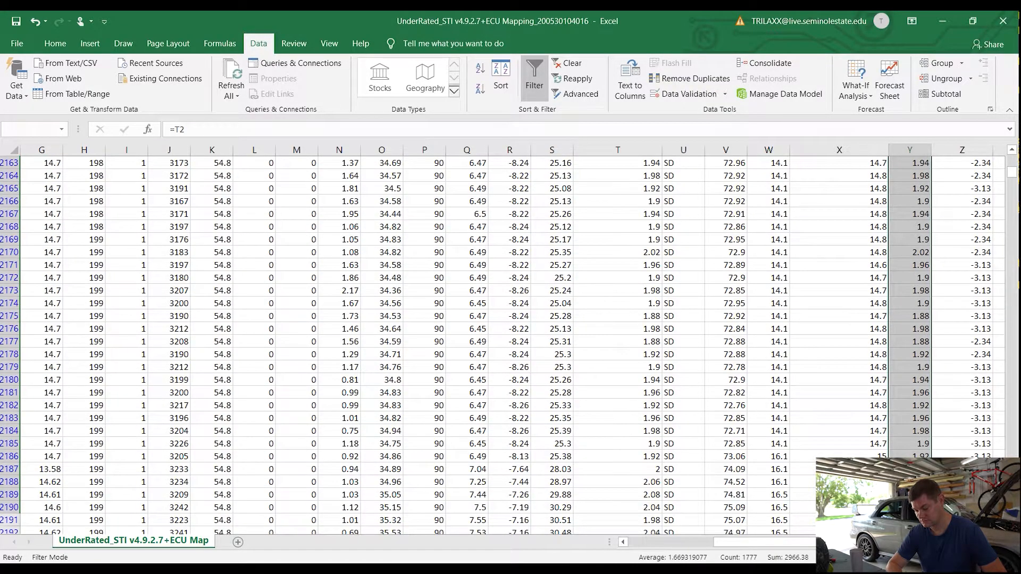
pyautogui.scroll(-3)
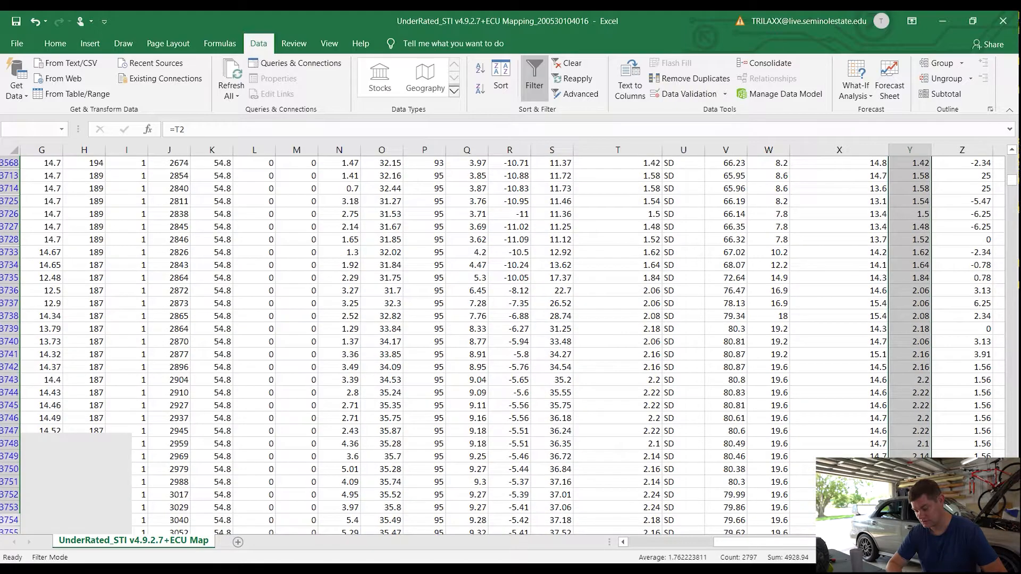
pyautogui.scroll(-3)
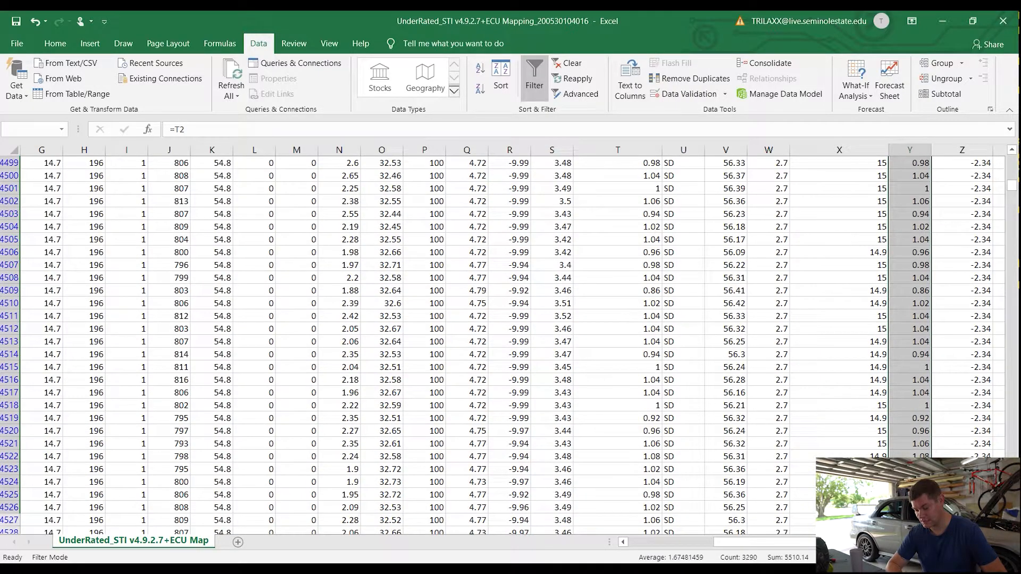
pyautogui.scroll(-3)
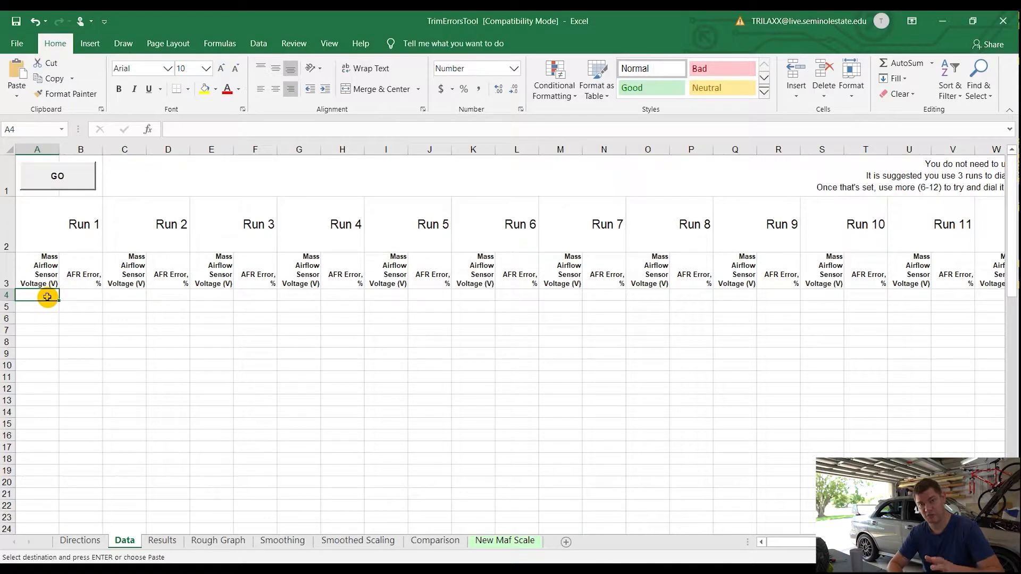
# Paste the copied voltages as values into Run 1 and select the next log columns.
pyautogui.rightClick(37, 296)
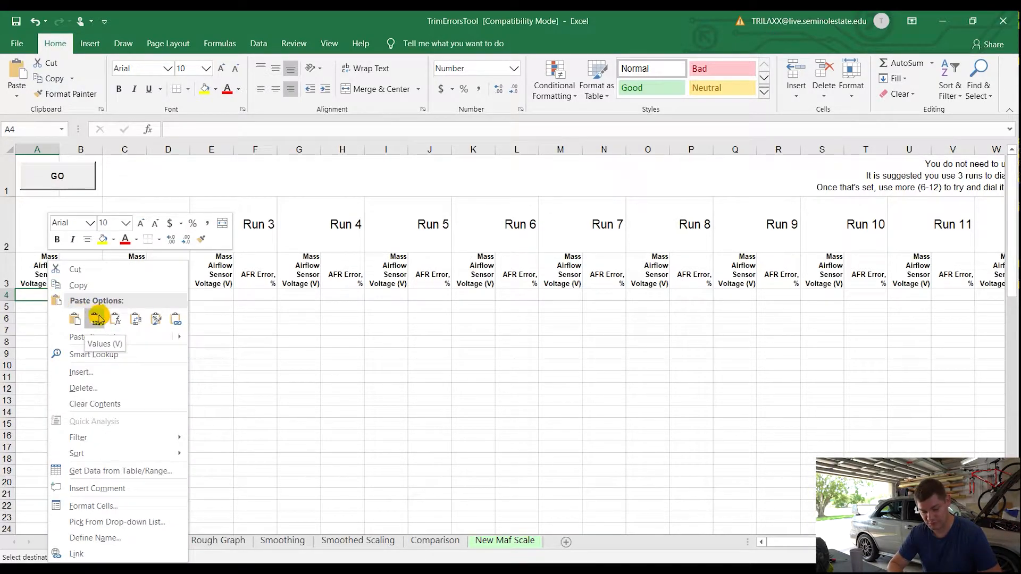
pyautogui.click(96, 318)
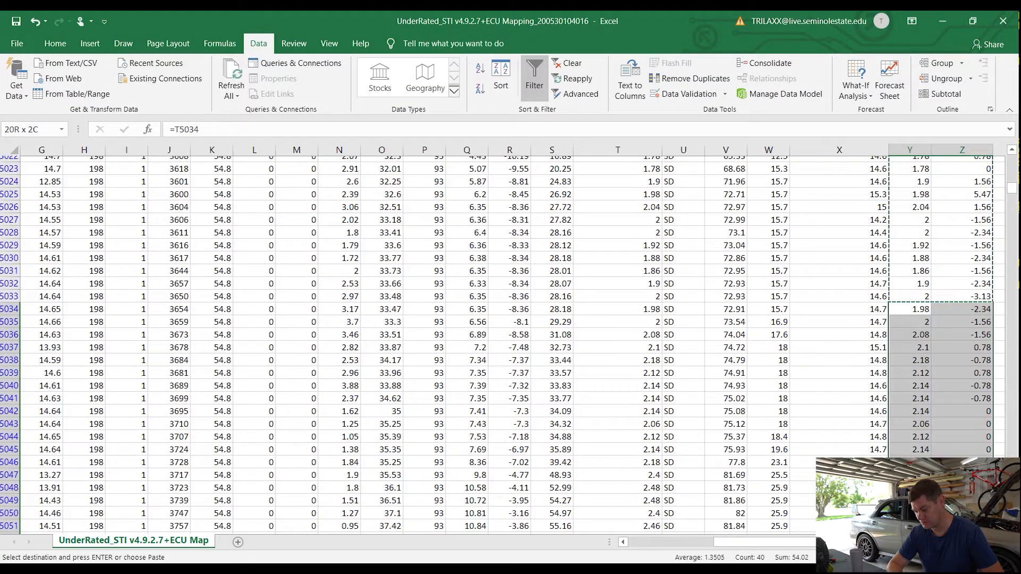
pyautogui.scroll(-3)
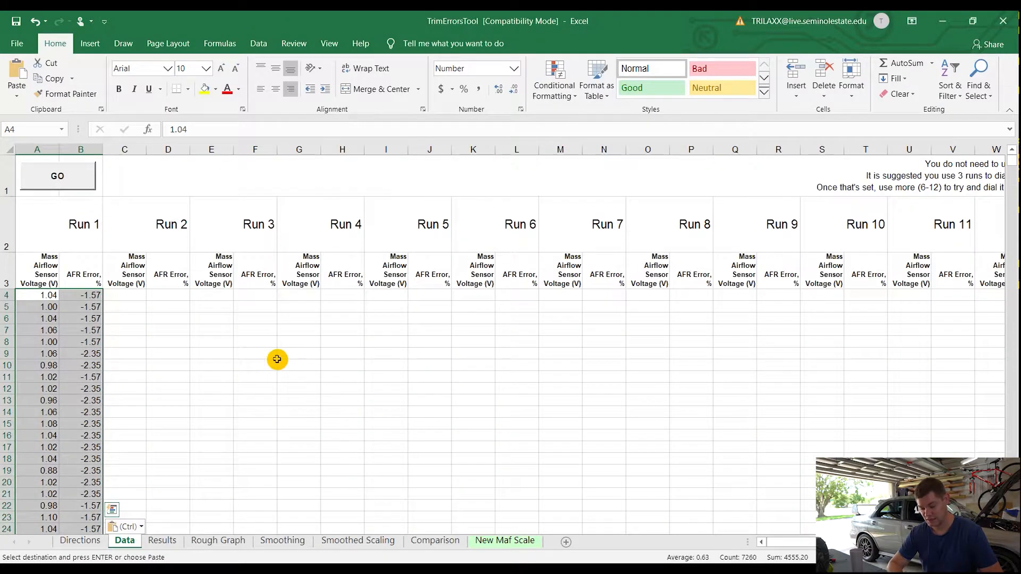
pyautogui.moveTo(160, 247)
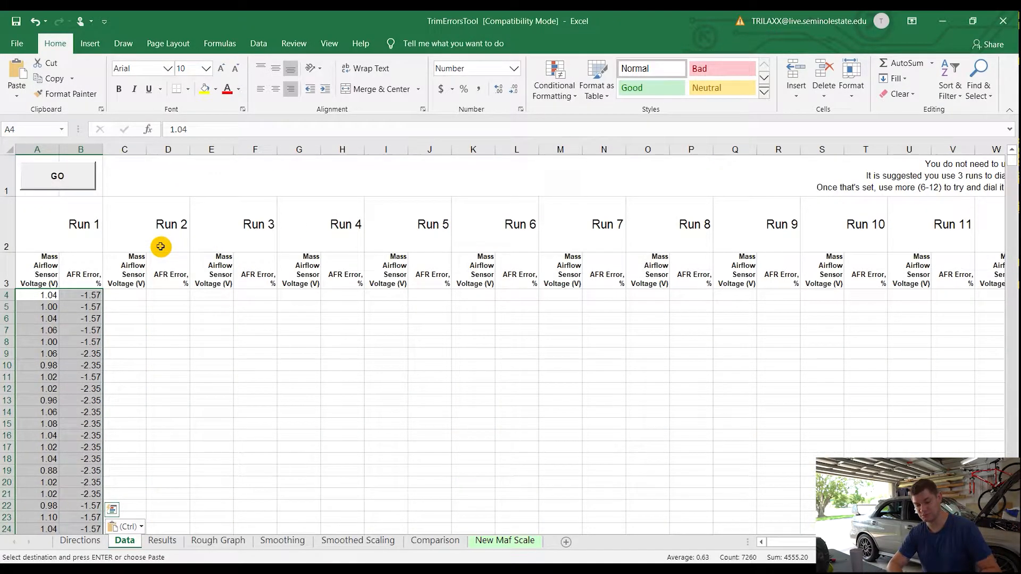
pyautogui.click(233, 223)
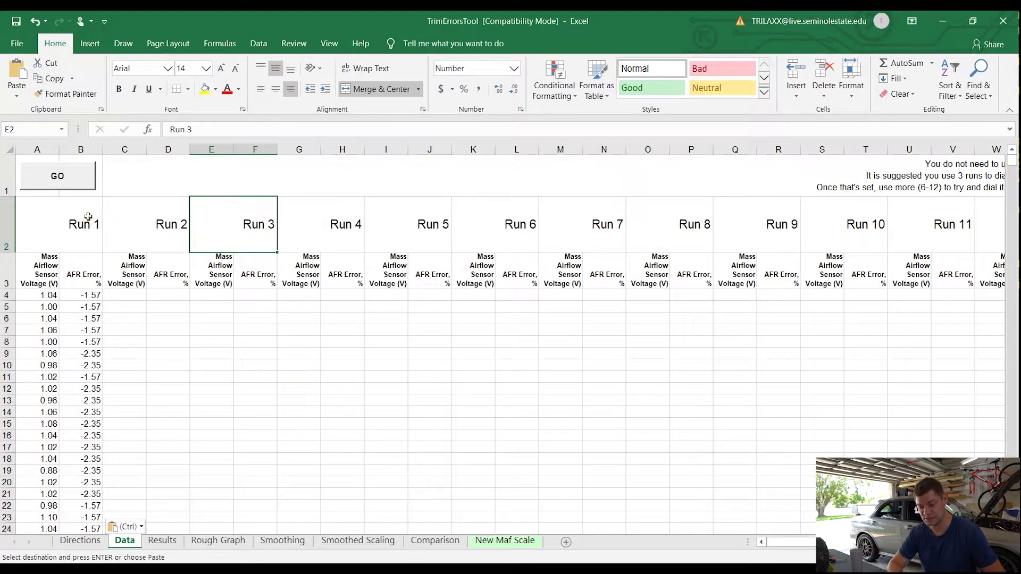
pyautogui.moveTo(84, 225); pyautogui.dragTo(517, 224)
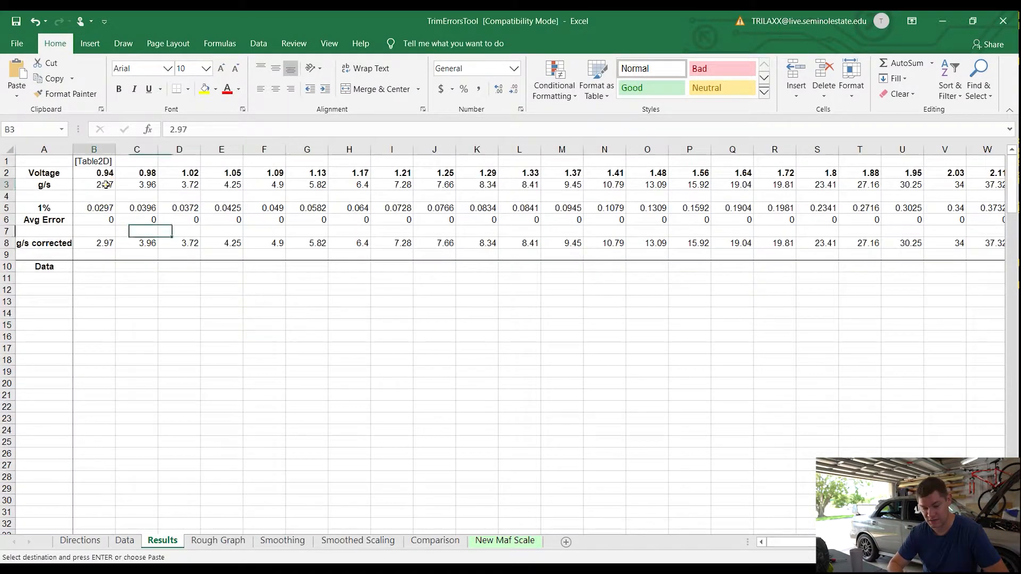
# Return to the trim tool's Data sheet with the pasted Run 1 readings.
pyautogui.click(124, 541)
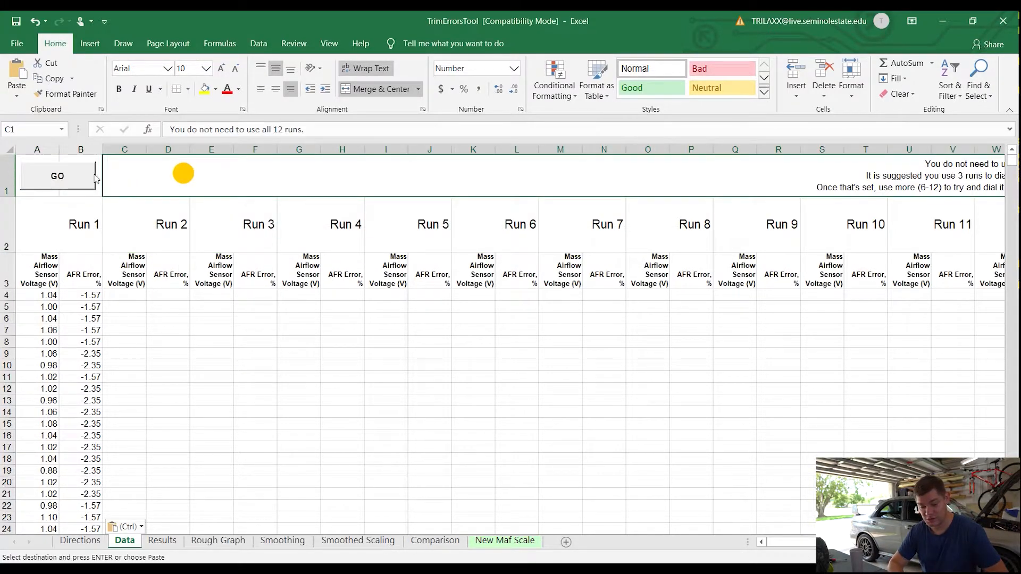
# Run the trim error calculation on the Run 1 readings with the GO button.
pyautogui.click(57, 175)
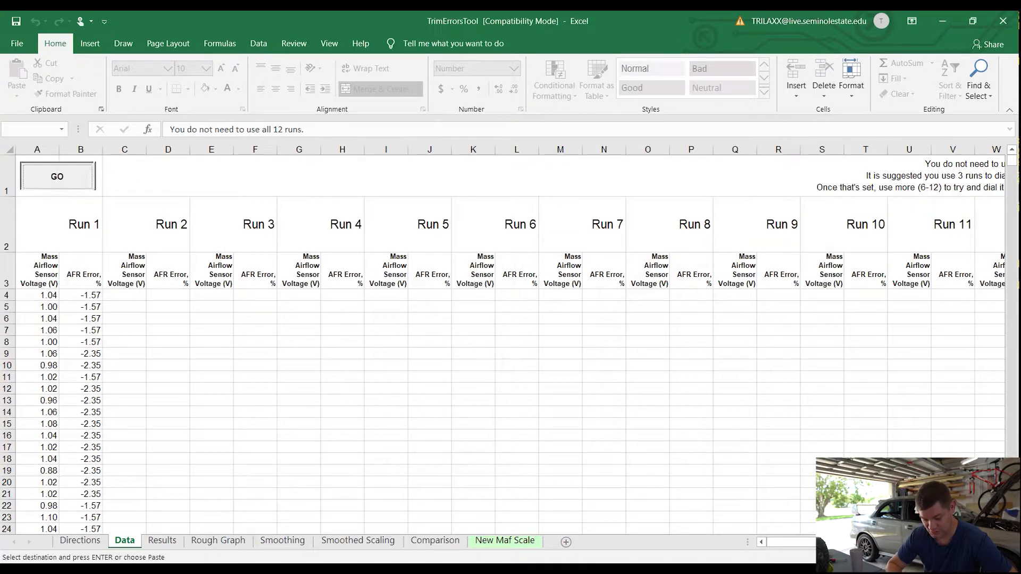
# Show the Smoothing sheet's updated-vs-original airflow chart and the smoothed curve below.
pyautogui.click(282, 541)
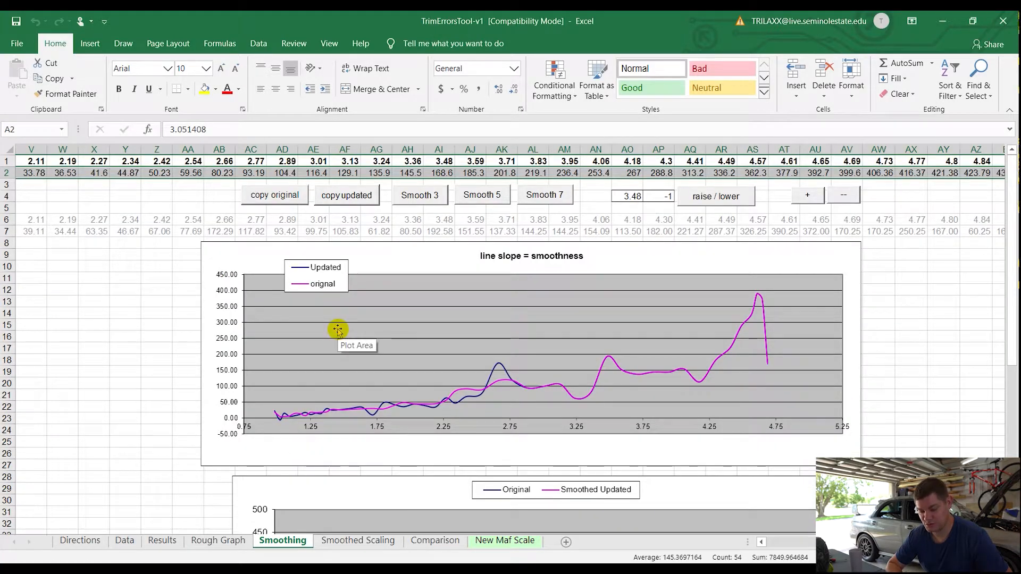
pyautogui.moveTo(516, 315)
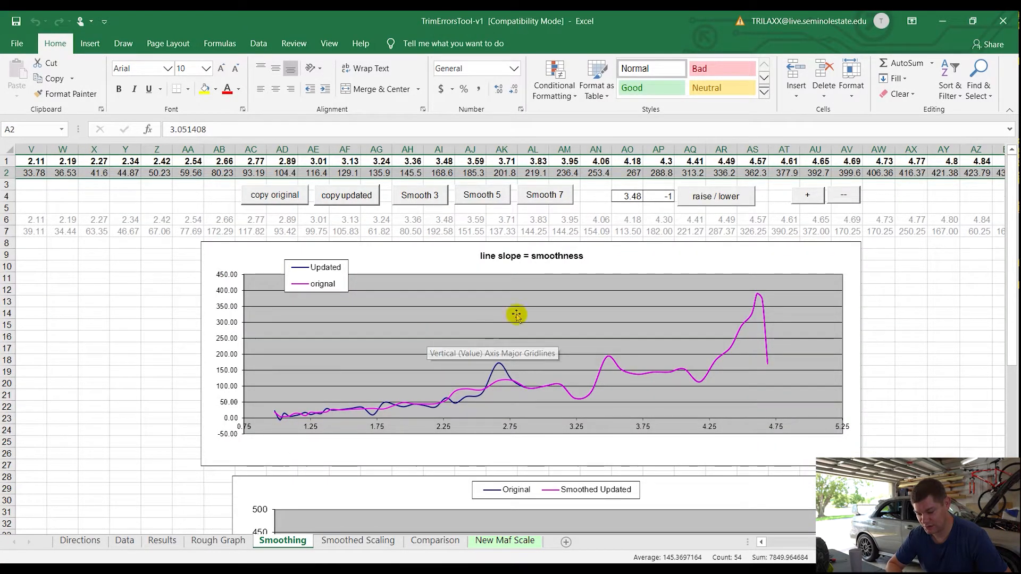
pyautogui.moveTo(530, 307)
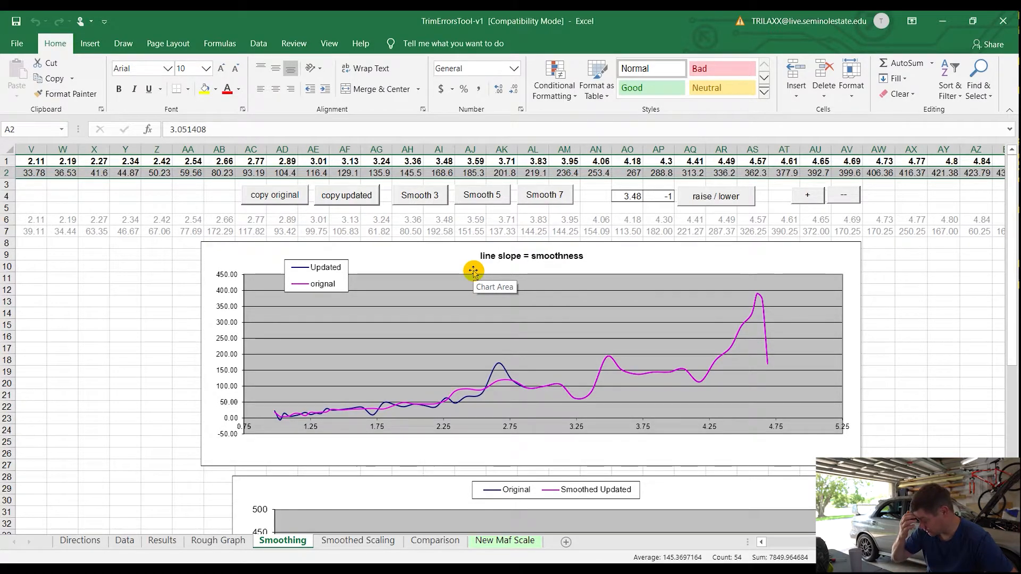
pyautogui.moveTo(174, 505)
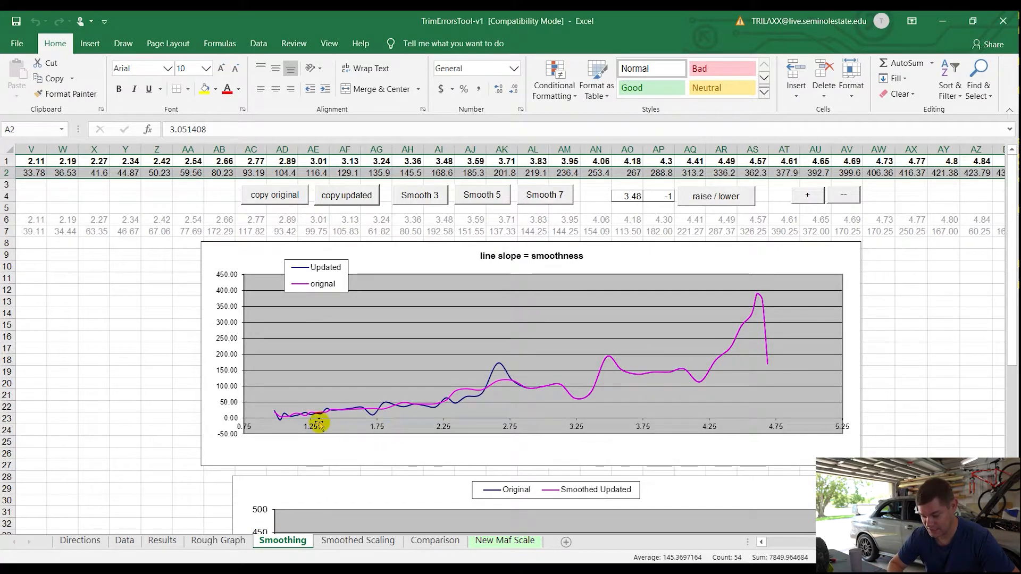
pyautogui.moveTo(534, 375)
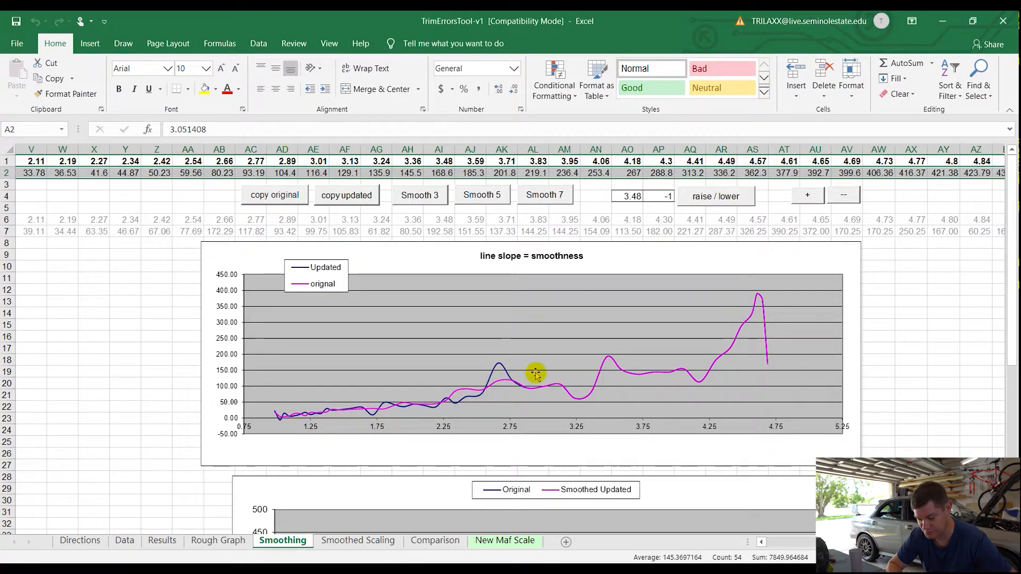
pyautogui.moveTo(497, 406)
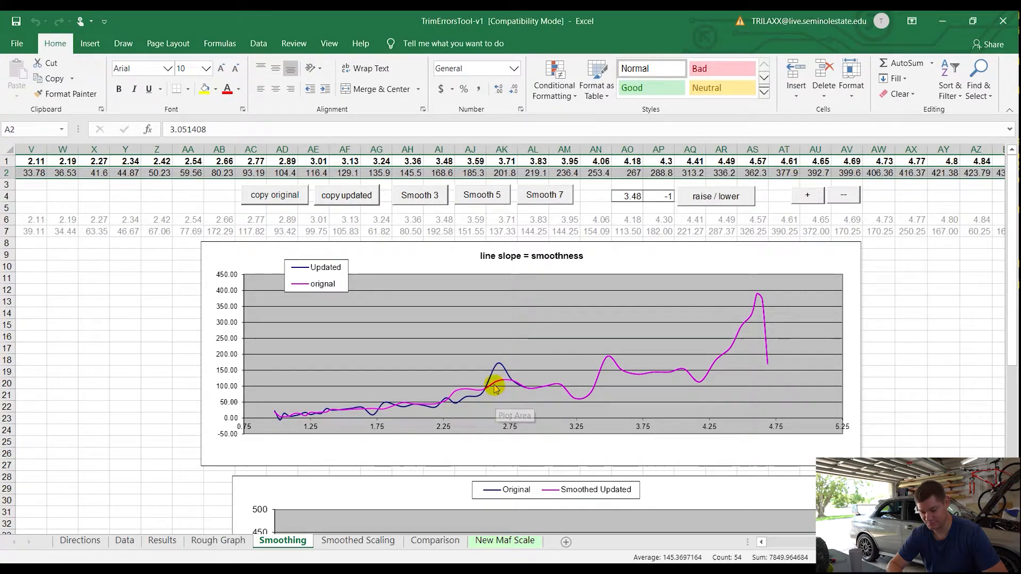
pyautogui.moveTo(500, 364)
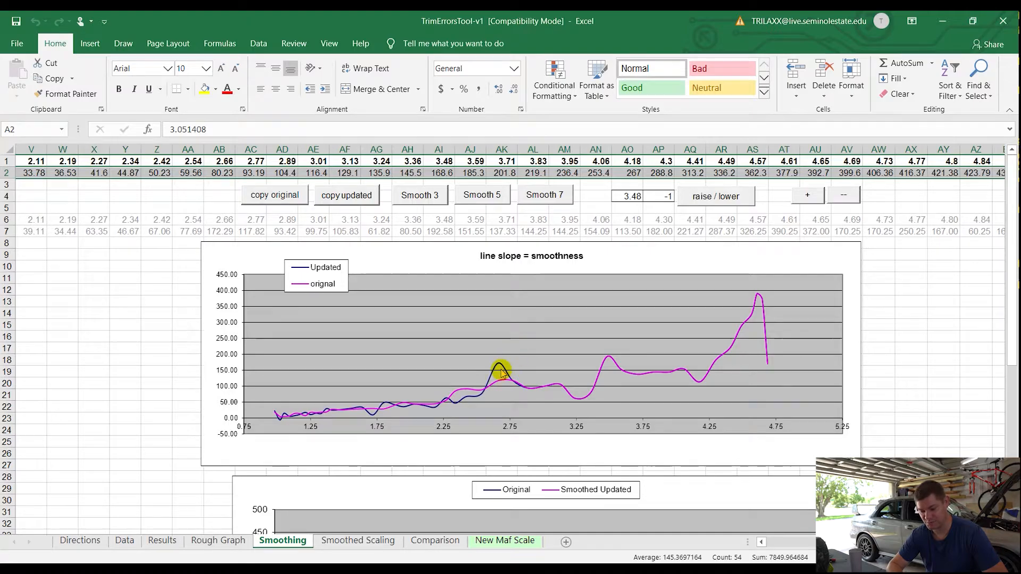
pyautogui.moveTo(502, 382)
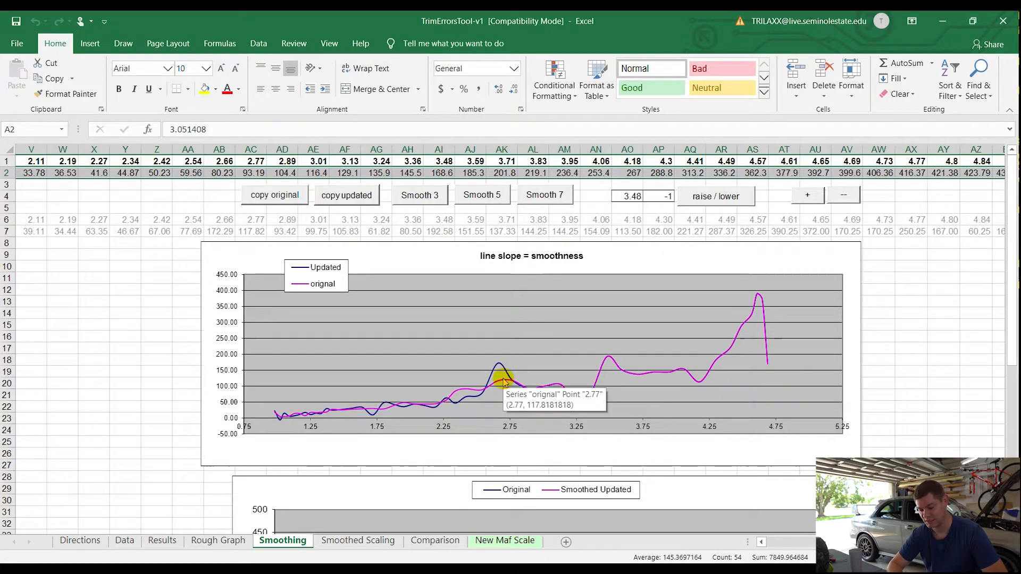
pyautogui.scroll(-3)
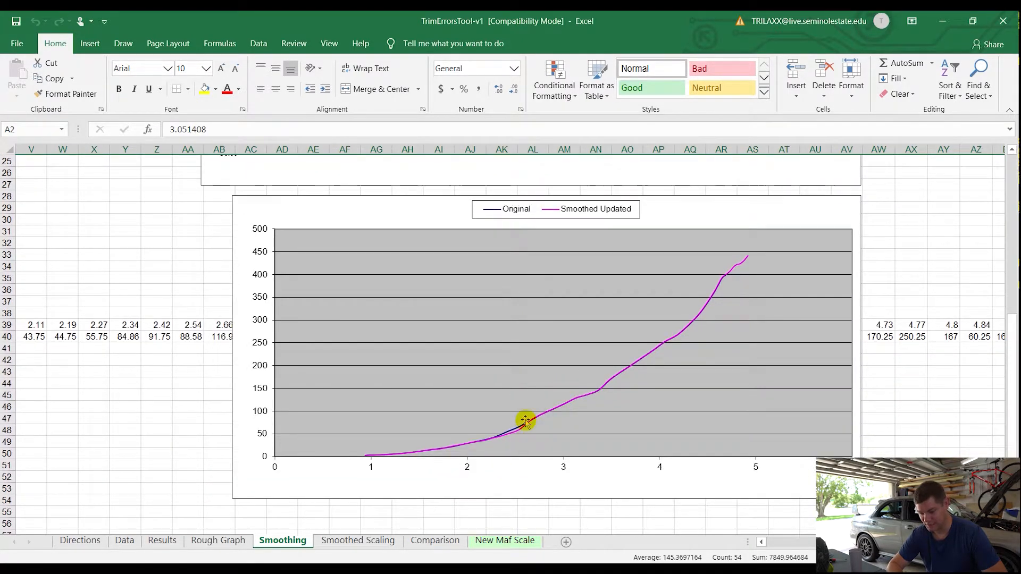
pyautogui.moveTo(545, 405)
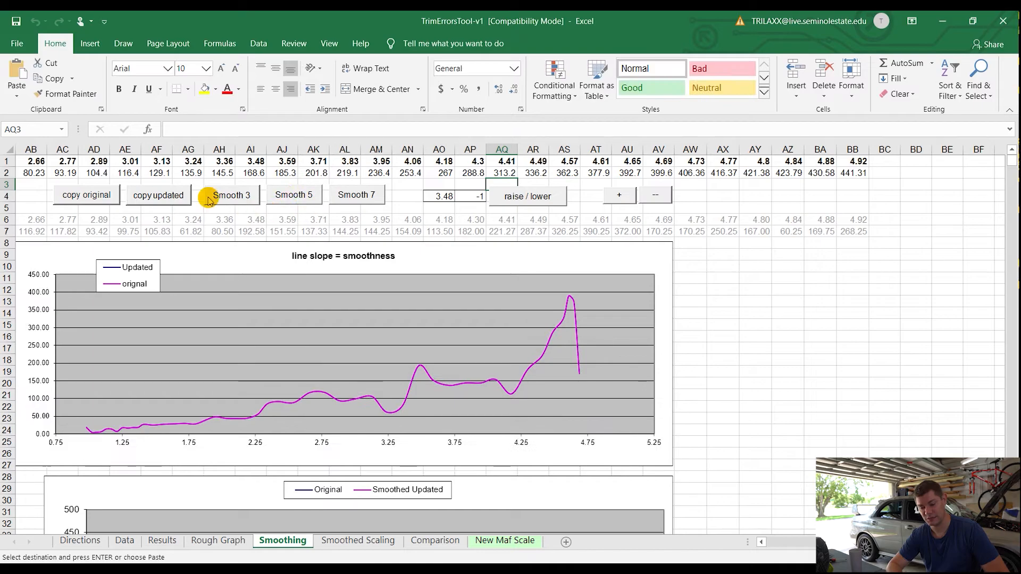
pyautogui.click(232, 196)
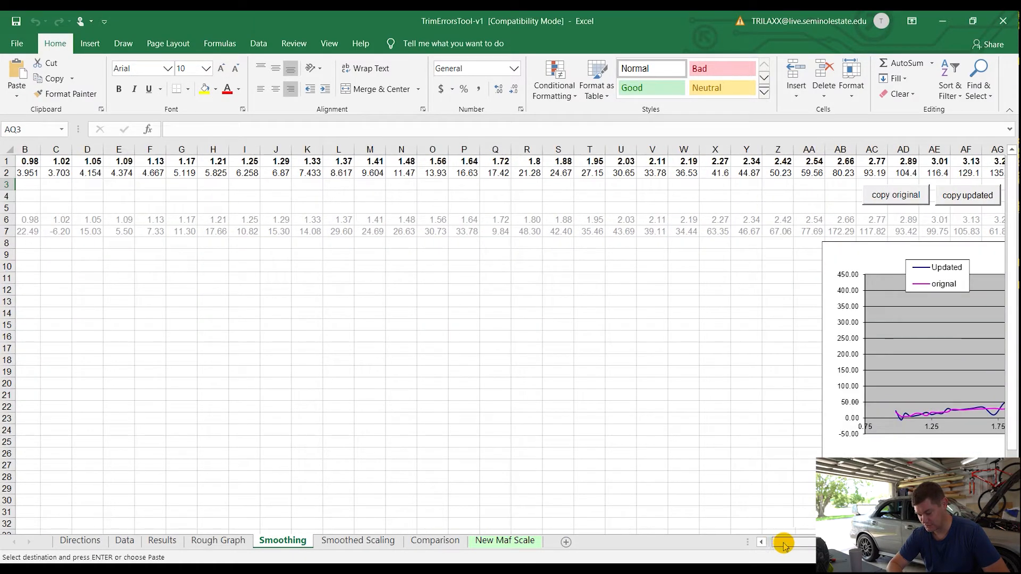
pyautogui.hscroll(-3)
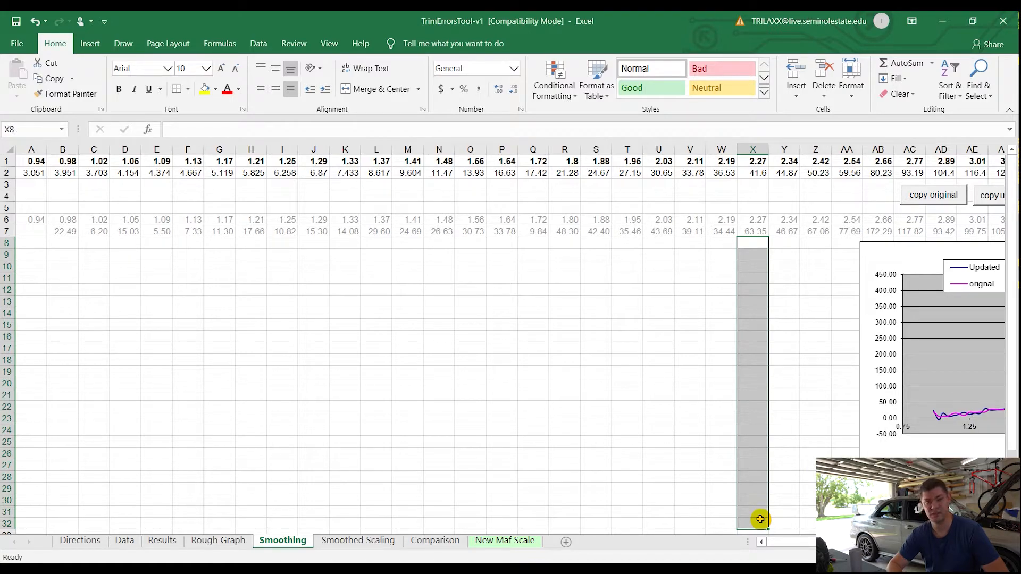
pyautogui.moveTo(751, 261)
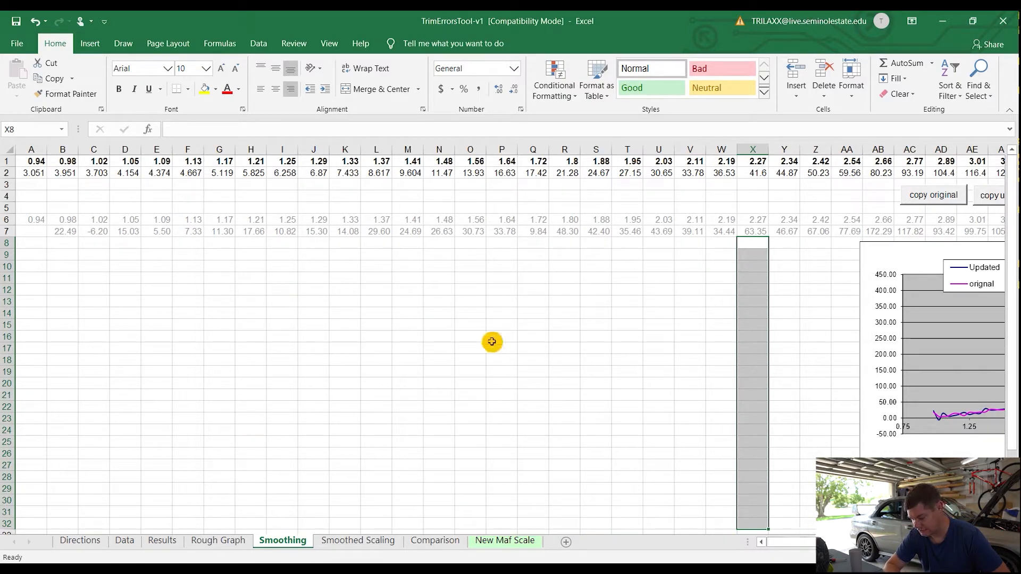
# Copy the whole corrected airflow row (A2 to BB2) from the Smoothing sheet.
pyautogui.click(31, 172)
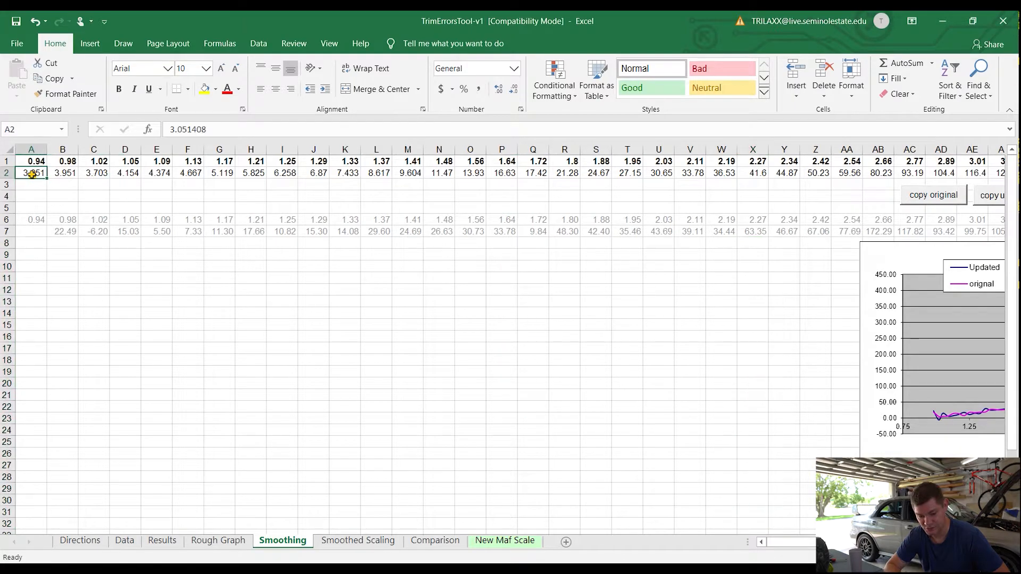
pyautogui.moveTo(31, 172); pyautogui.dragTo(657, 172)
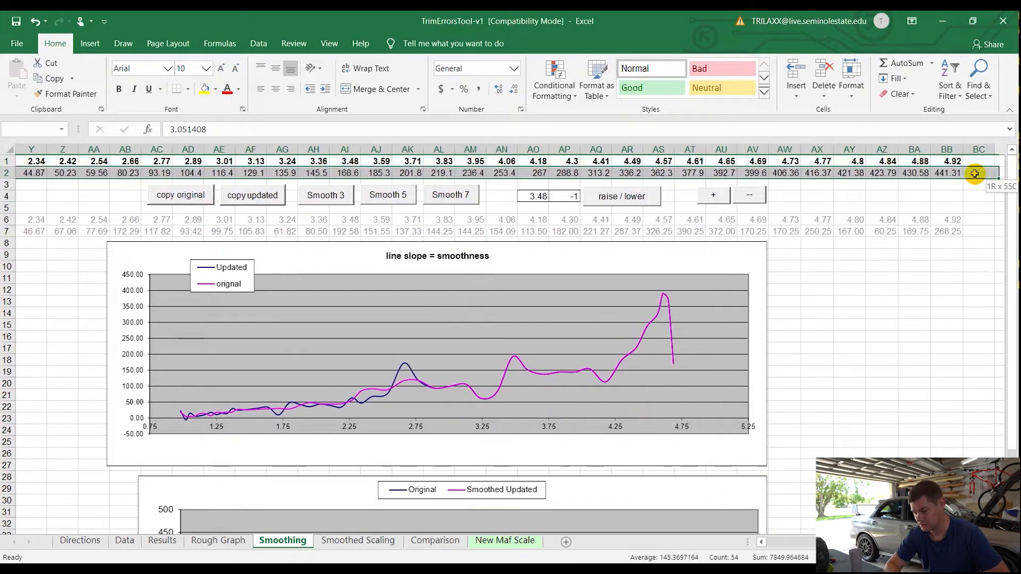
pyautogui.click(946, 173)
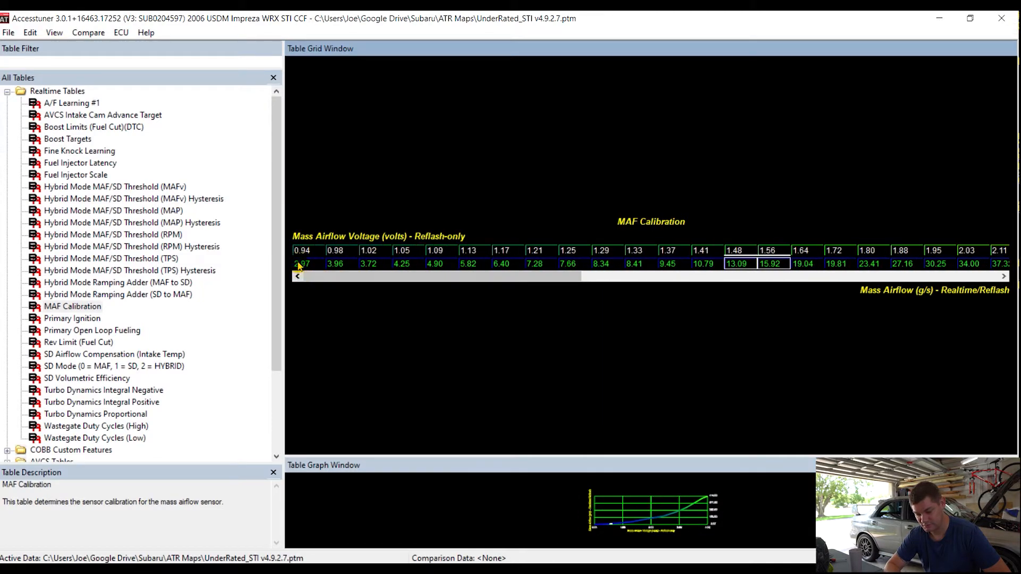
# Scroll right through Accesstuner's MAF Calibration grid to inspect the original values.
pyautogui.hscroll(3)
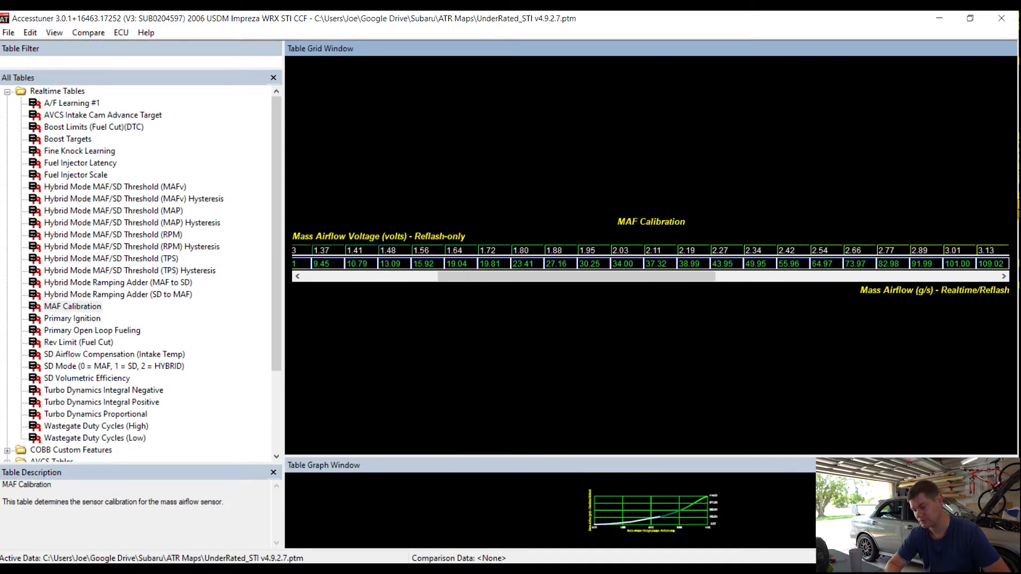
pyautogui.hscroll(3)
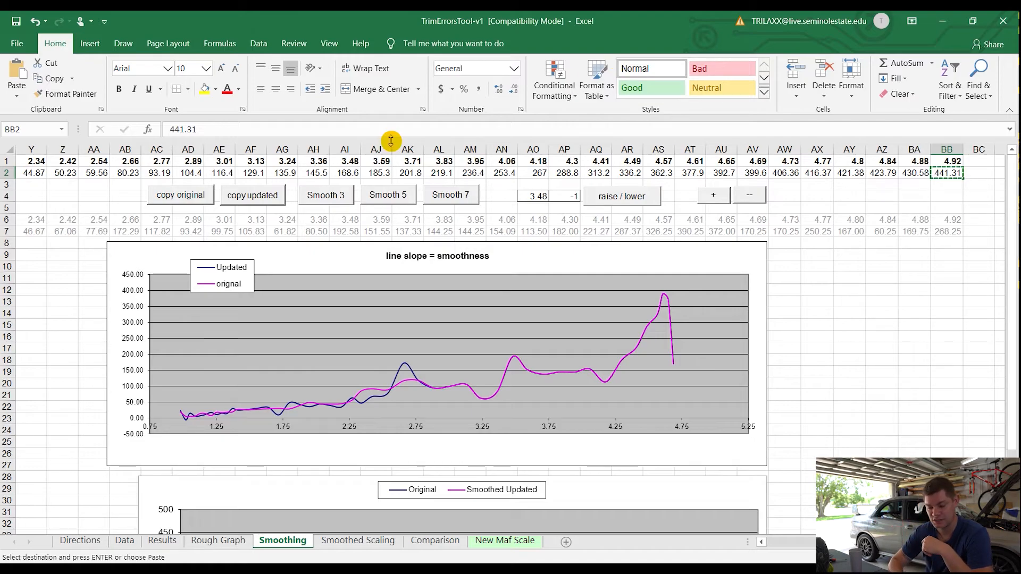
# Bring Accesstuner's MAF Calibration table back in front.
pyautogui.click(326, 194)
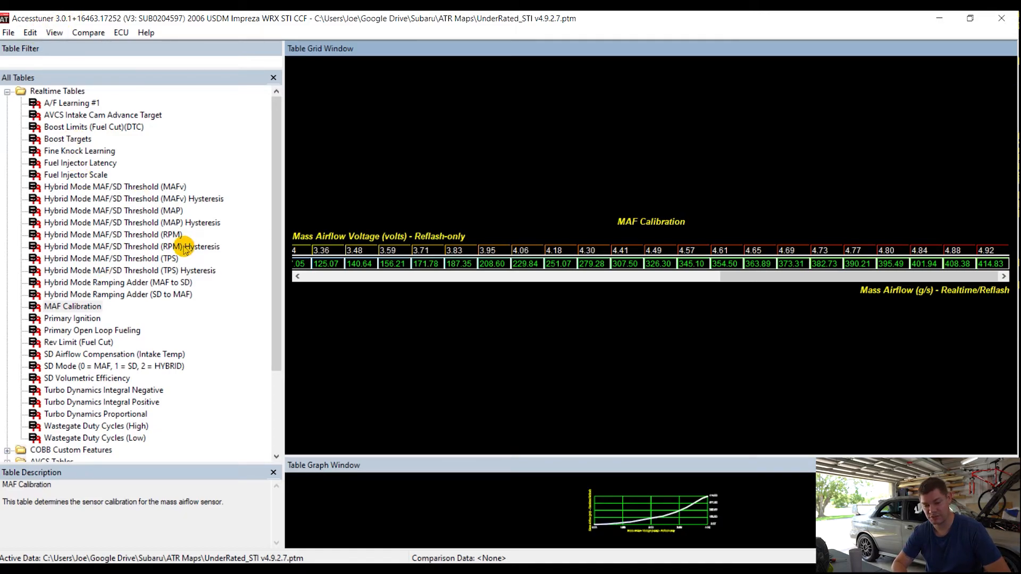
pyautogui.moveTo(378, 373)
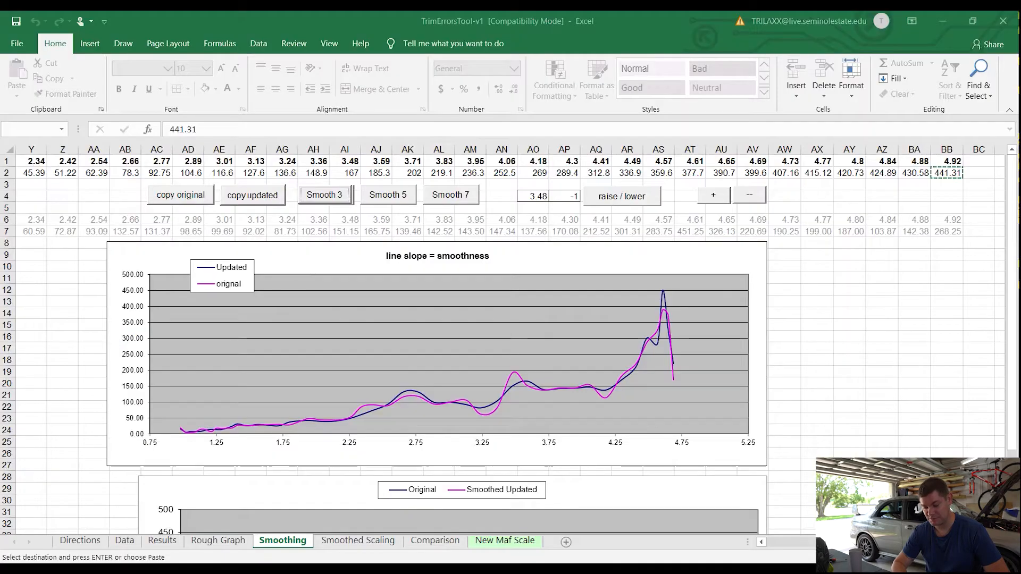
pyautogui.click(161, 540)
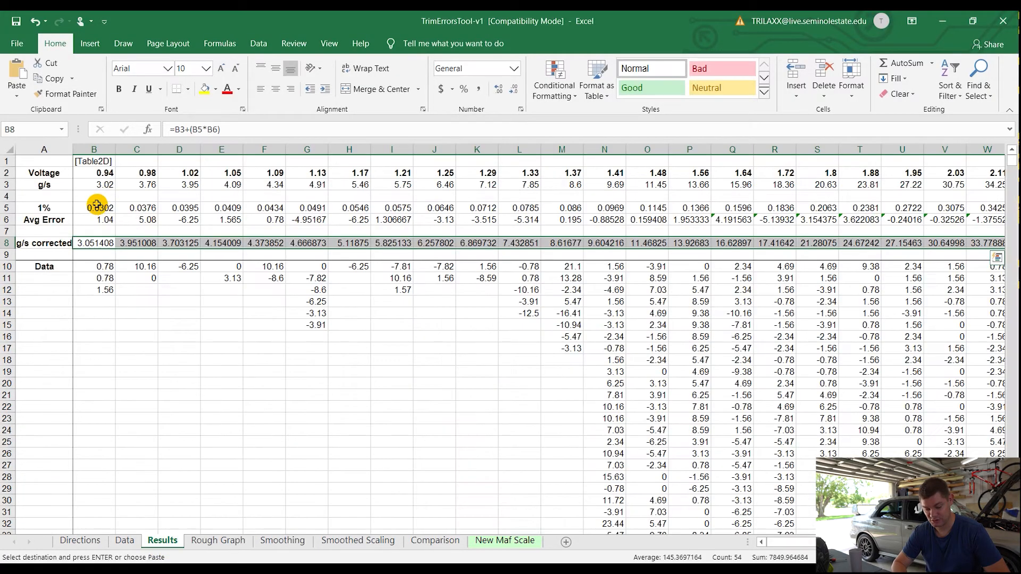
pyautogui.moveTo(94, 184); pyautogui.dragTo(179, 195)
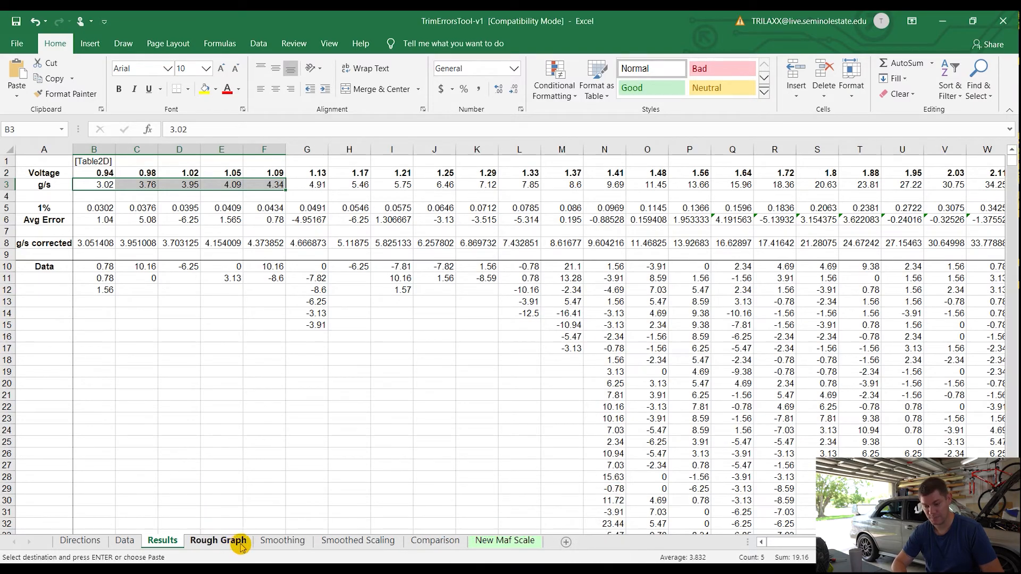
pyautogui.click(123, 541)
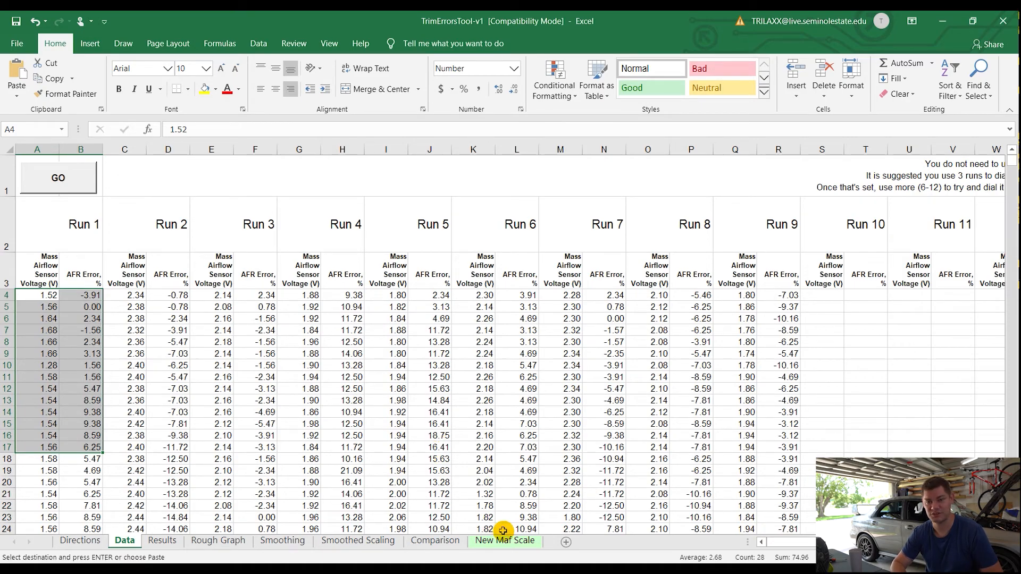
pyautogui.click(281, 540)
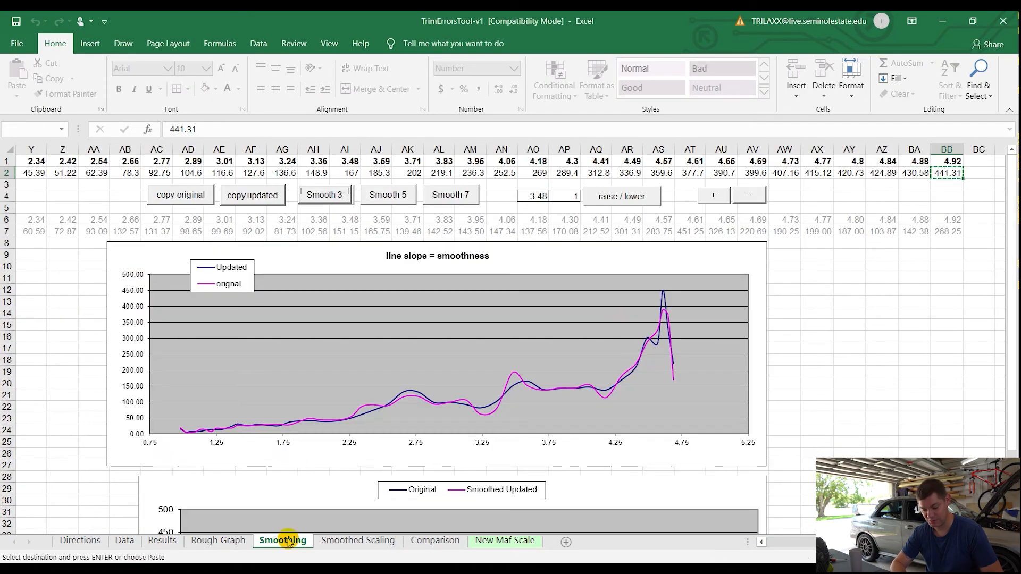